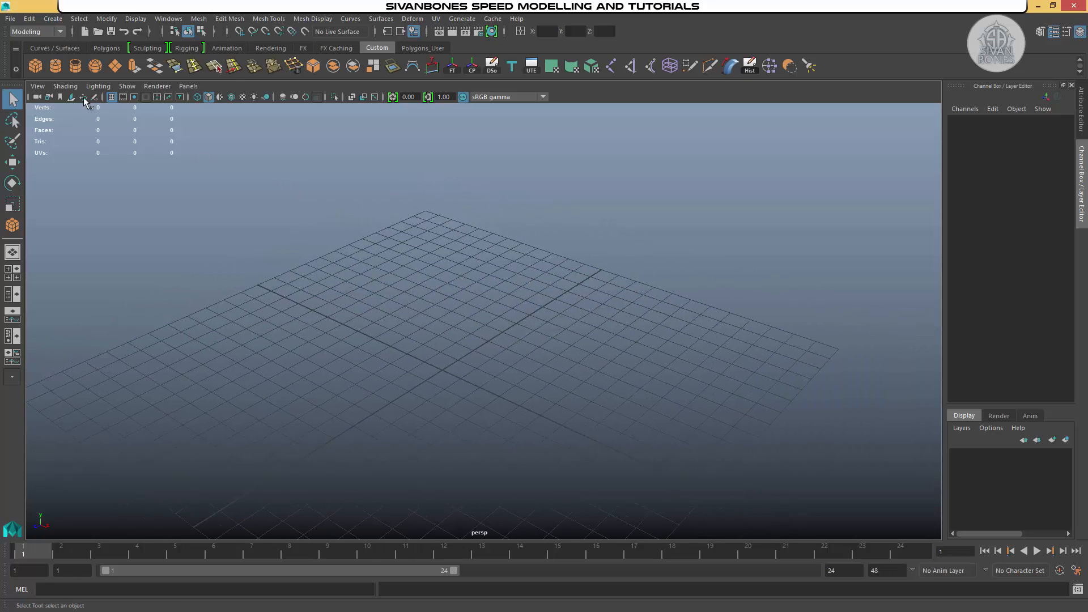
mouse_move(78, 18)
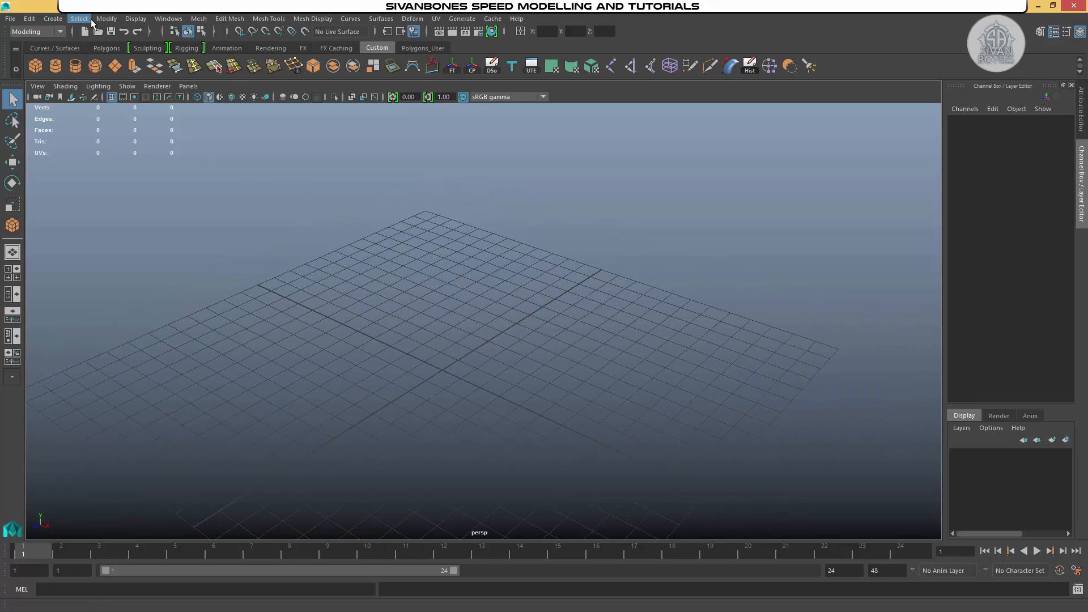
Step: Place a default polygon cube, pCube1, at the scene origin
click(52, 18)
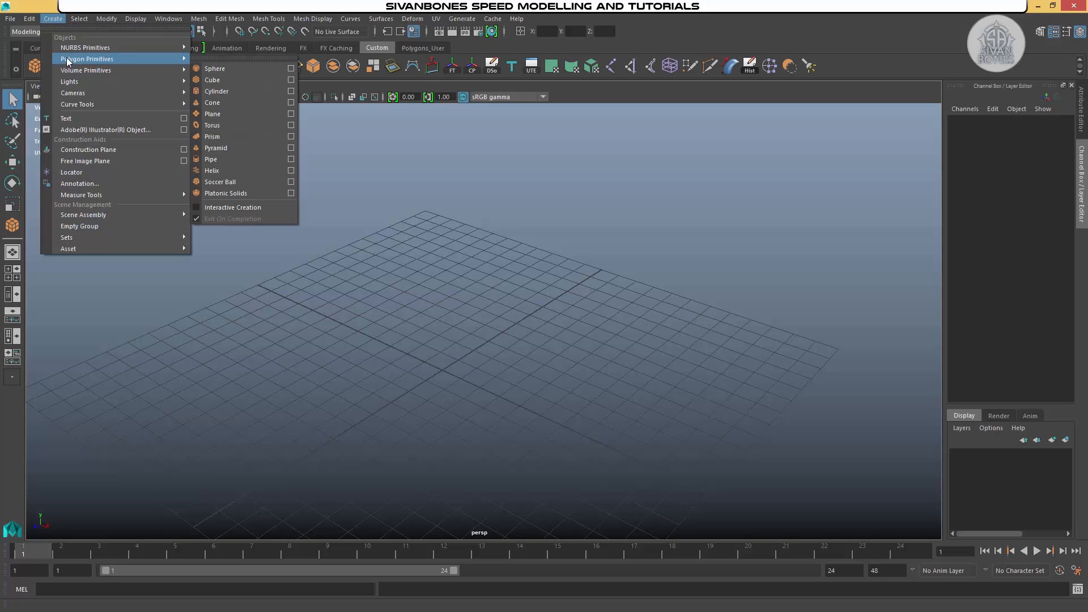
mouse_move(236, 81)
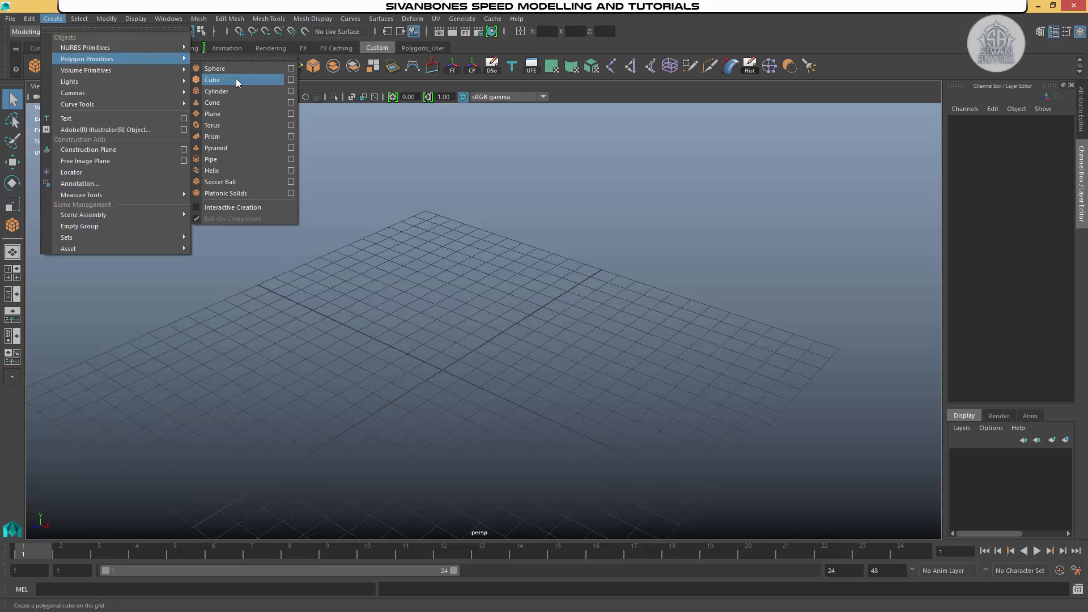
click(213, 79)
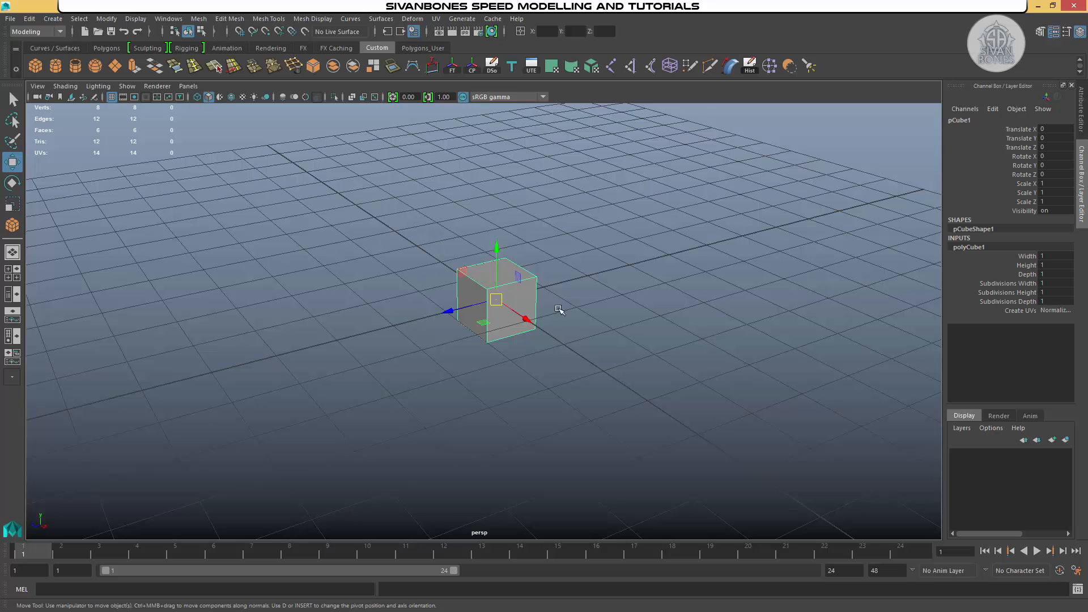
drag(561, 309, 519, 300)
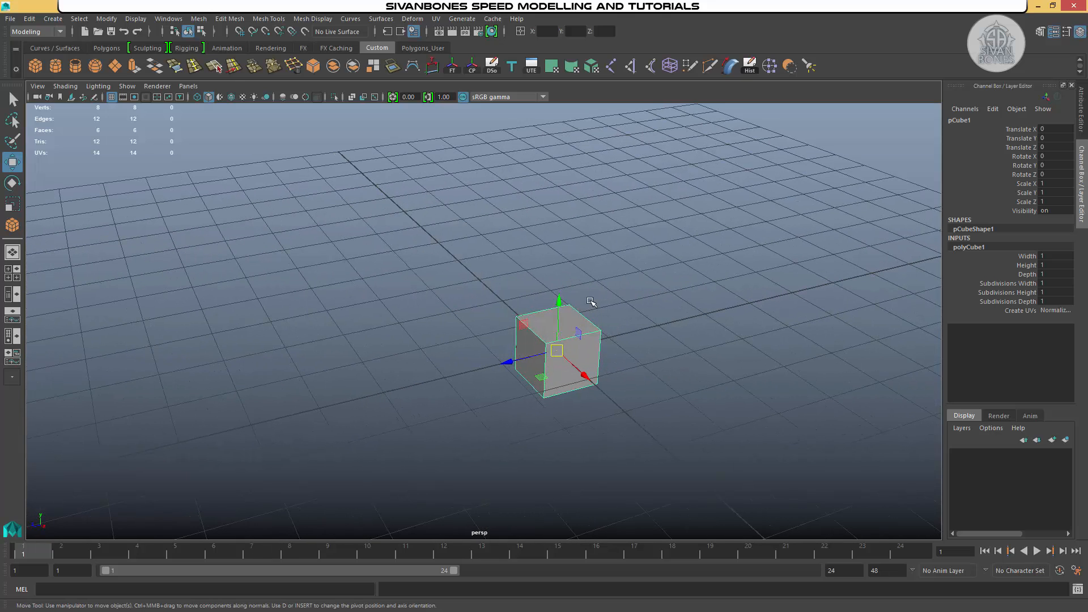
mouse_move(590, 302)
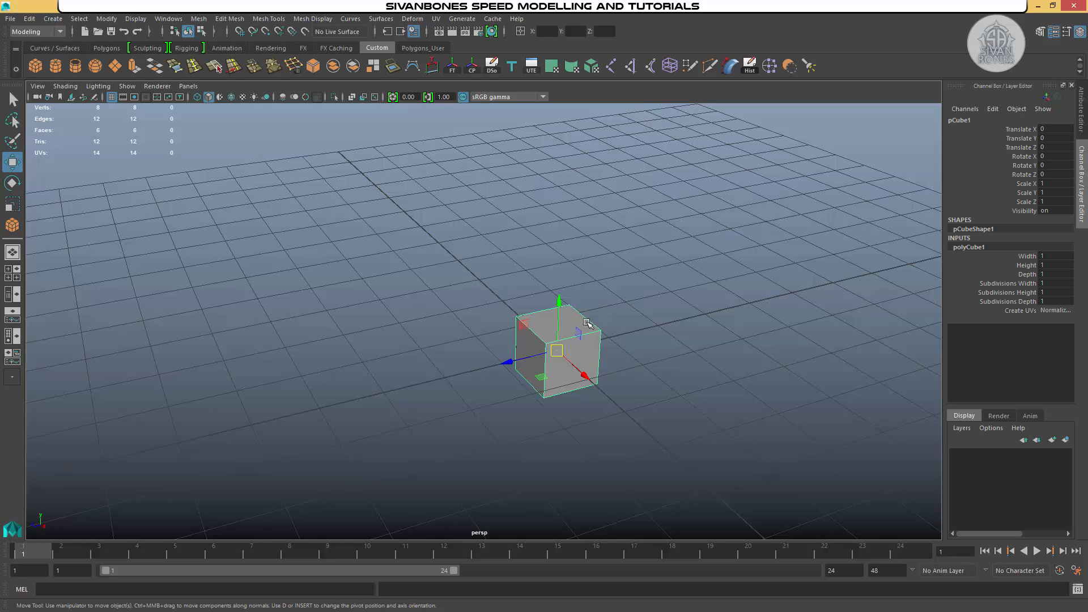
mouse_move(927, 285)
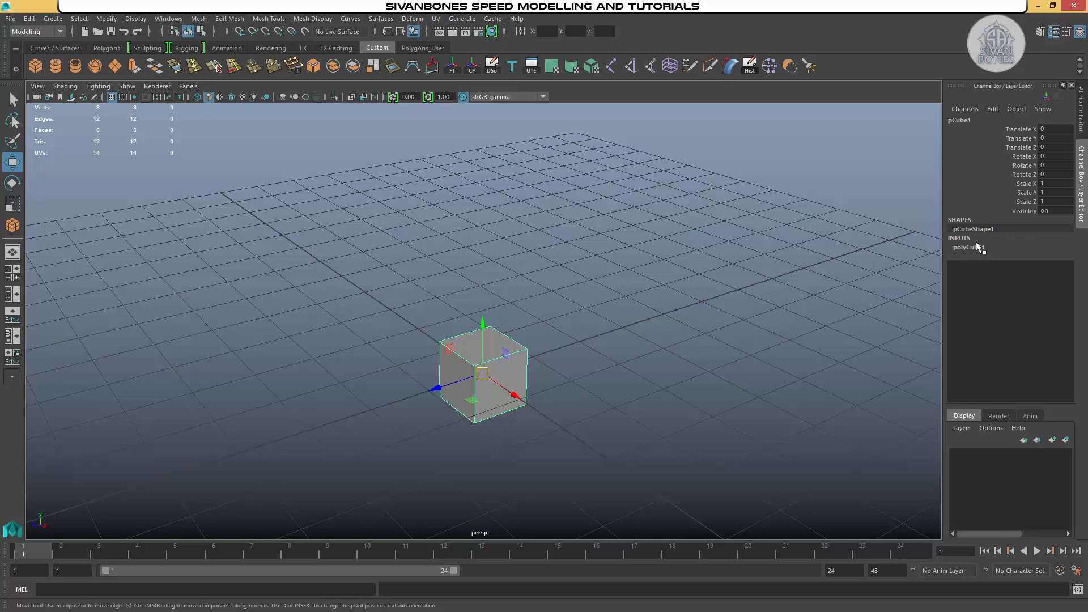
mouse_move(611, 353)
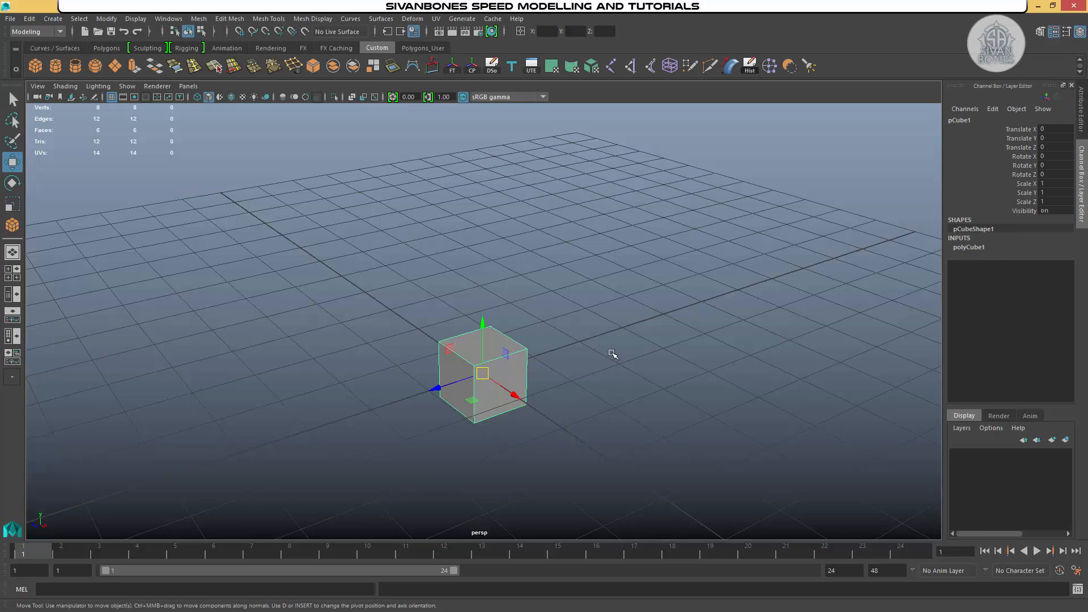
mouse_move(602, 345)
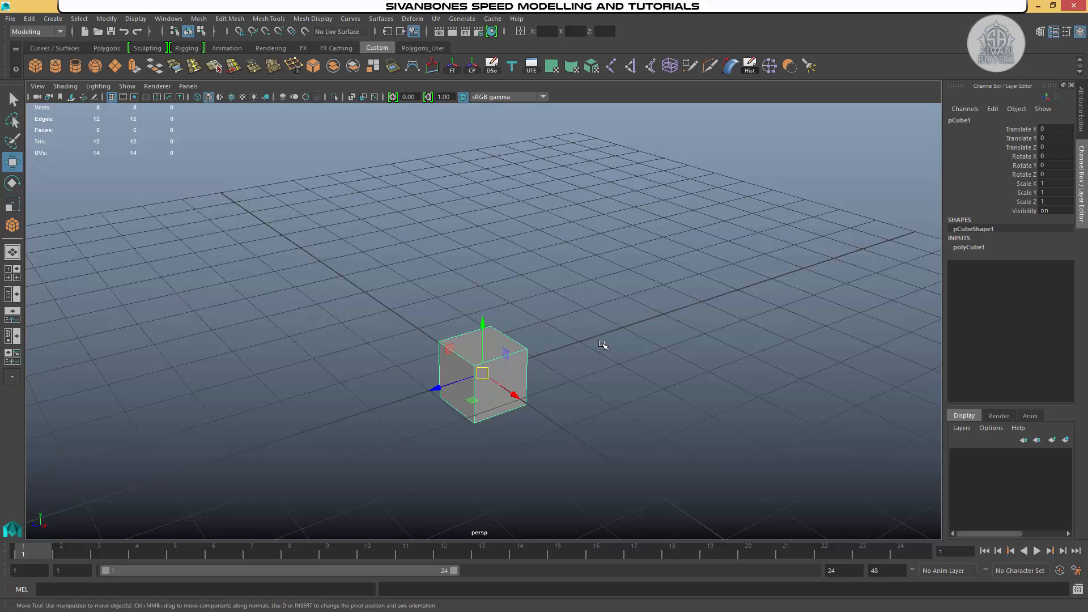
mouse_move(535, 344)
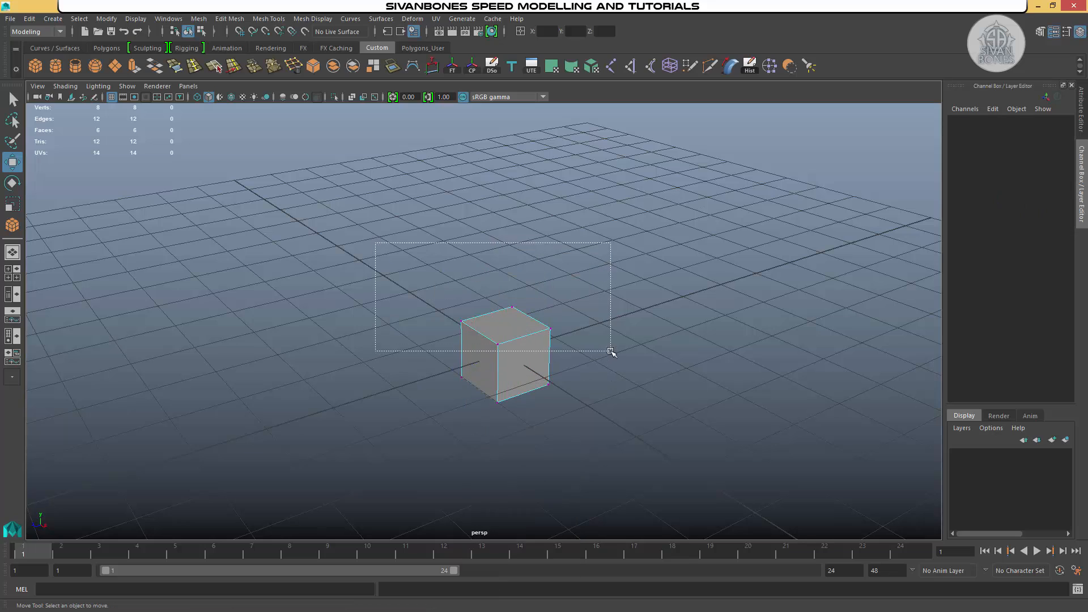
Step: Clear the selection and orbit around the restored plain eight-vertex cube
click(506, 350)
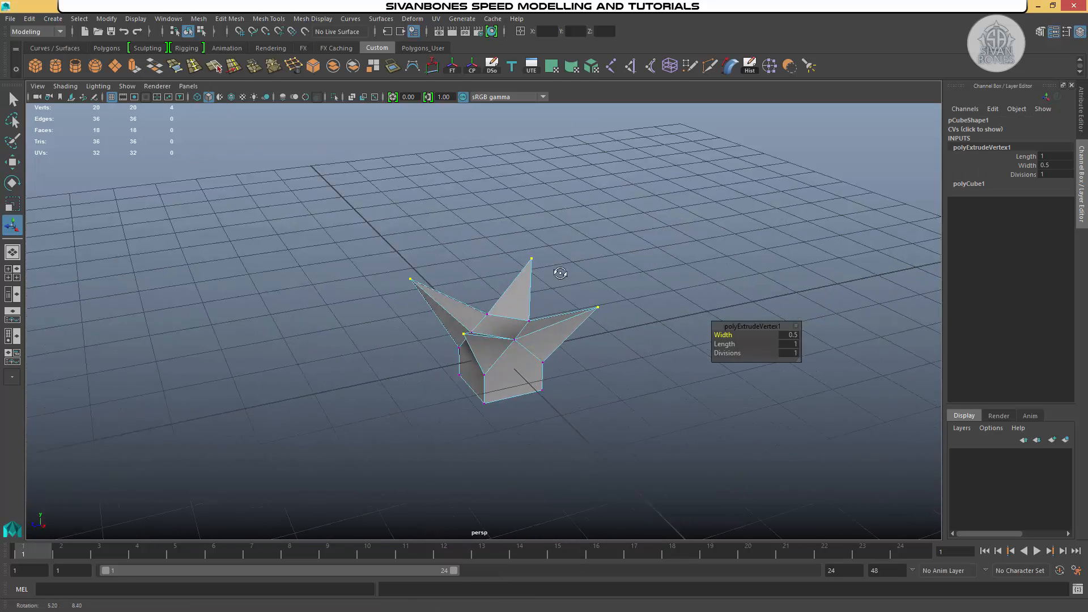
drag(560, 273, 564, 272)
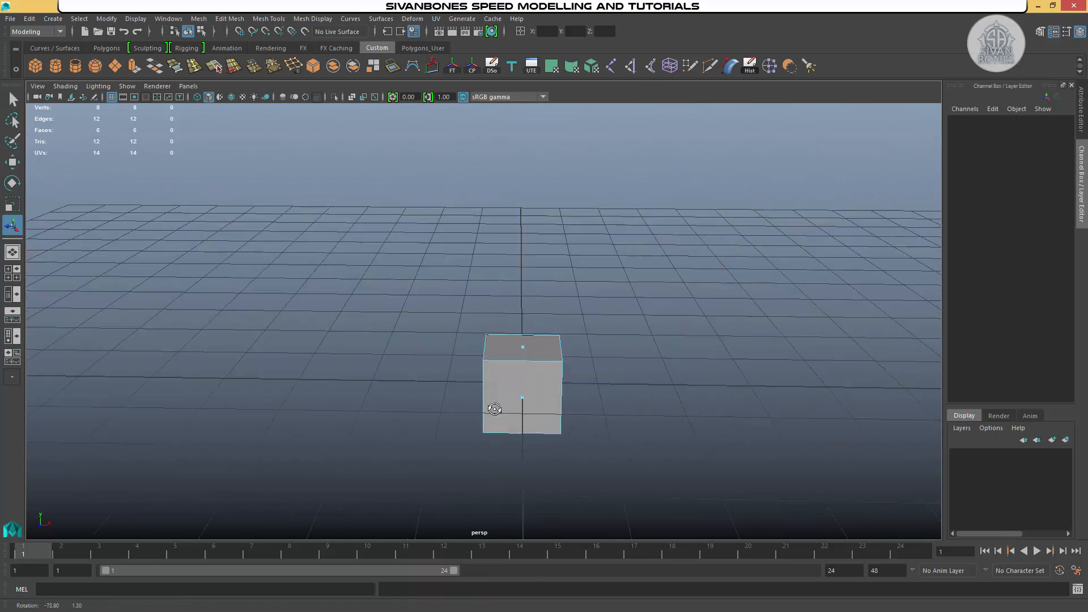
drag(495, 409, 497, 411)
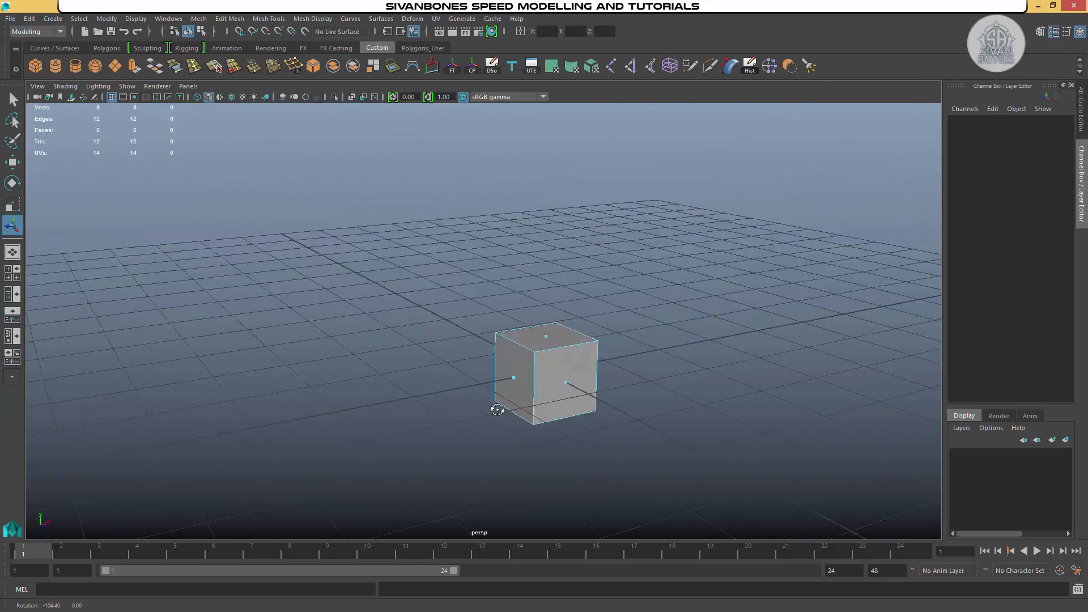
drag(497, 409, 262, 429)
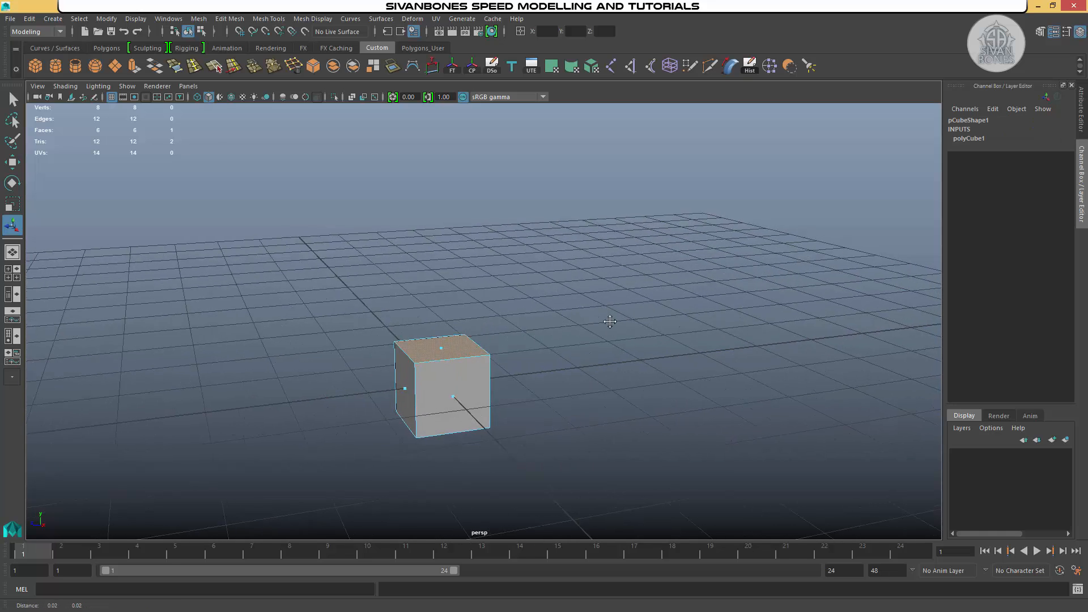
Step: Select the cube's top face, orbiting to view it side-on and from above
click(441, 329)
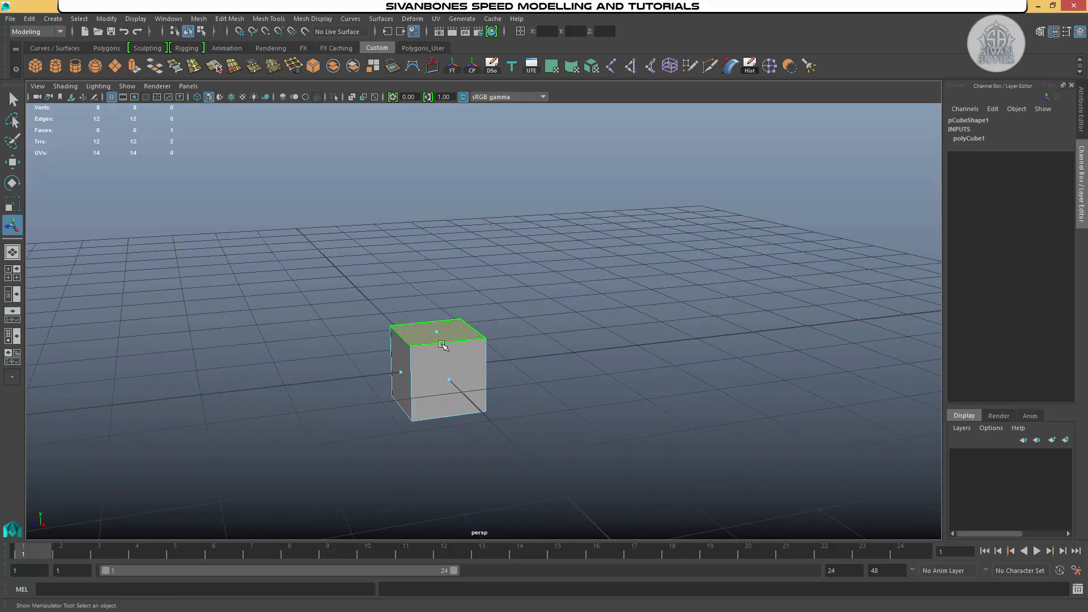
drag(445, 346, 604, 310)
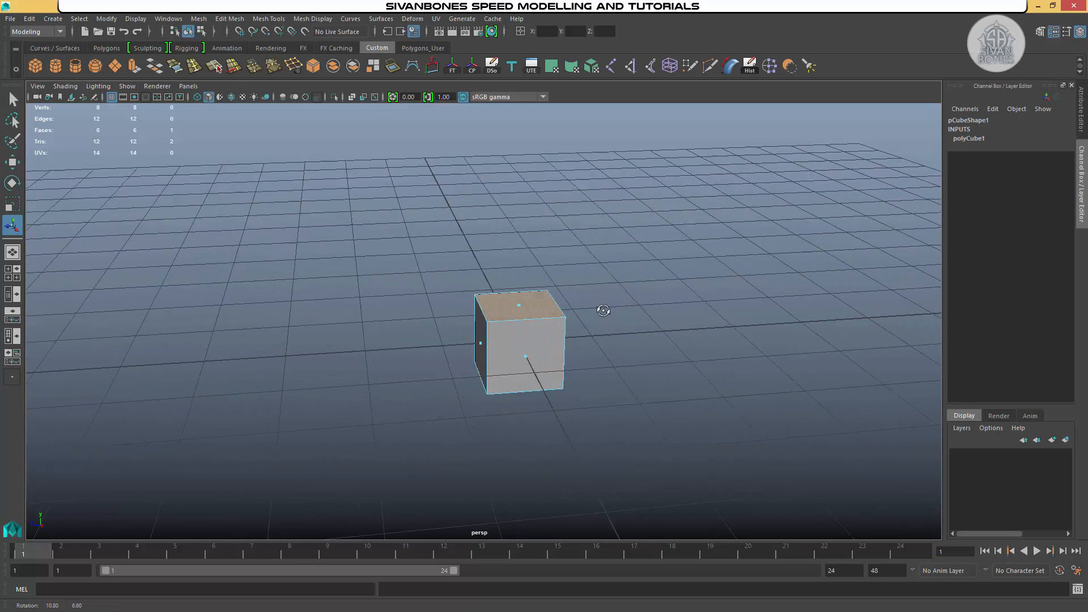
drag(603, 310, 633, 321)
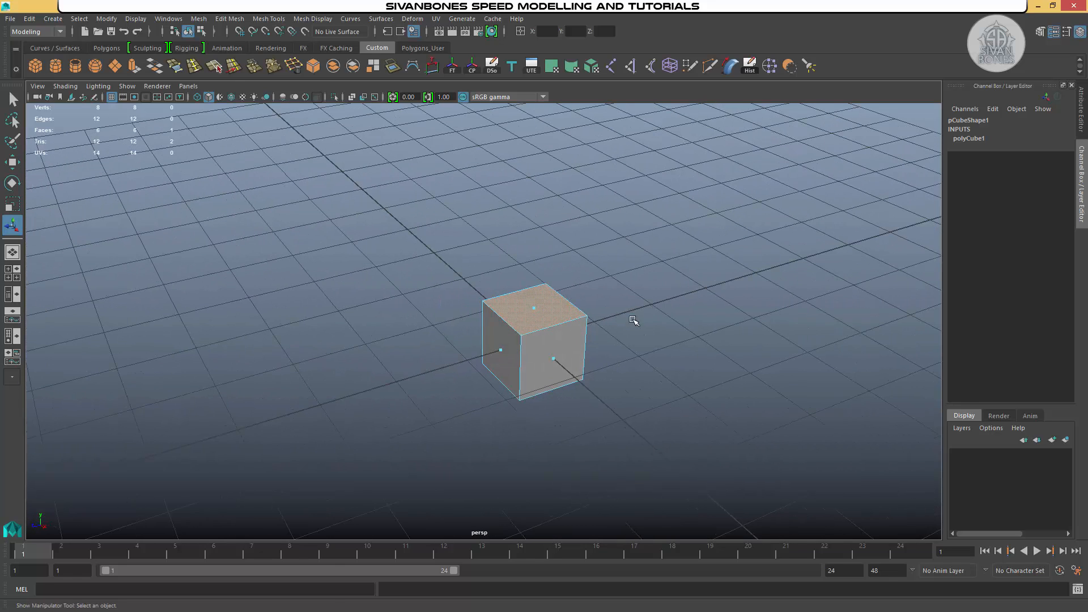
click(529, 321)
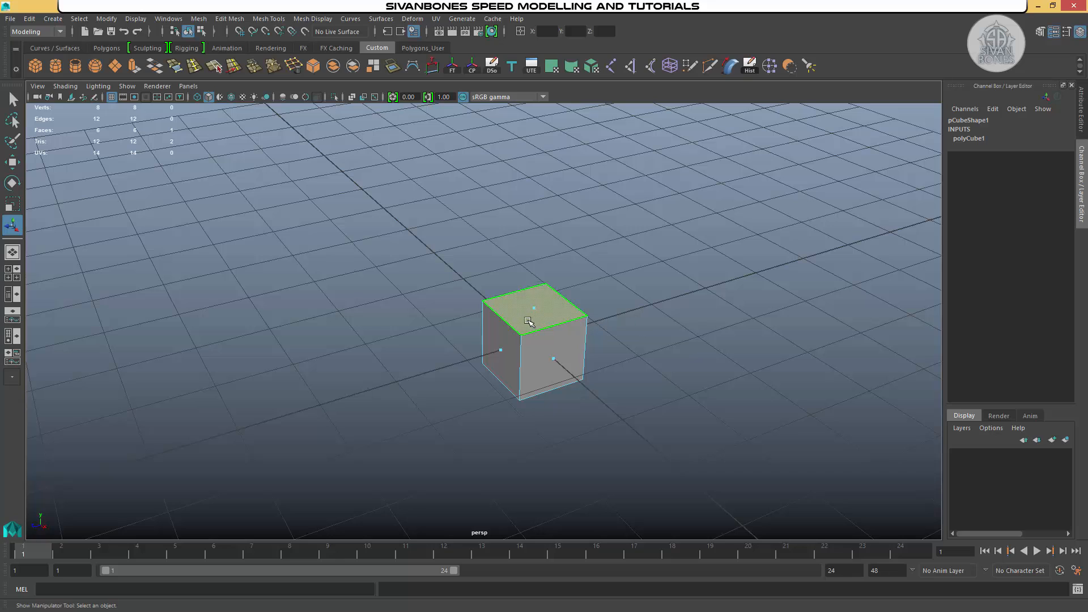
mouse_move(523, 319)
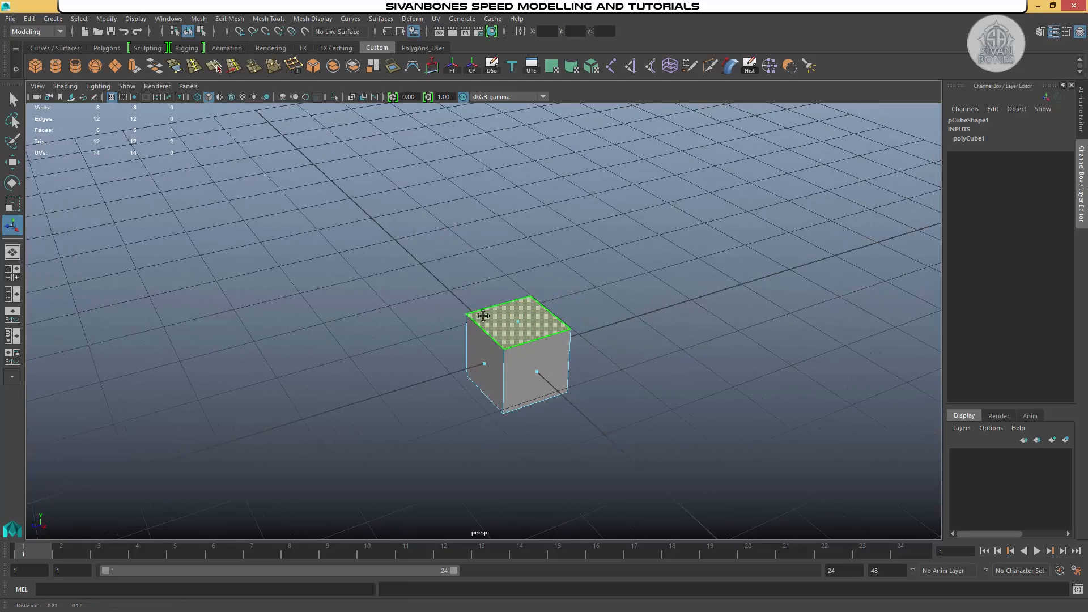
right_click(486, 315)
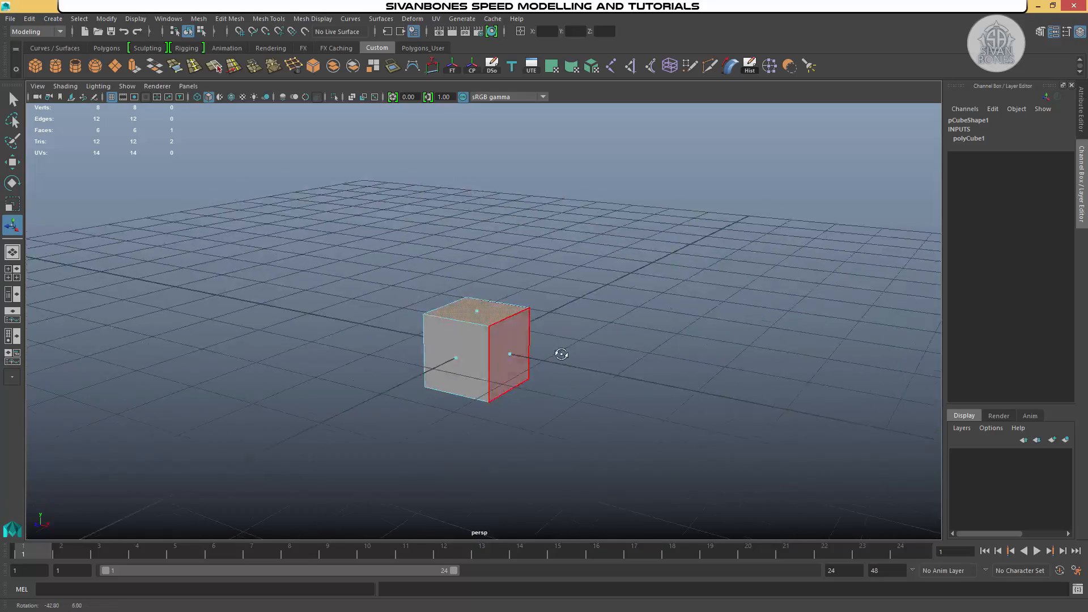
drag(562, 353, 549, 336)
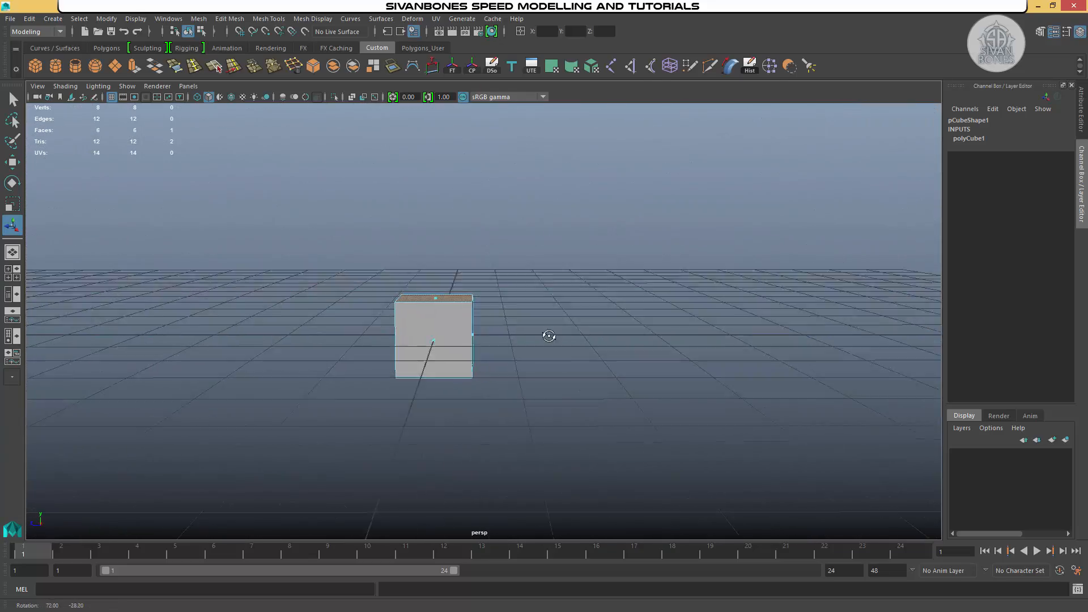
drag(548, 336, 622, 292)
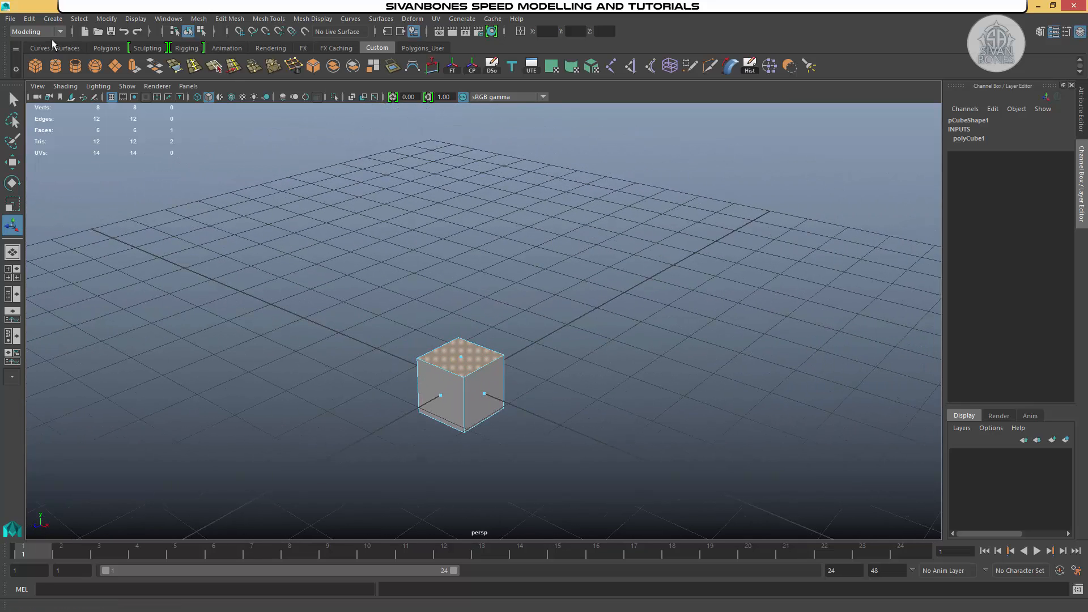
click(37, 32)
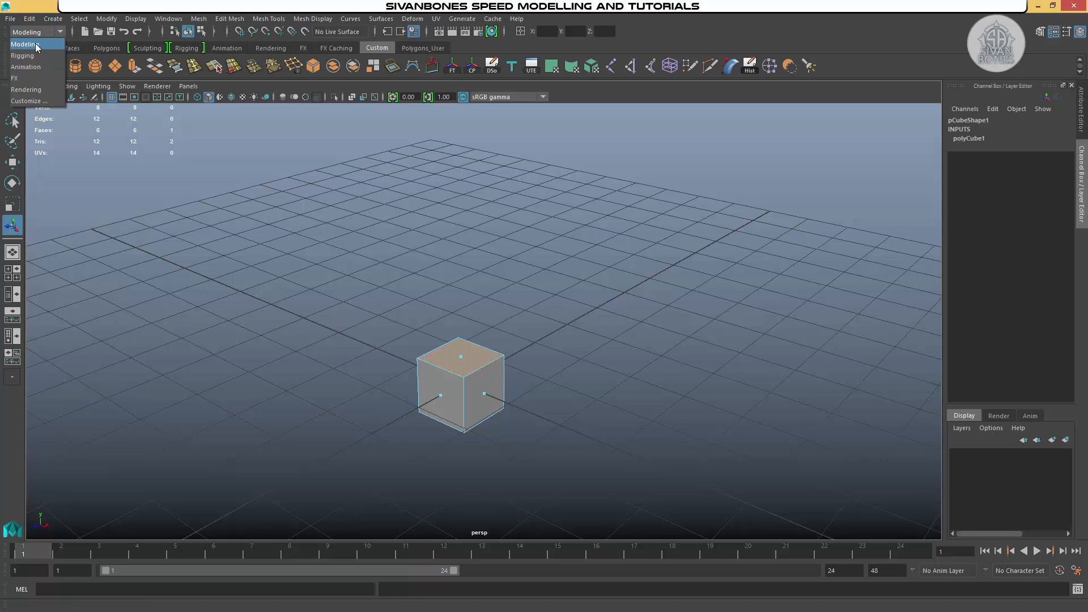
Step: Apply Edit Mesh > Extrude to the selected top face under the modelling menu set
click(36, 31)
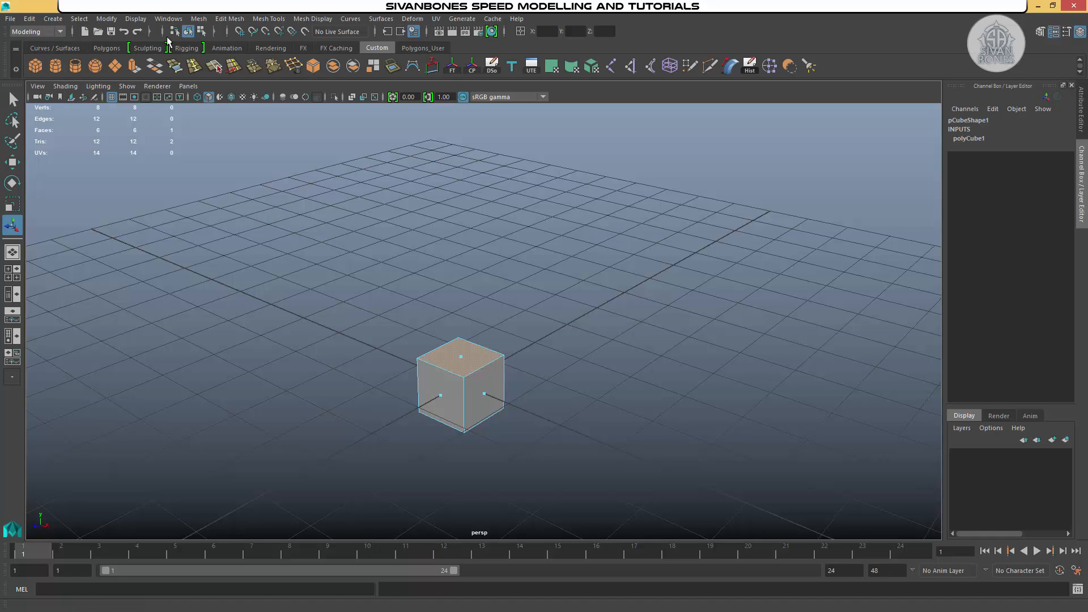
click(268, 18)
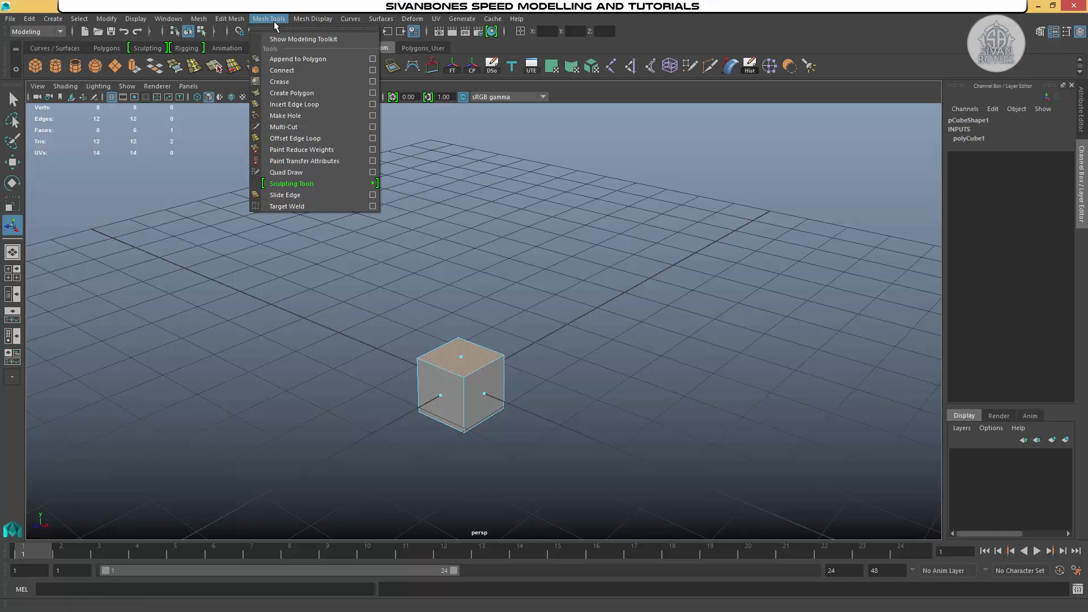
click(229, 18)
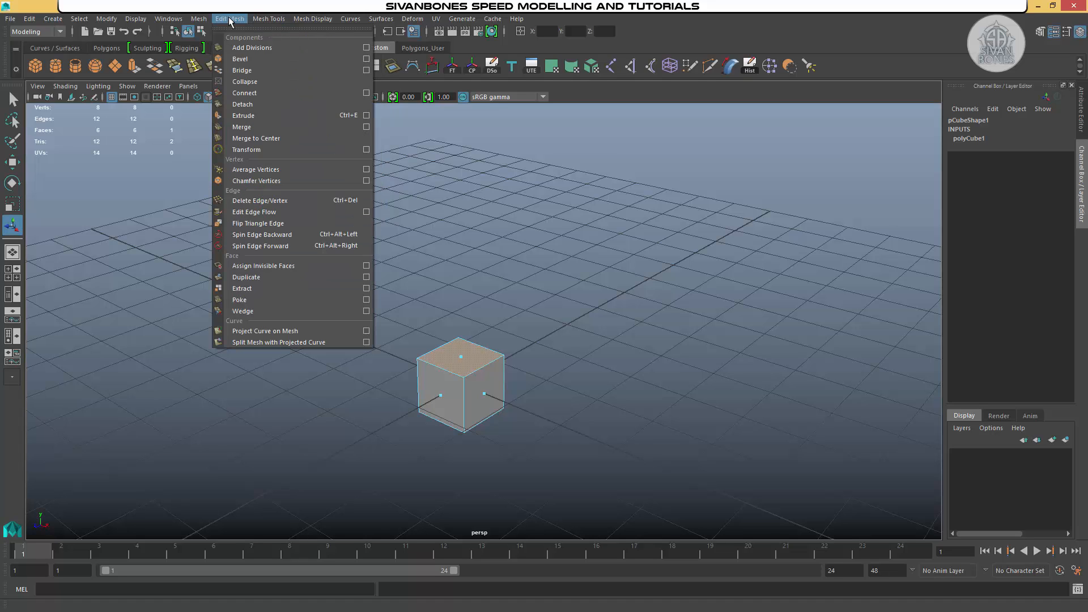
mouse_move(231, 24)
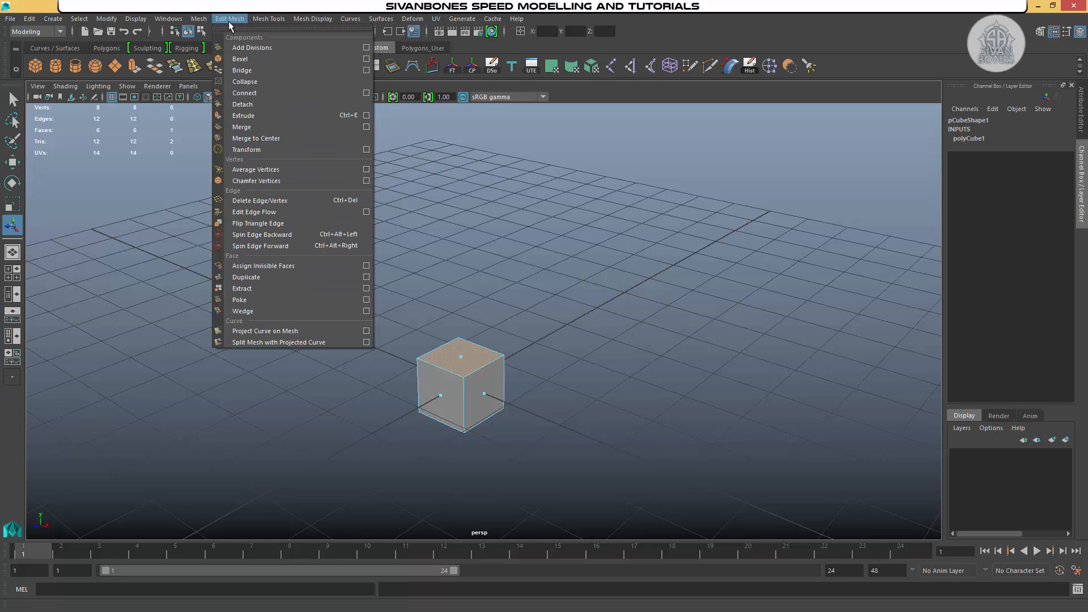
mouse_move(243, 115)
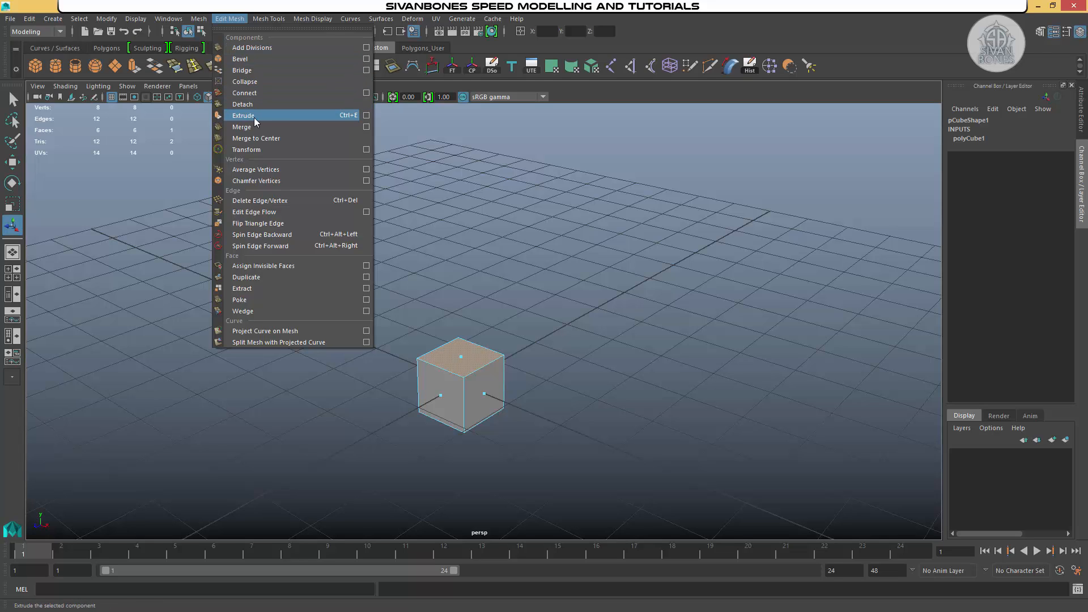
mouse_move(257, 120)
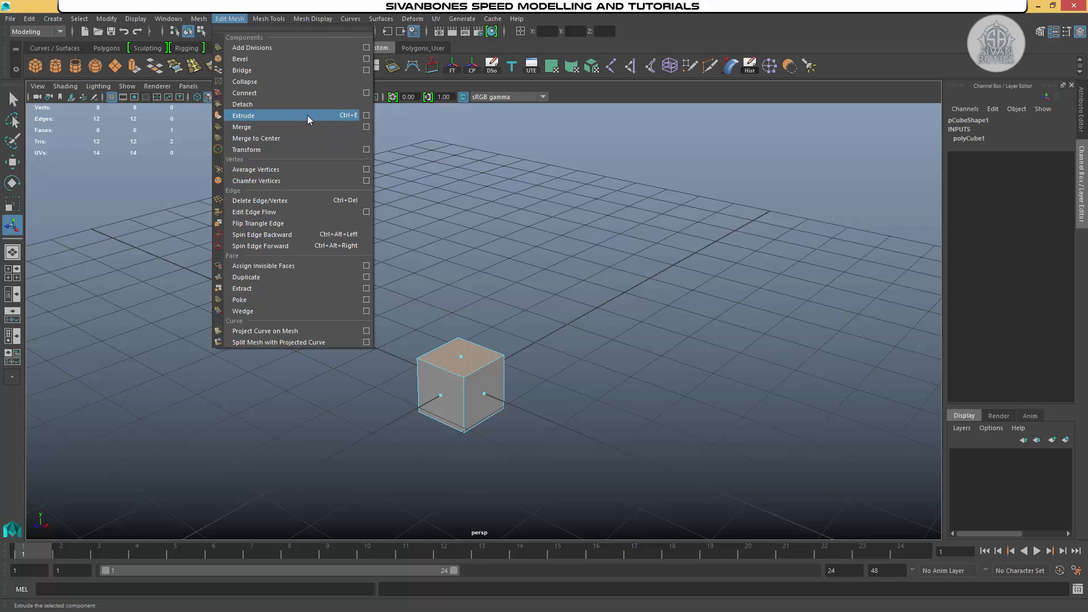
mouse_move(317, 124)
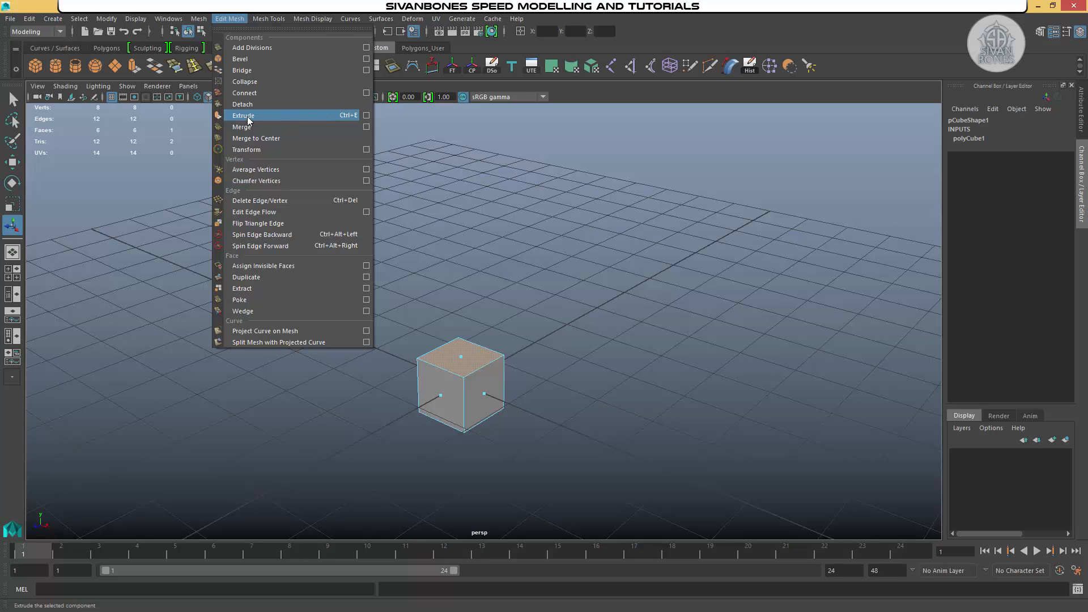
click(243, 115)
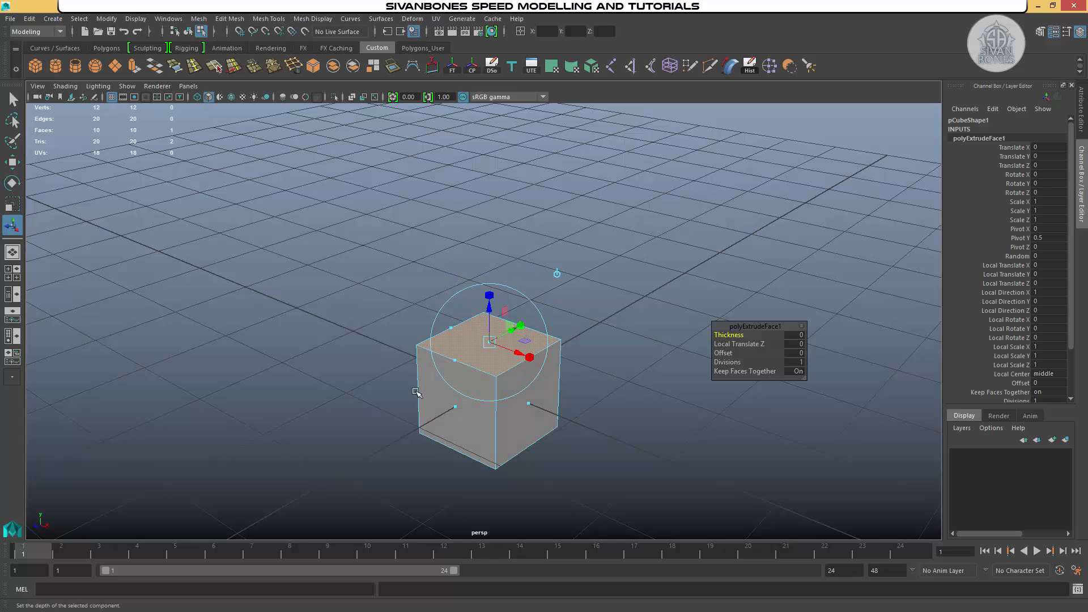
click(534, 402)
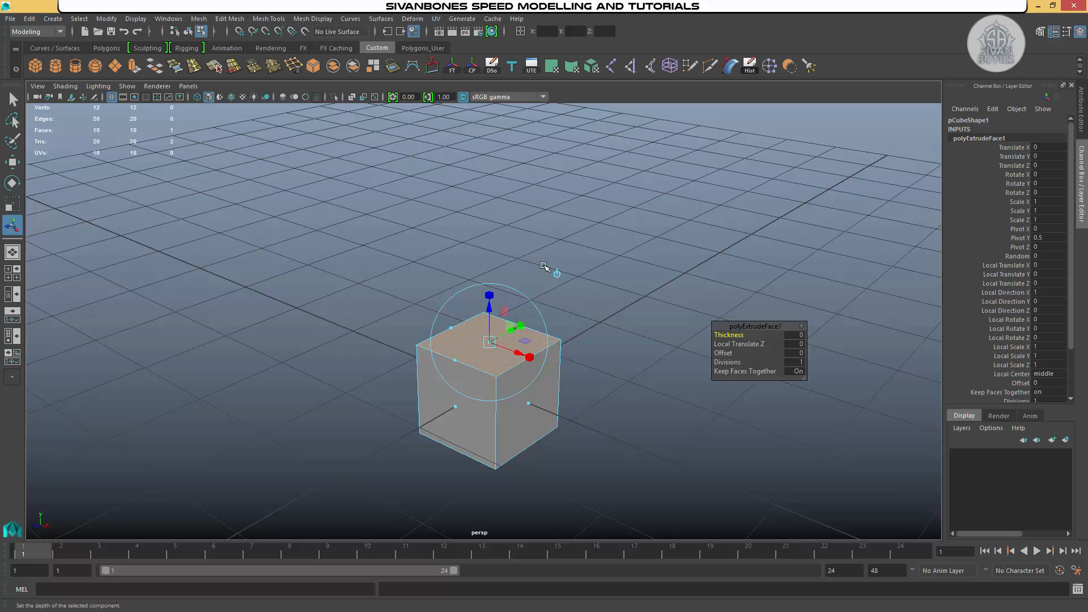
click(485, 340)
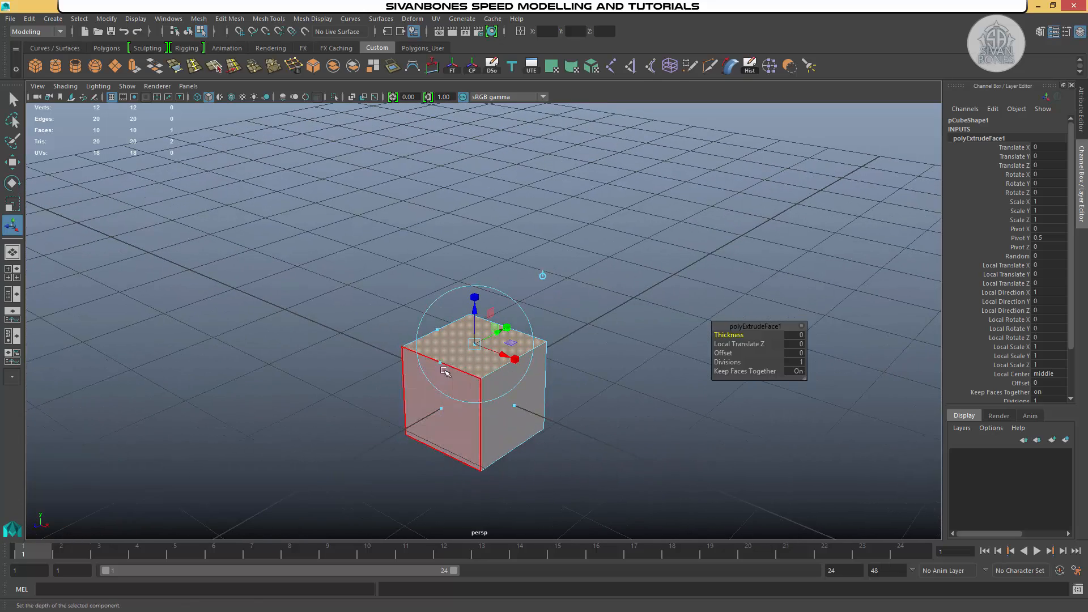
mouse_move(446, 408)
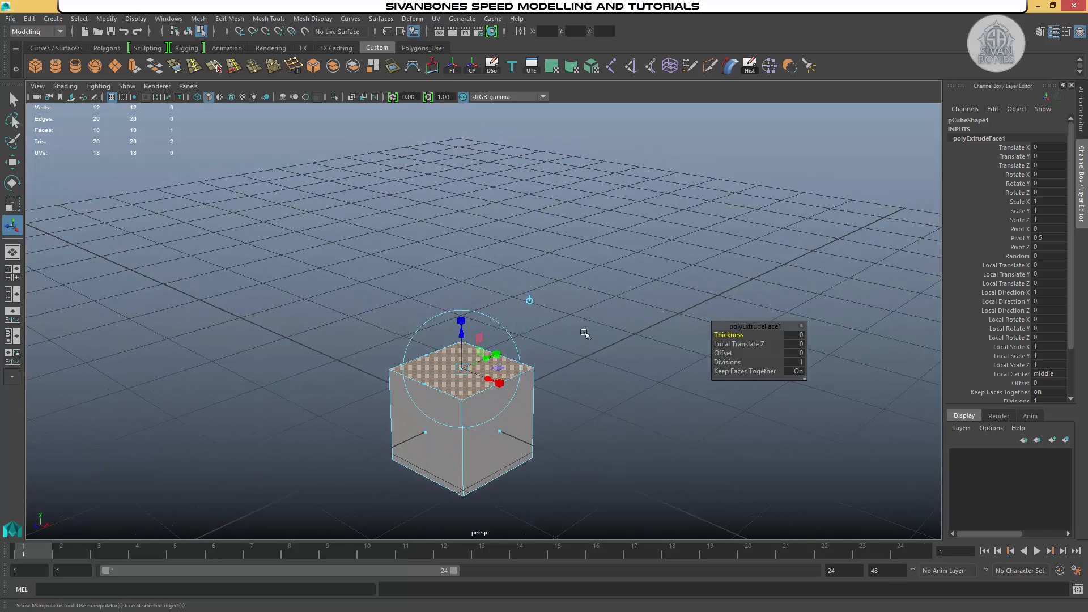
drag(586, 333, 550, 343)
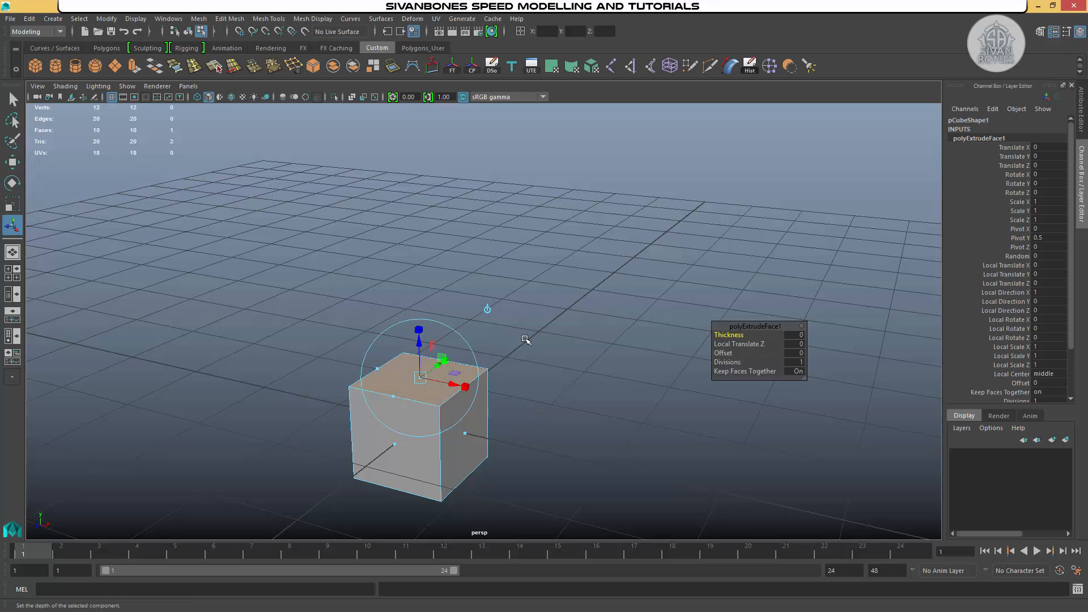
mouse_move(482, 293)
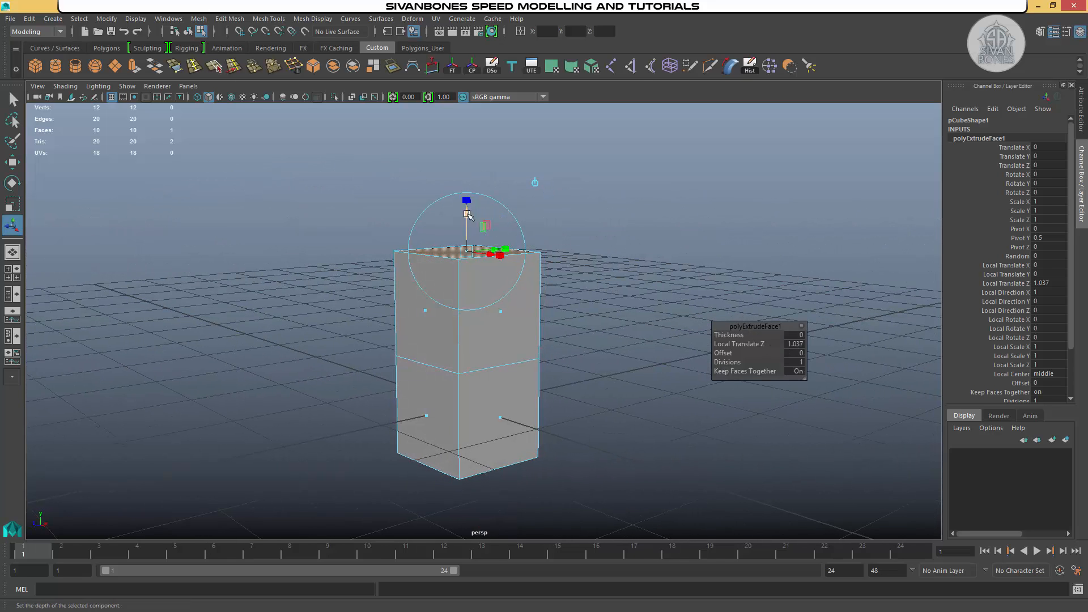
Step: Drag the extruded top face up and down to try different column heights
drag(466, 212, 466, 309)
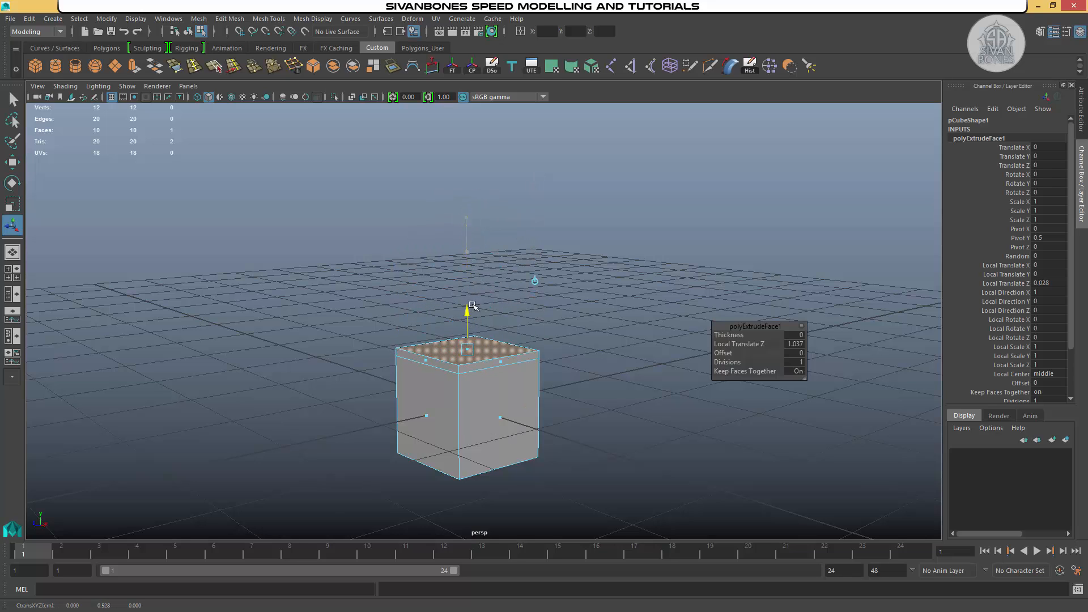
drag(467, 302, 467, 234)
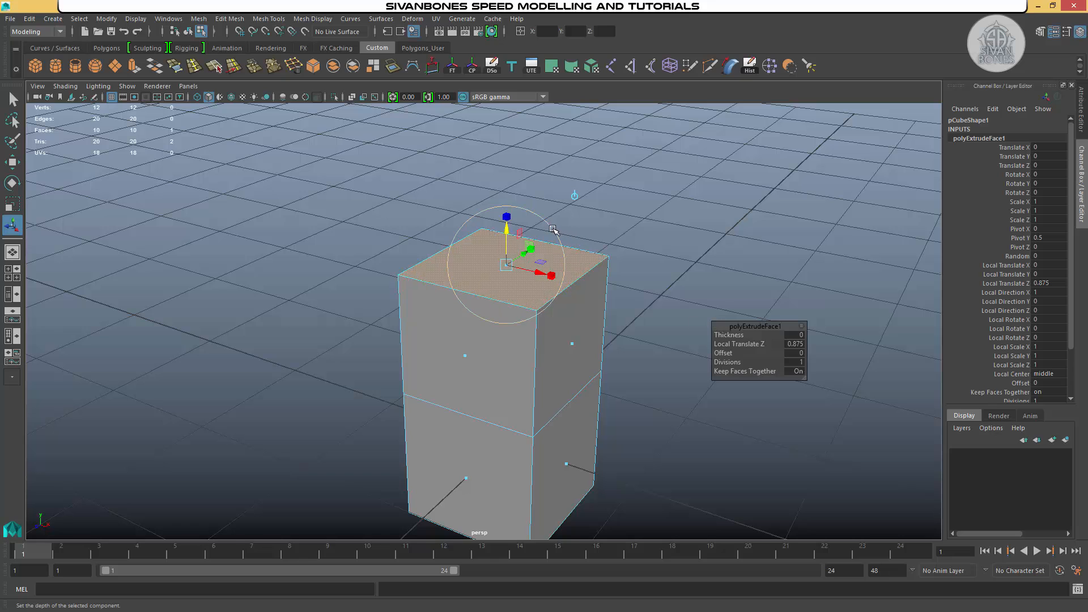
drag(552, 228, 528, 265)
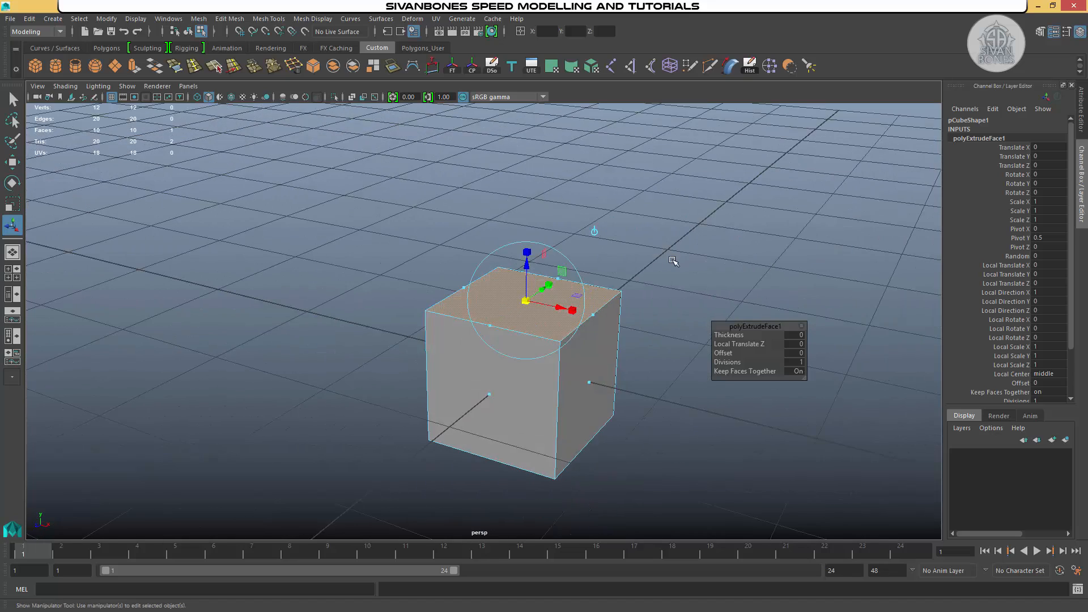
drag(673, 261, 548, 257)
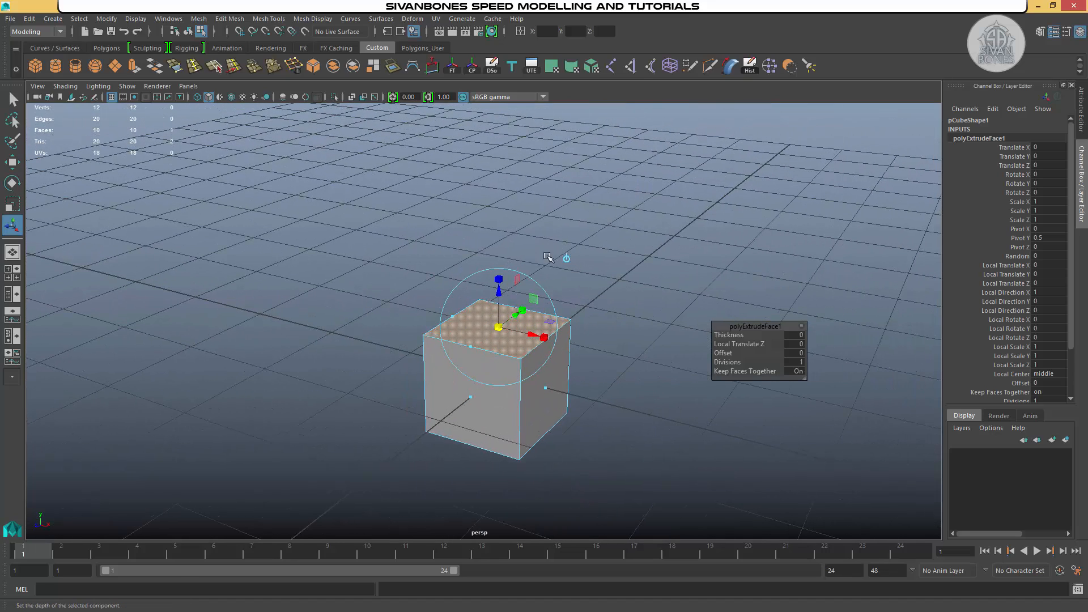
mouse_move(559, 249)
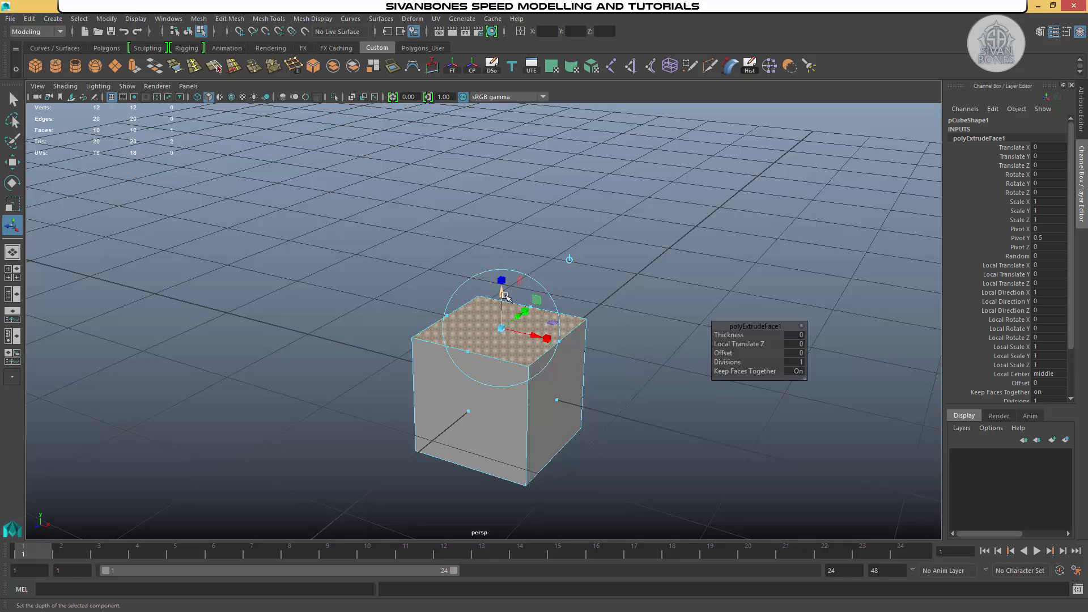
Step: Set extrusion Thickness 0.9, Local Translate Z -0.4 and Offset 0.1
click(501, 319)
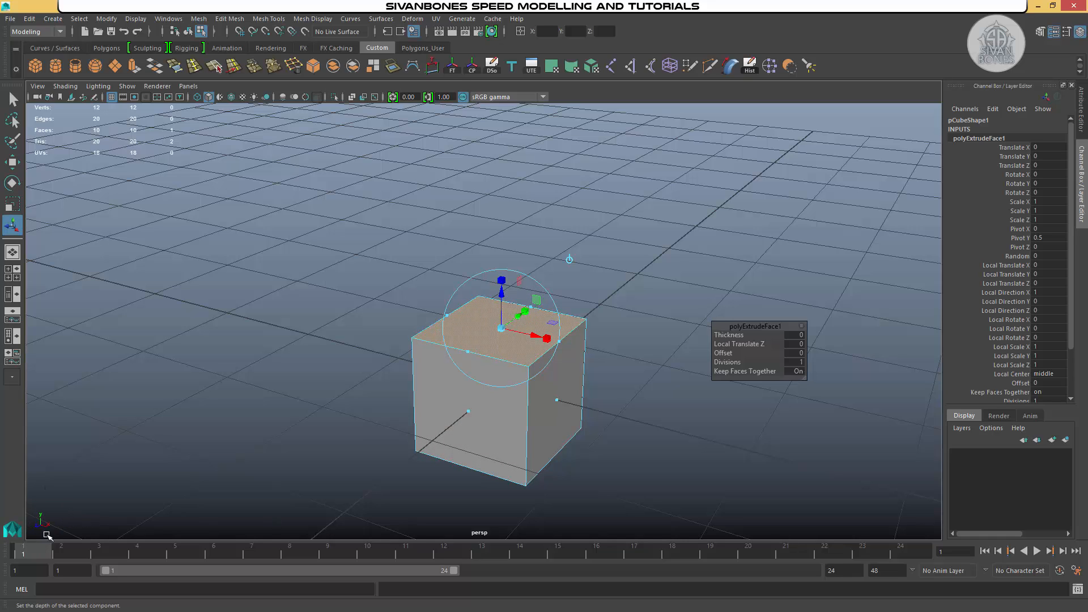
mouse_move(153, 470)
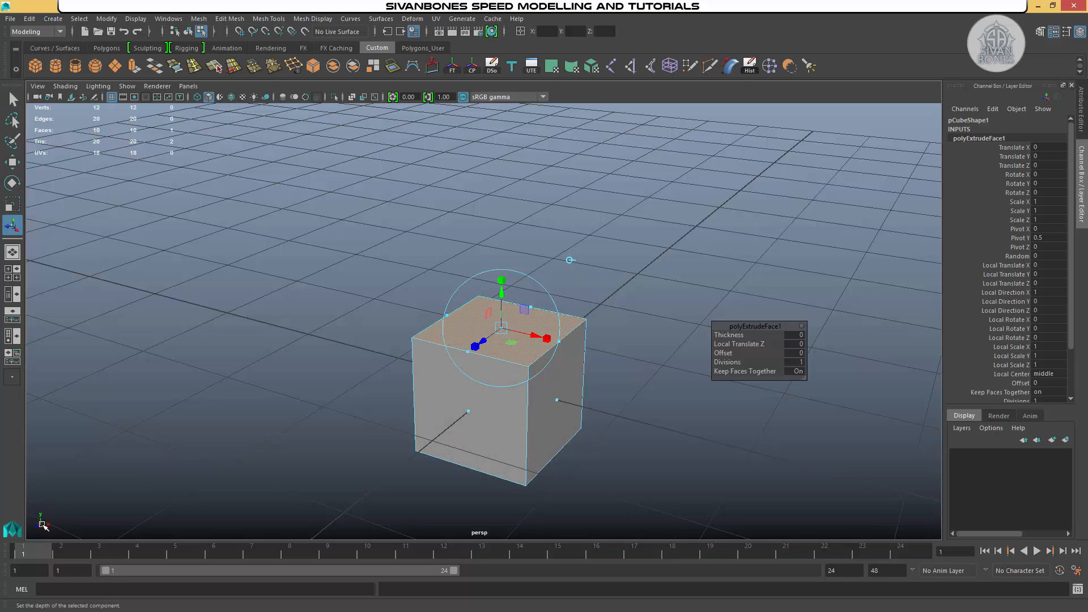
click(483, 333)
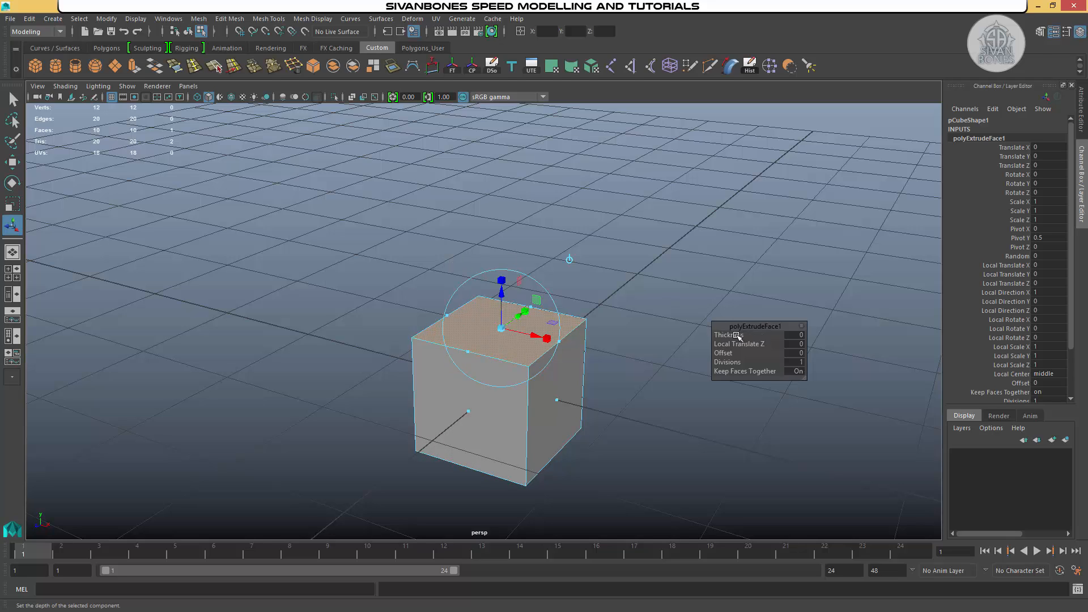
click(727, 334)
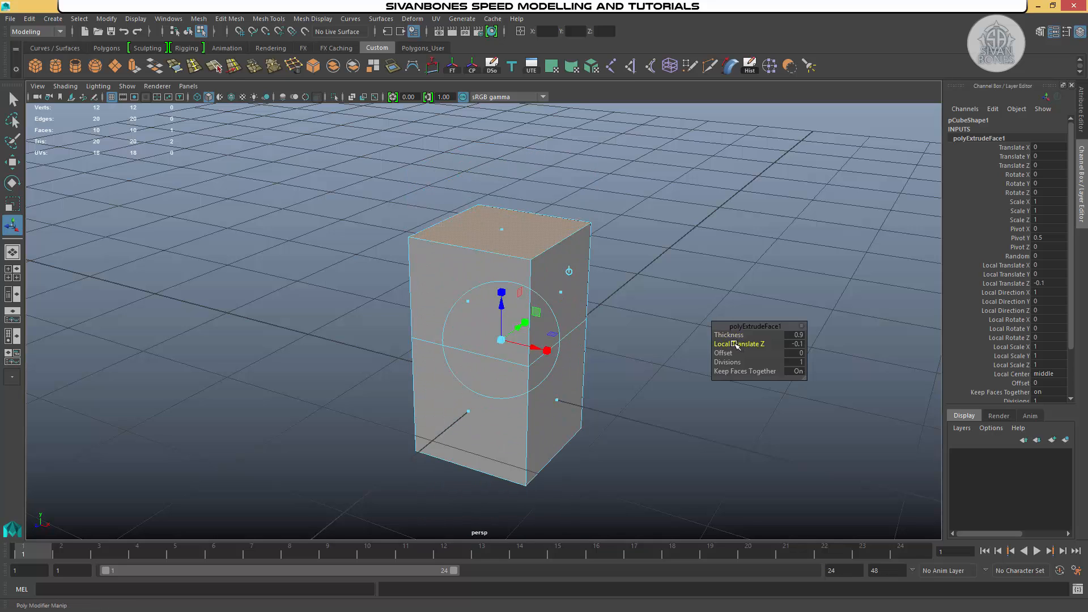
click(723, 353)
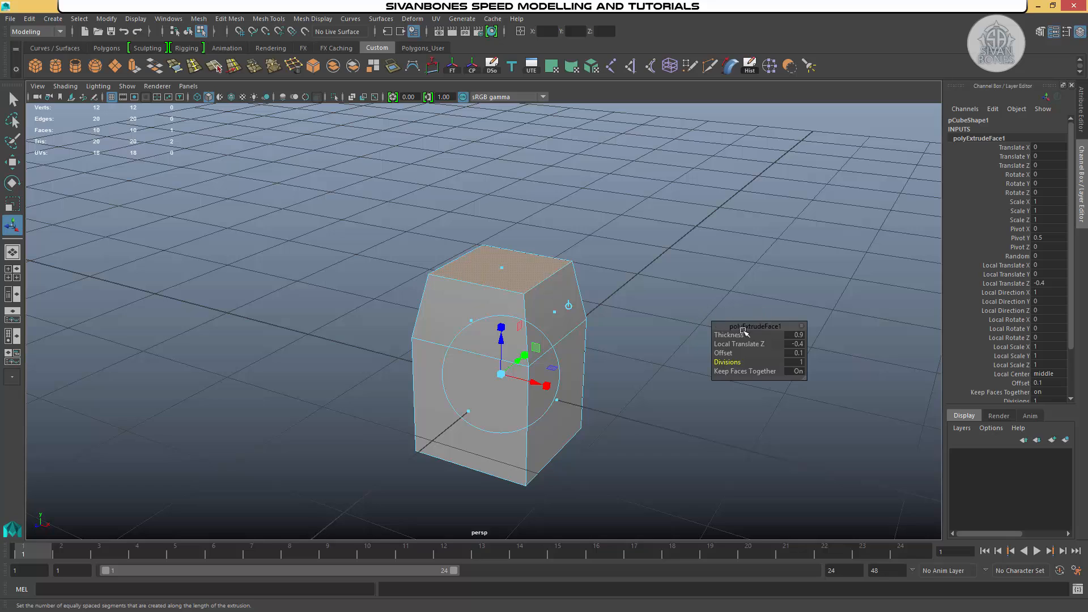
drag(758, 326, 713, 223)
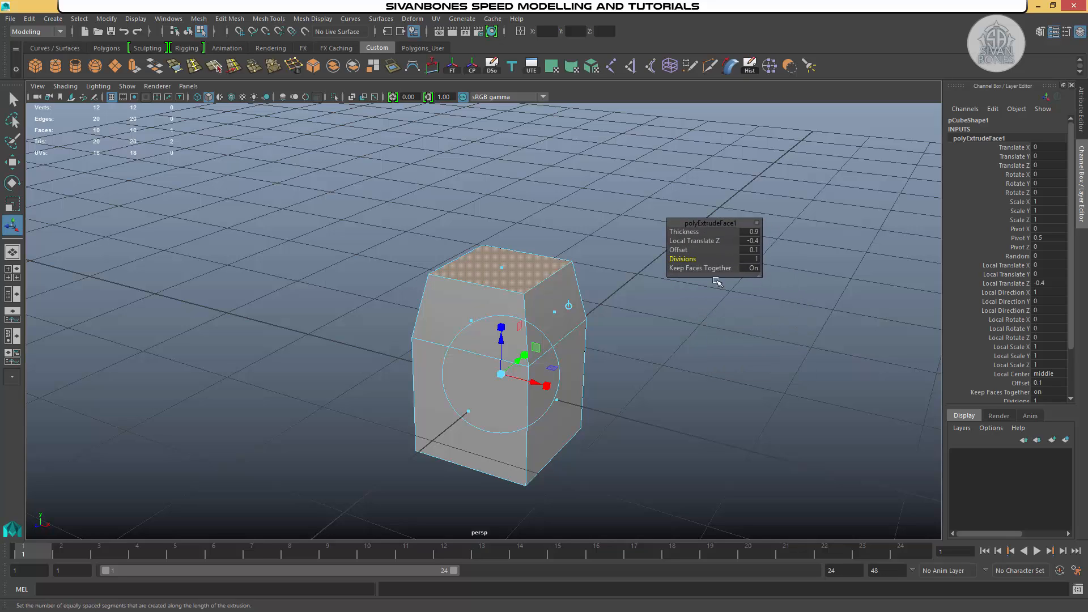
mouse_move(753, 275)
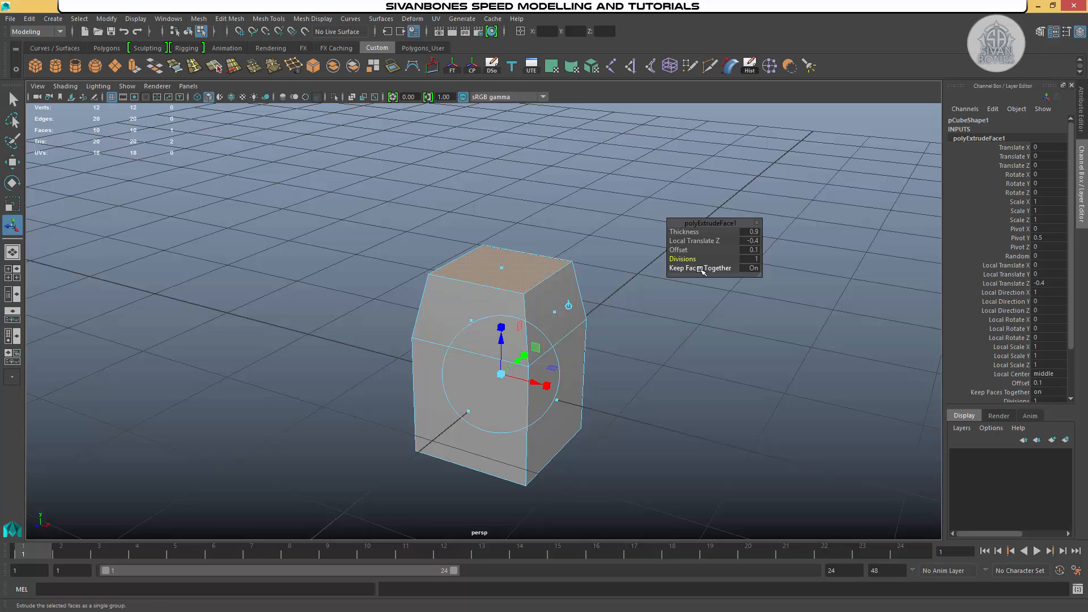
mouse_move(730, 271)
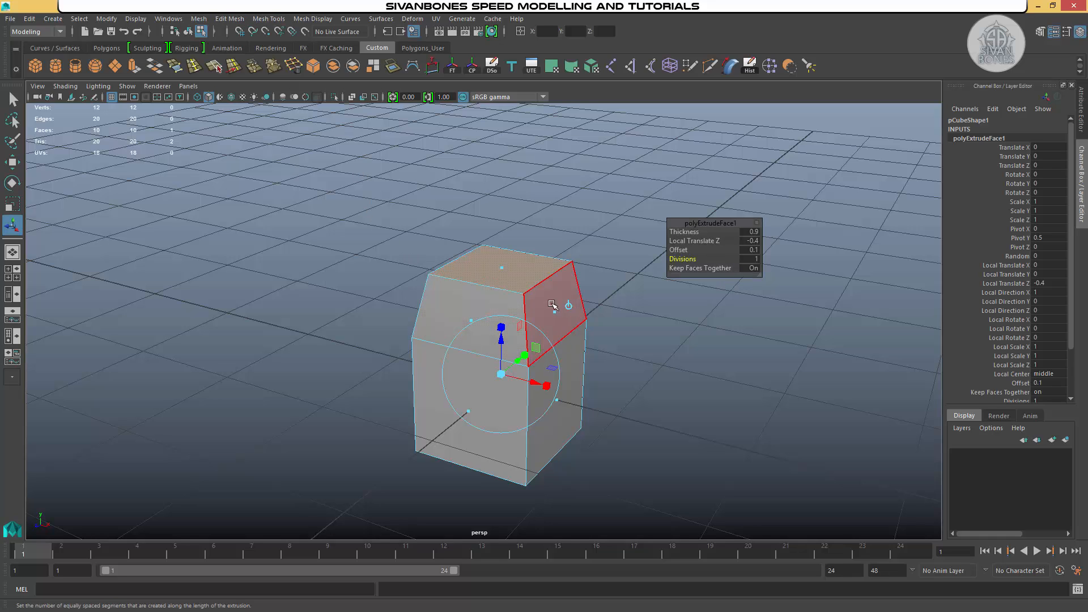
Step: Dismiss the Edit Mesh menu and deselect the face to commit the tapered extrusion
click(229, 18)
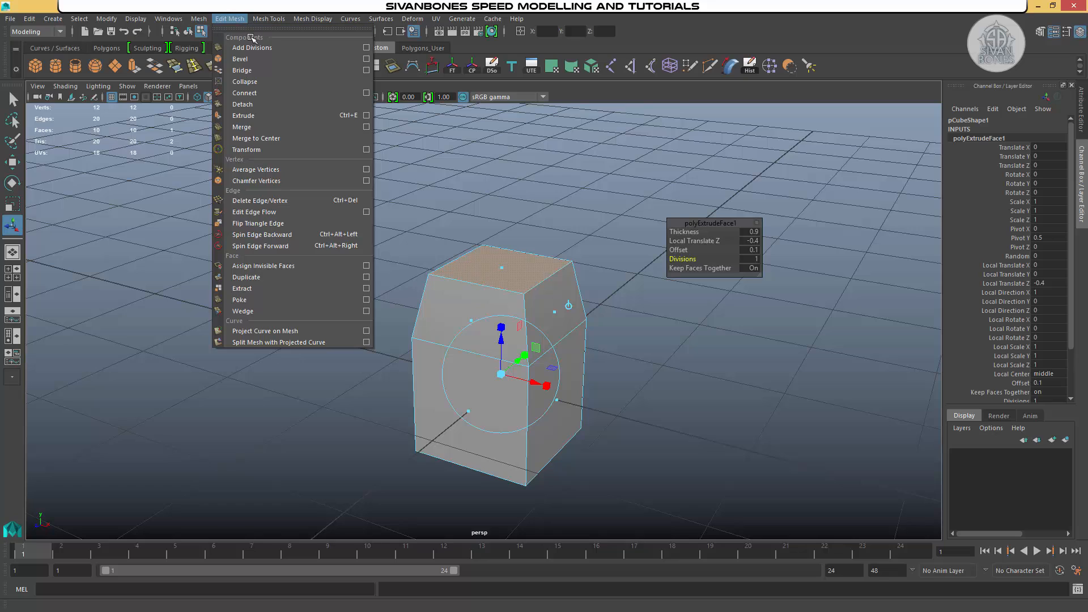
mouse_move(257, 38)
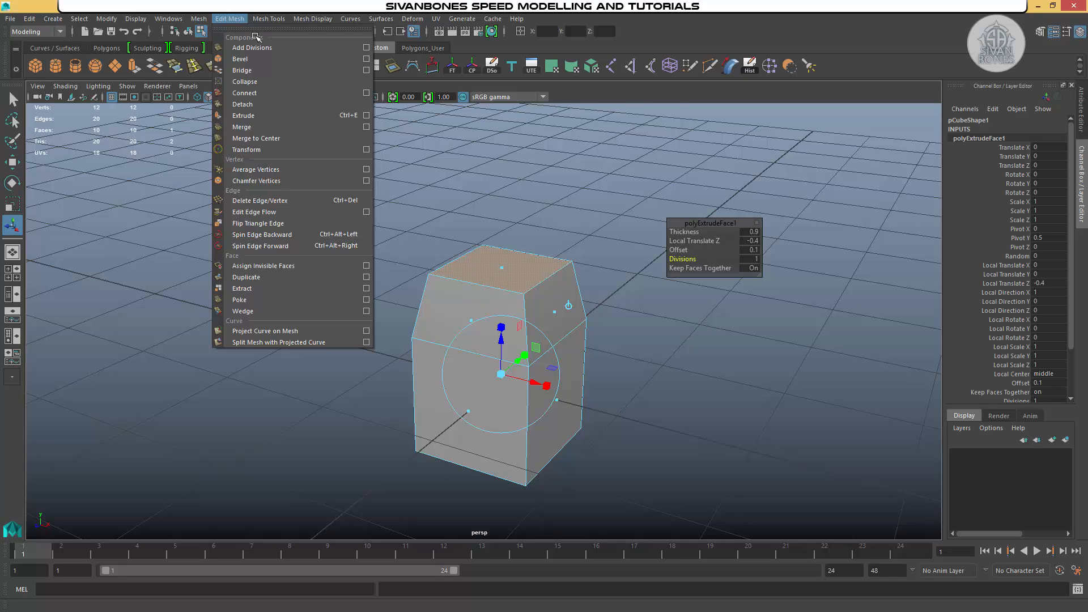
mouse_move(235, 35)
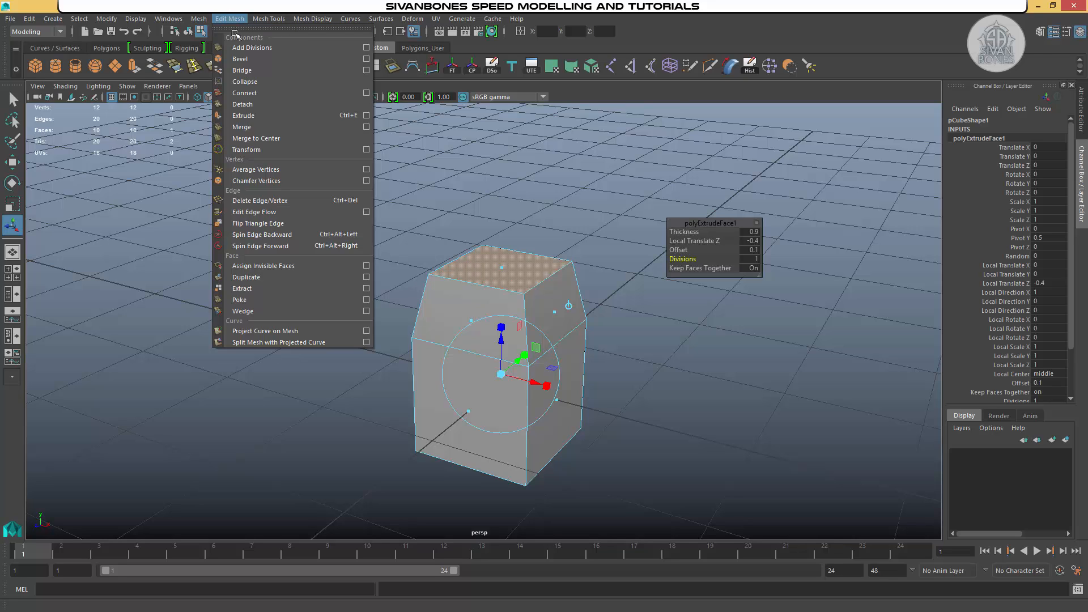
mouse_move(646, 239)
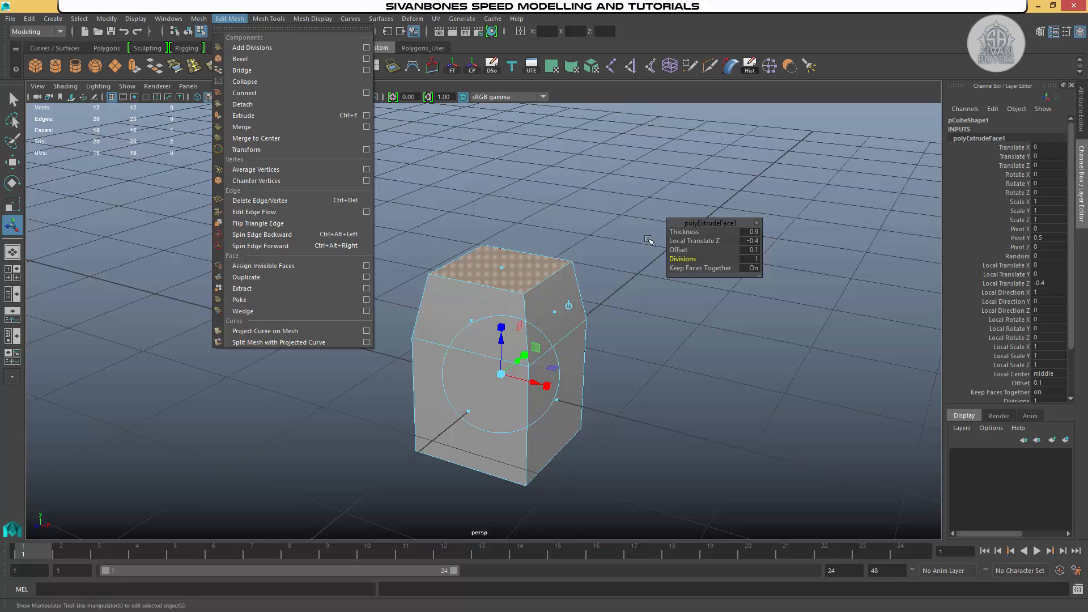
click(665, 269)
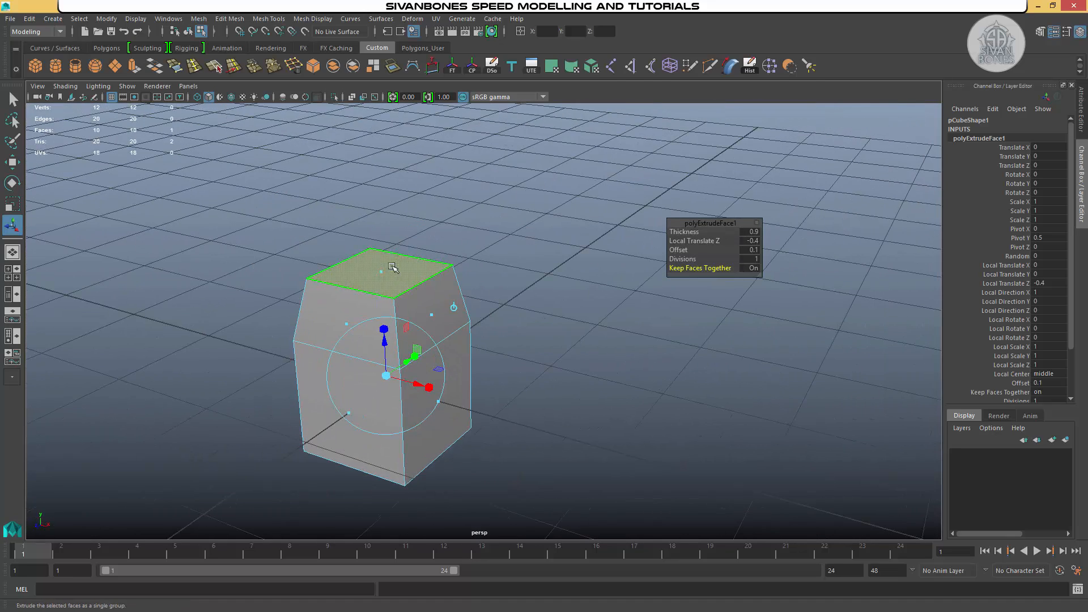
click(432, 313)
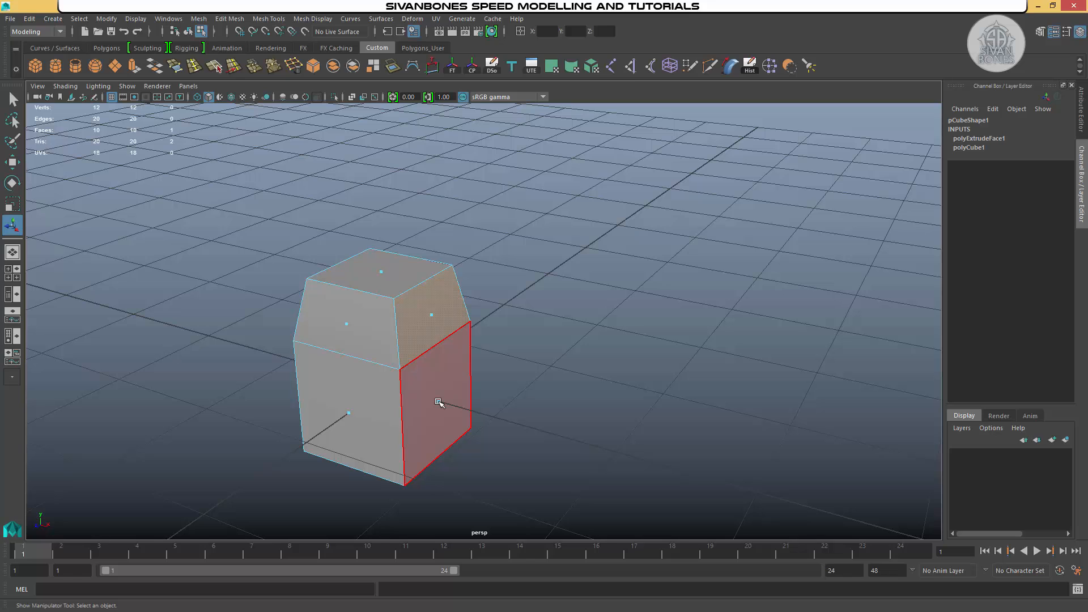
Step: Extrude the right-side faces 0.7 thick with Keep Faces Together on, then deselect
click(619, 474)
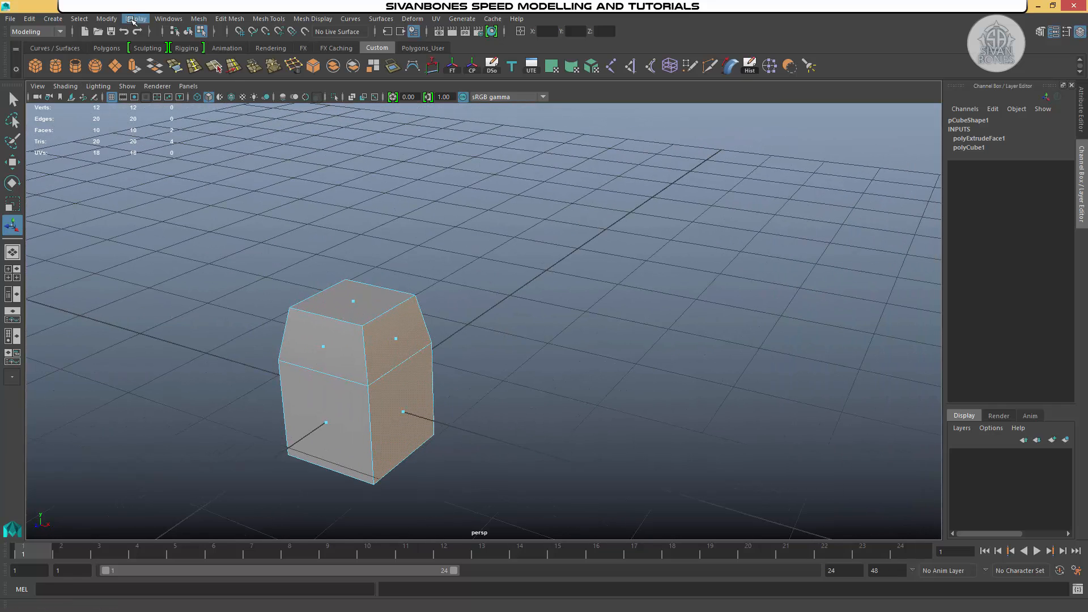
click(229, 19)
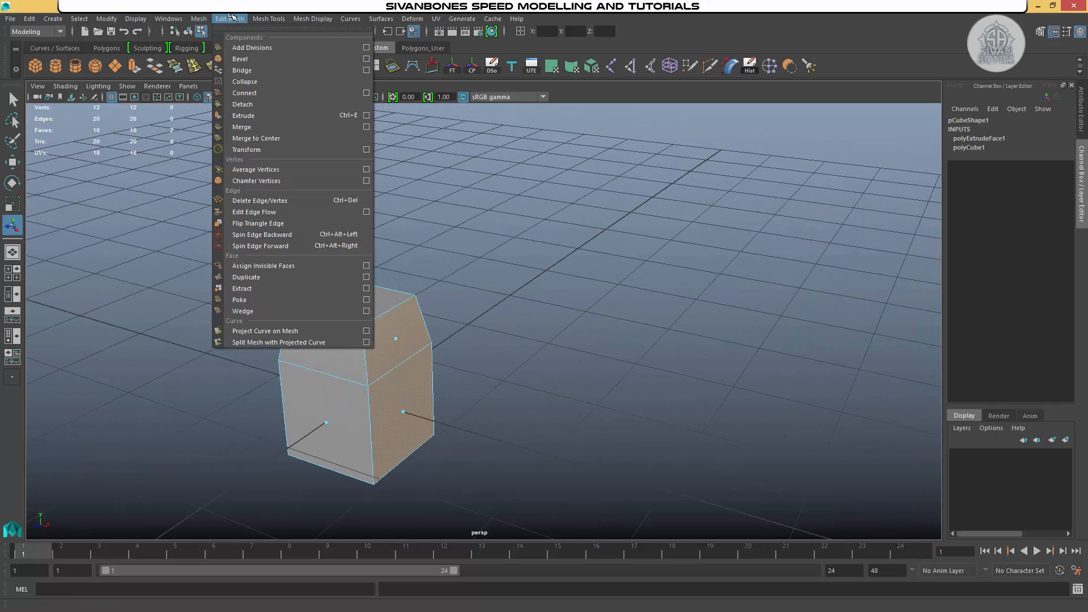
mouse_move(250, 115)
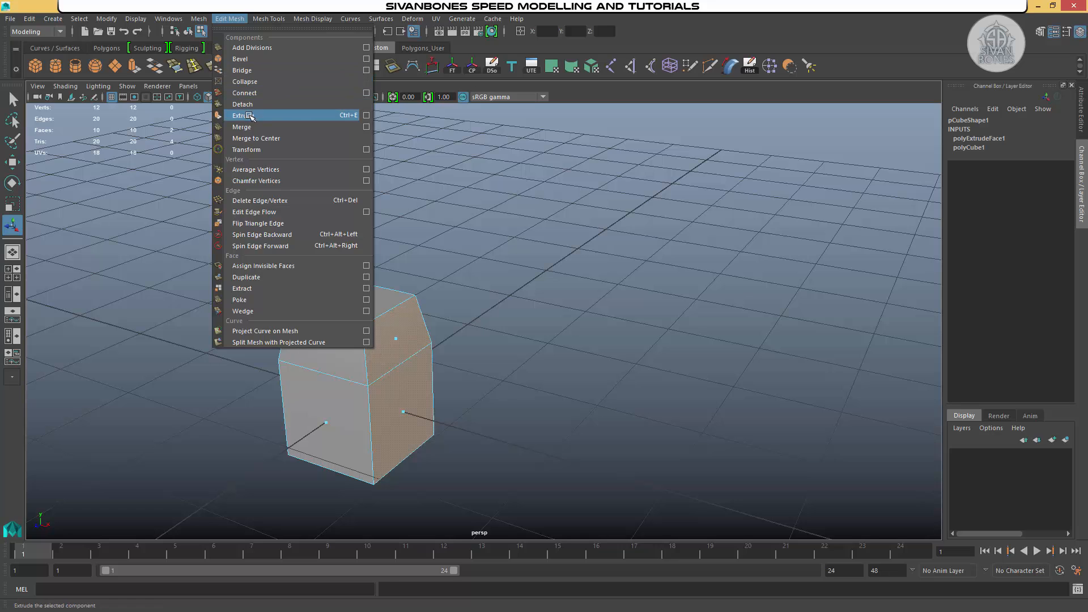
click(244, 115)
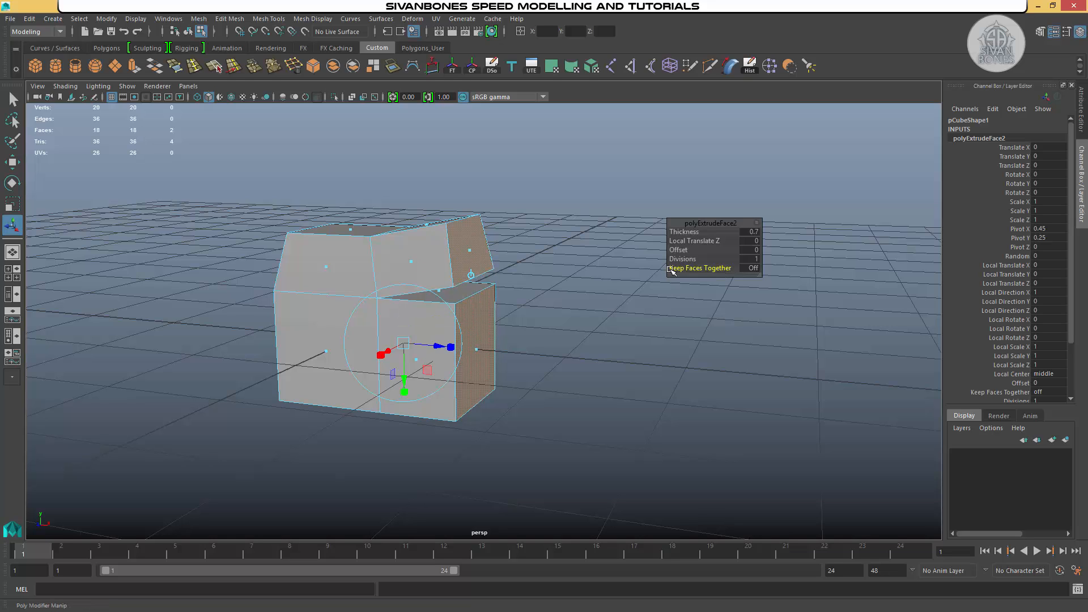
click(751, 268)
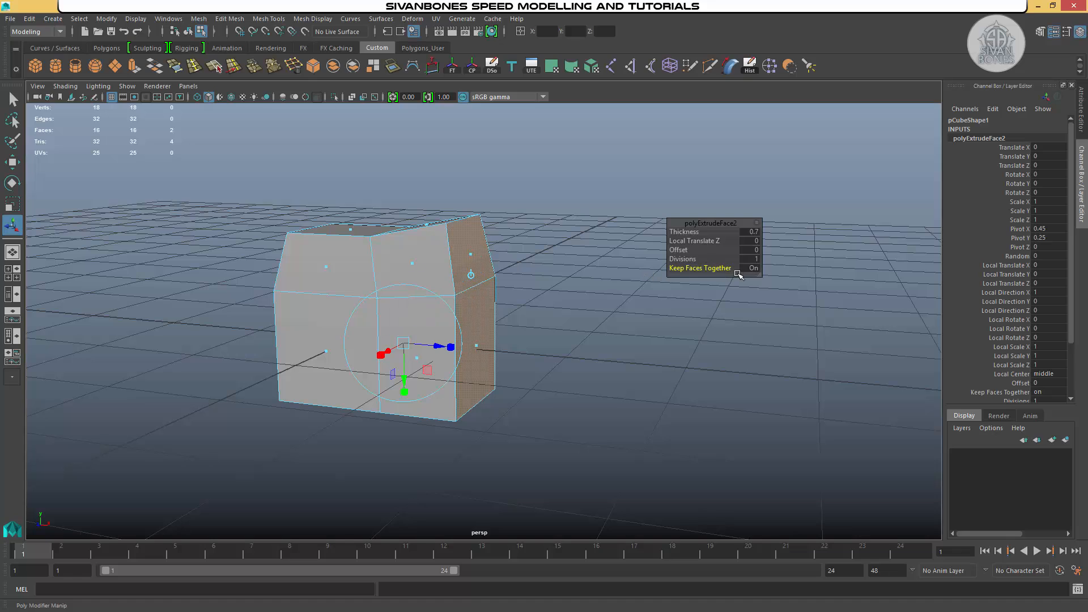
click(738, 275)
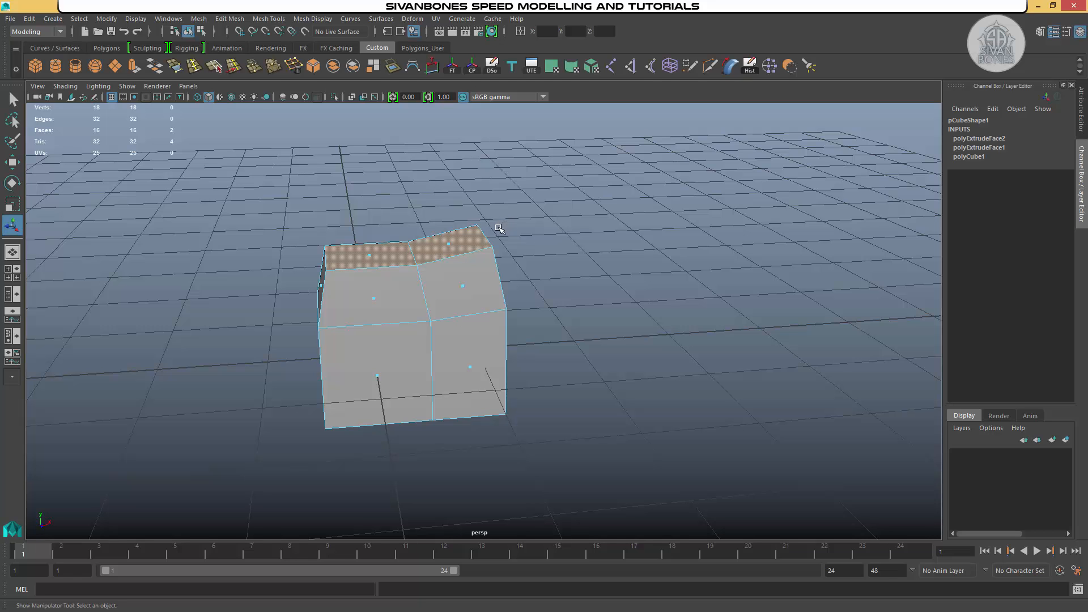
drag(499, 229, 515, 224)
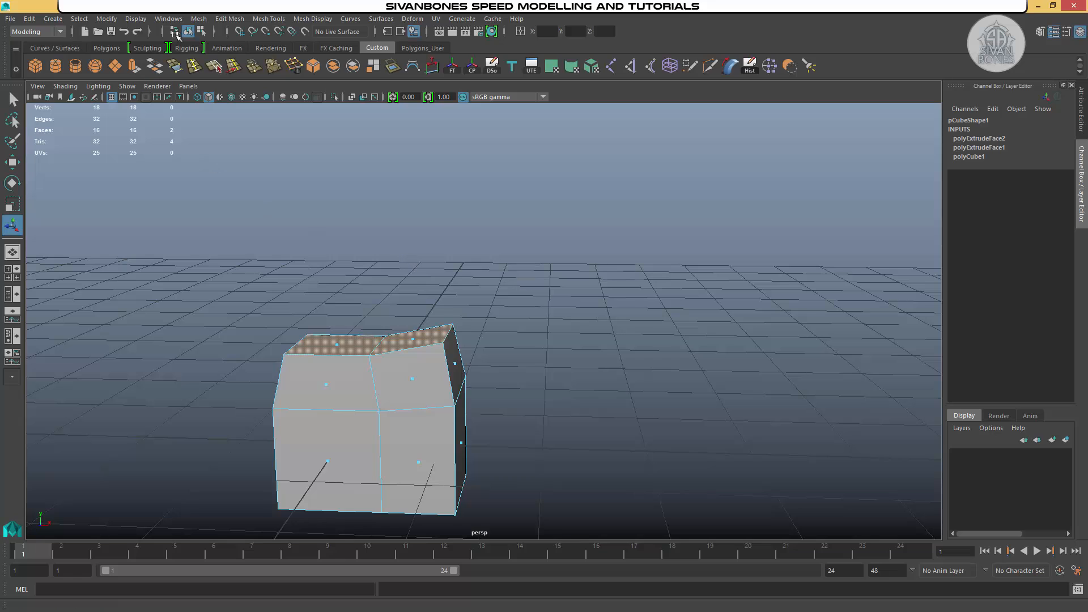
mouse_move(268, 18)
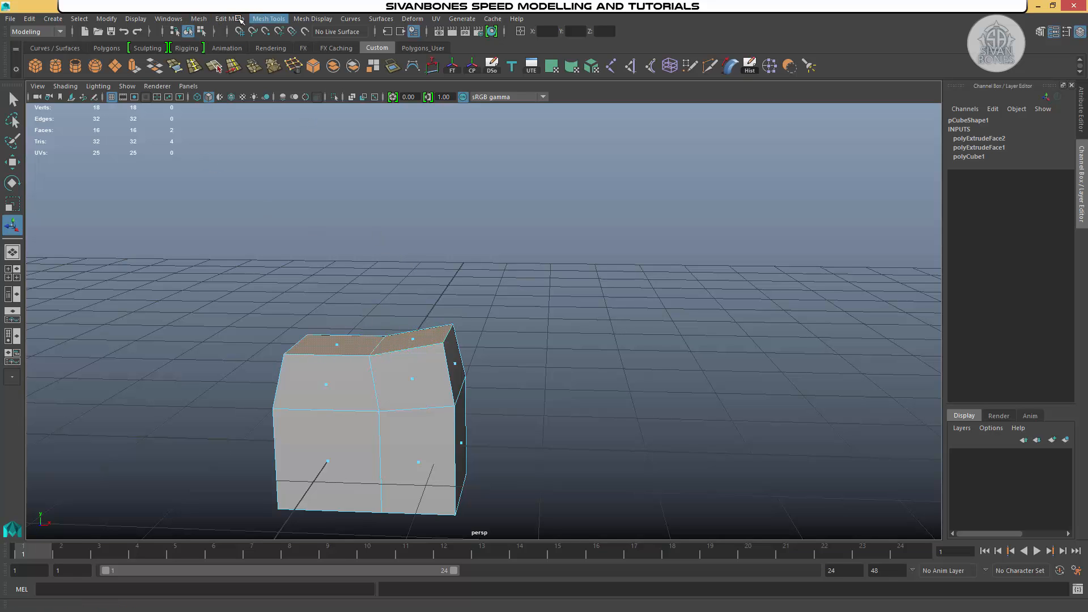
click(229, 18)
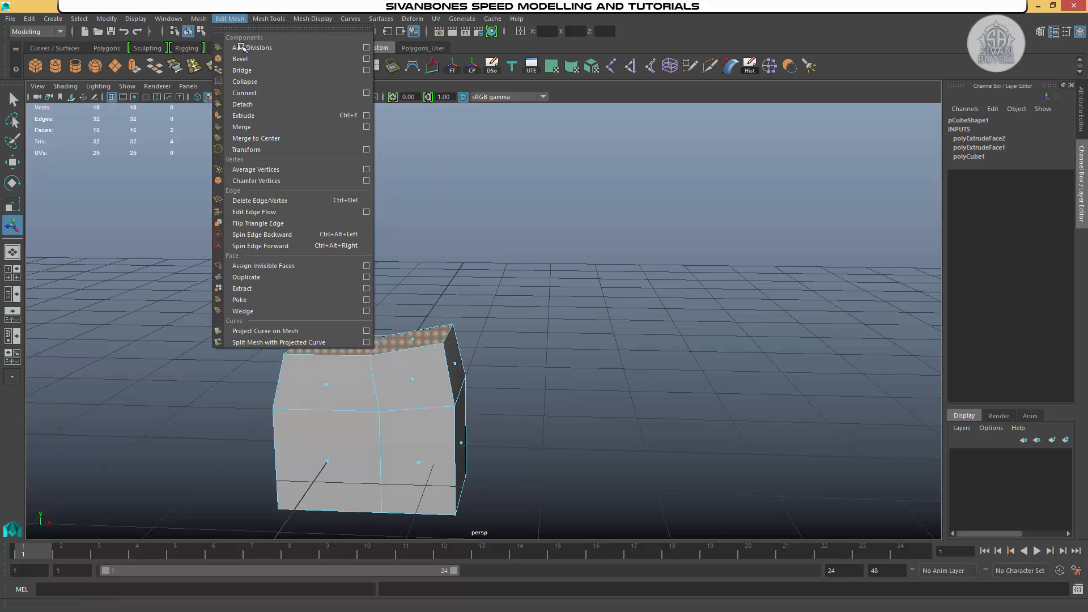
click(243, 115)
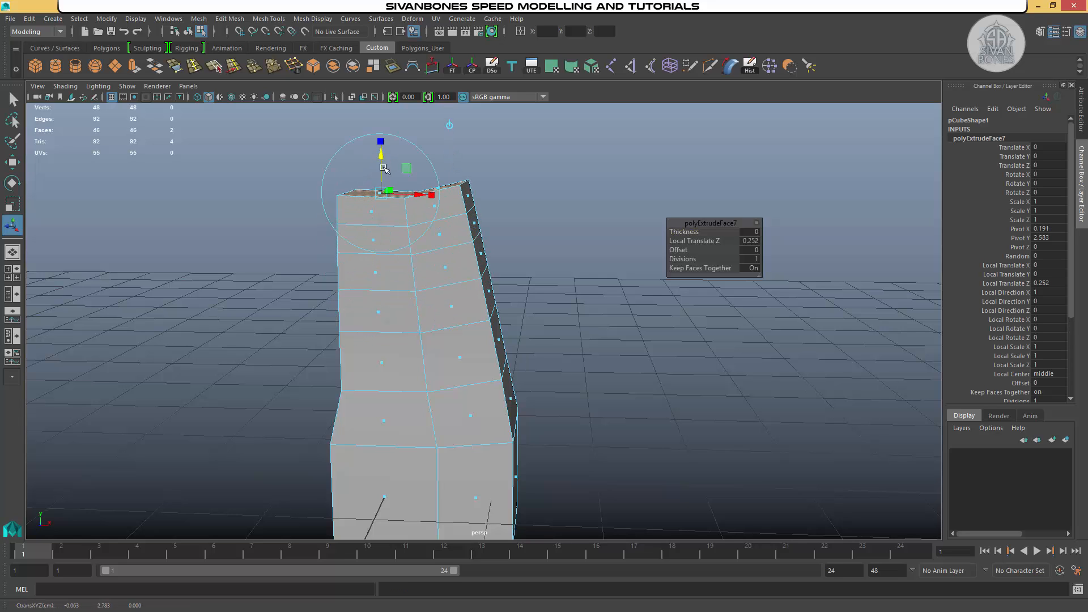
mouse_move(425, 132)
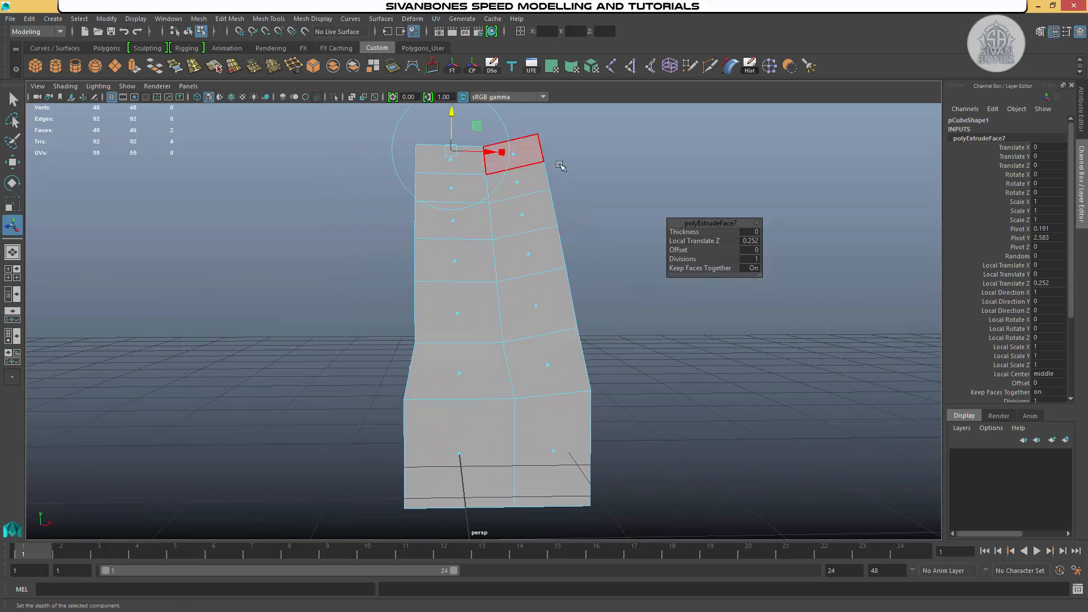
key(ctrl+z)
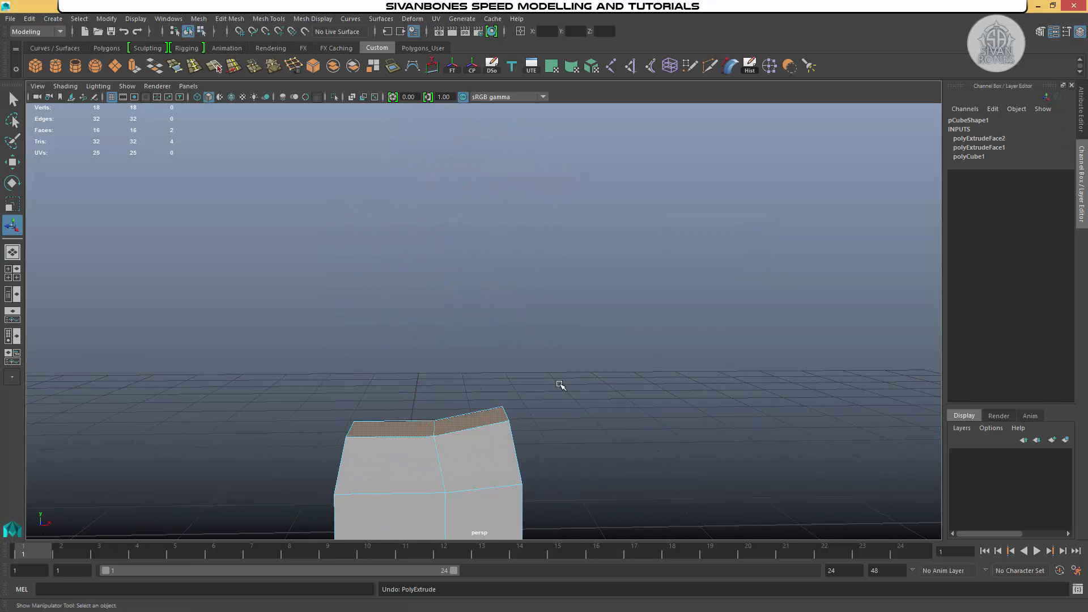
Step: Extrude the two top faces with Keep Faces Together off and pull them upward
click(229, 18)
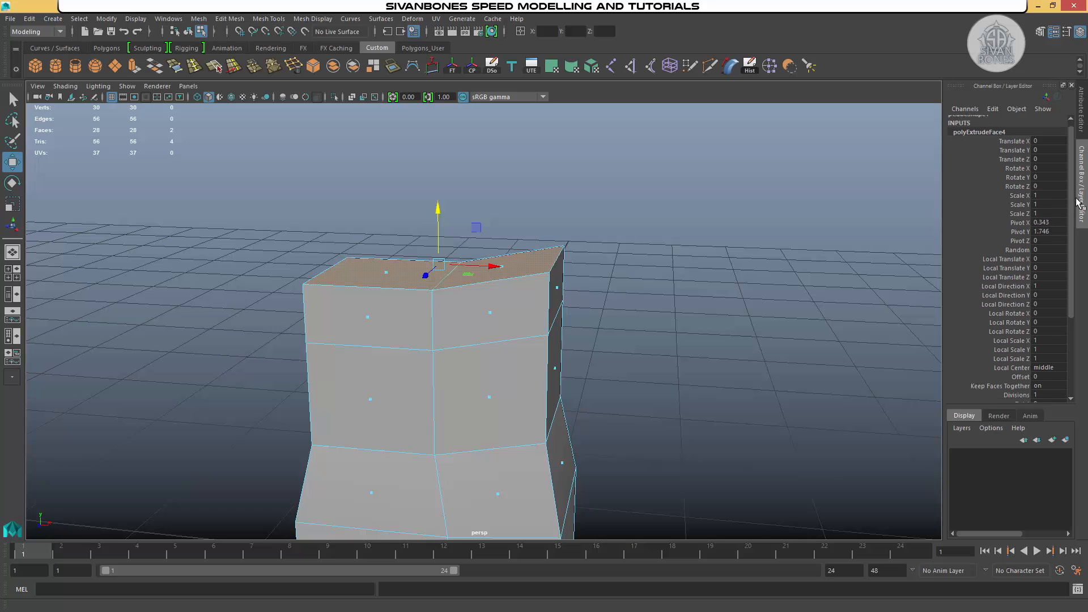
scroll(down, 3)
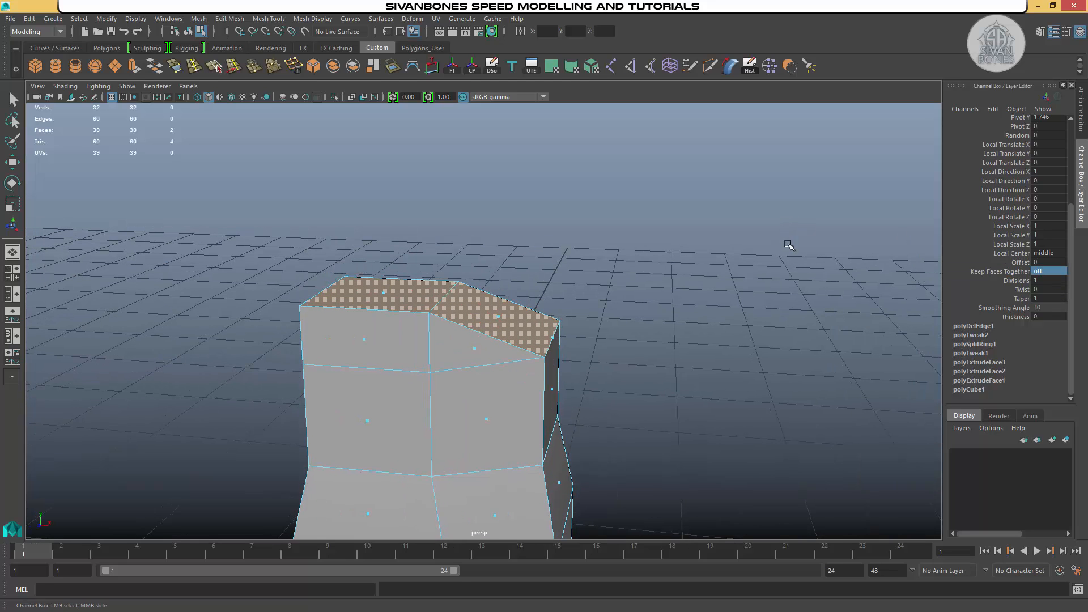
click(1048, 271)
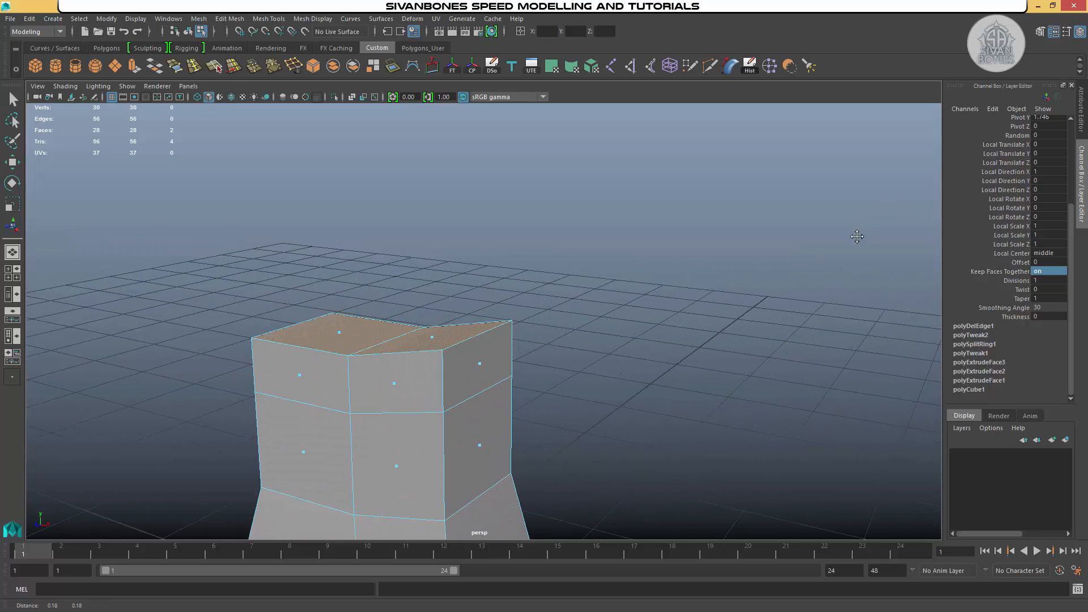
click(1038, 272)
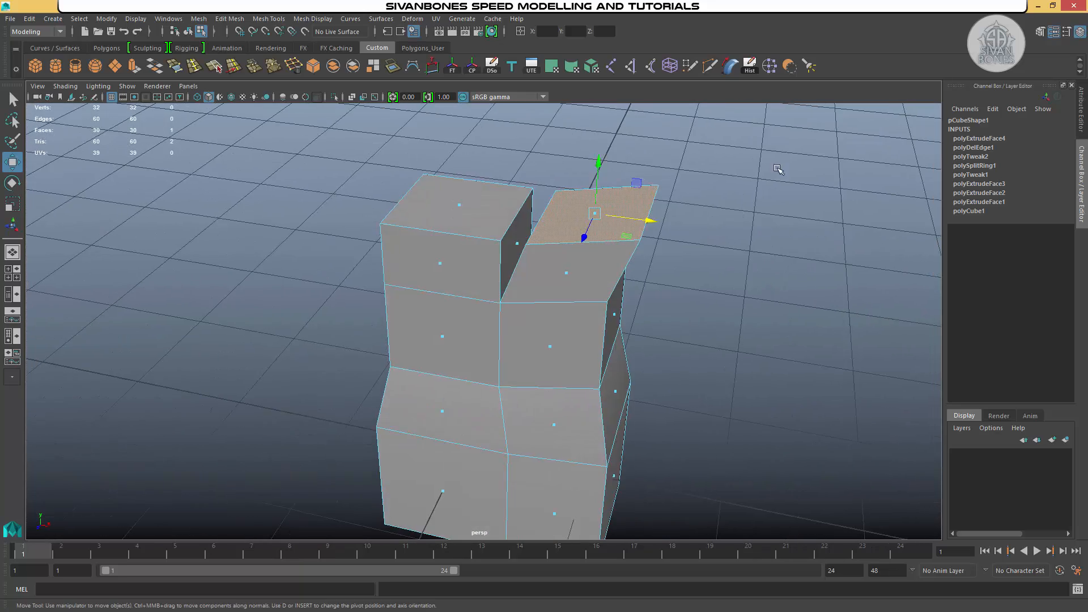
drag(776, 170, 537, 253)
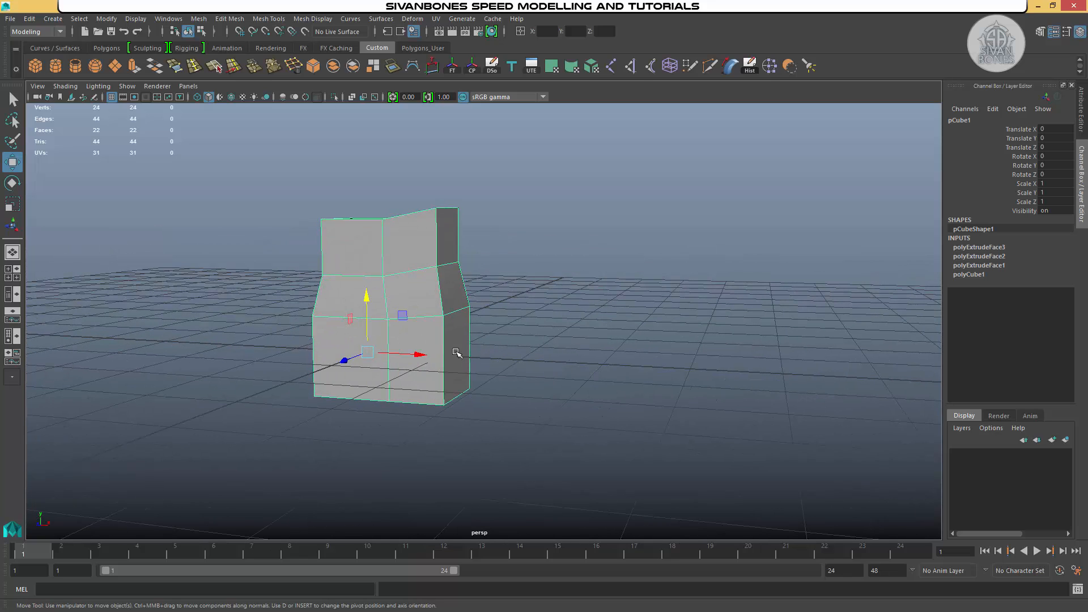
mouse_move(522, 306)
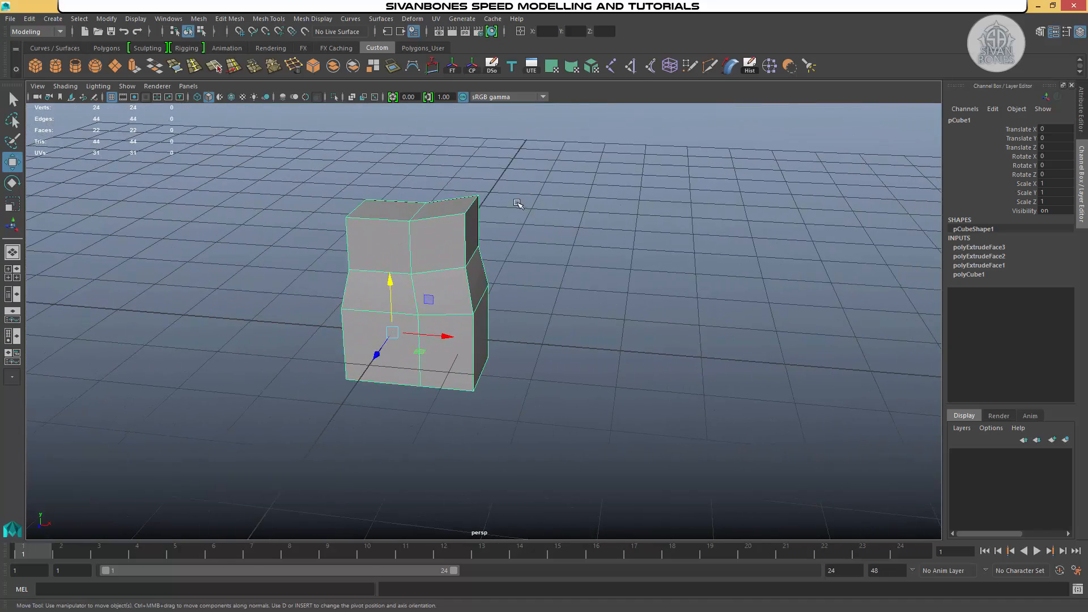
mouse_move(487, 190)
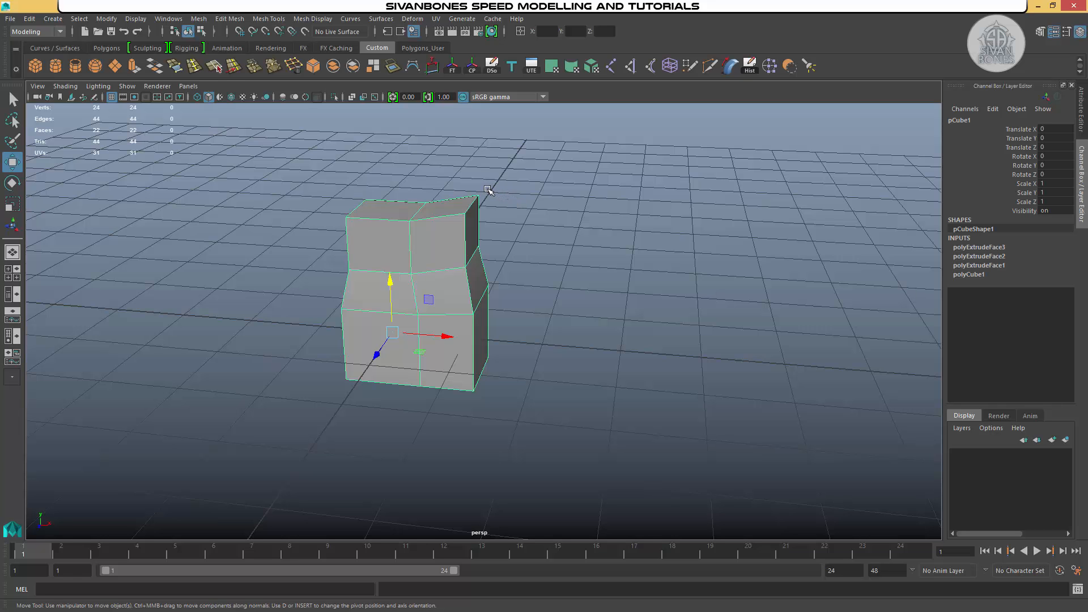
Step: Orbit the perspective view to look down on the three-section column
drag(489, 189, 539, 224)
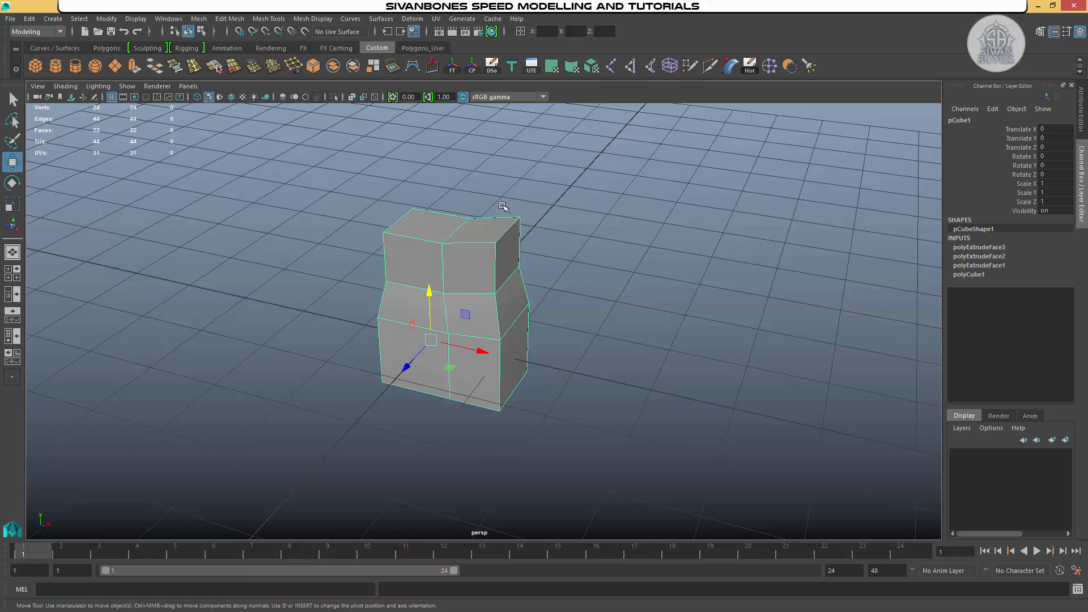
mouse_move(479, 208)
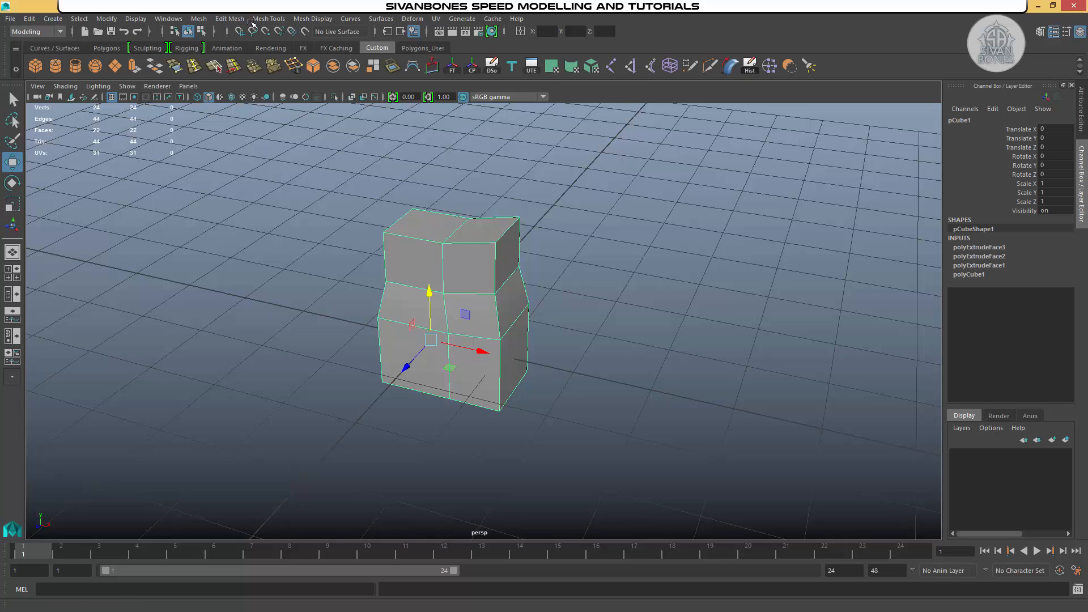
Step: Activate the Insert Edge Loop tool from the Mesh Tools menu
click(228, 18)
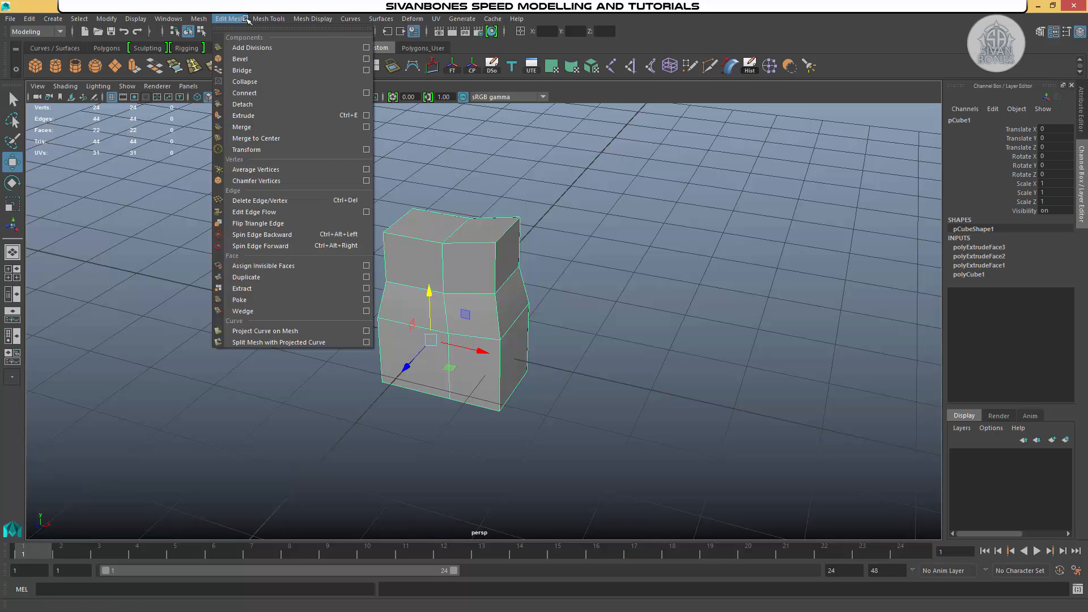
click(268, 18)
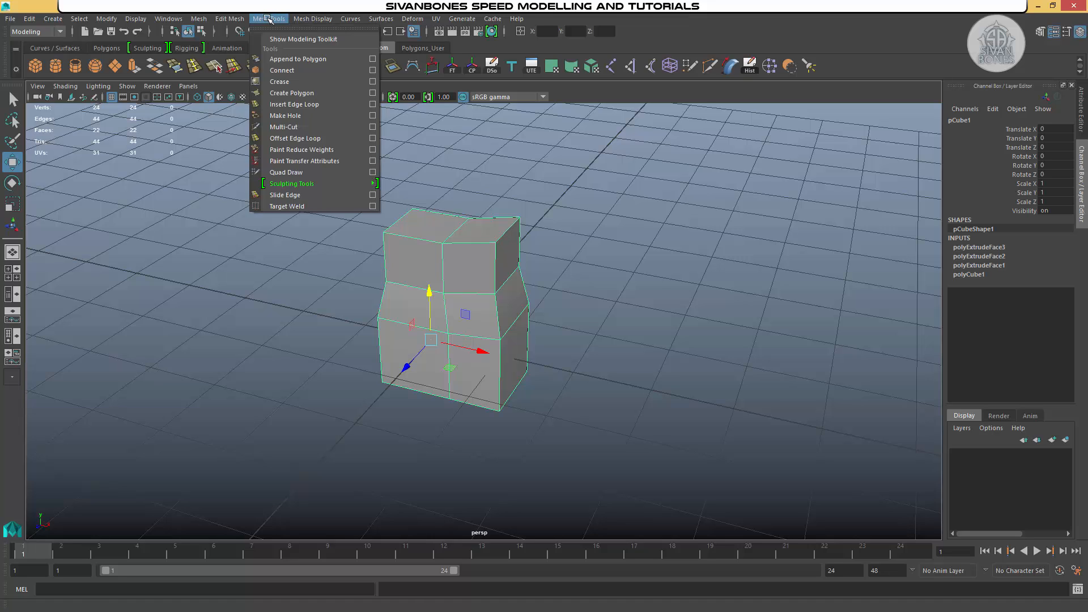
mouse_move(298, 105)
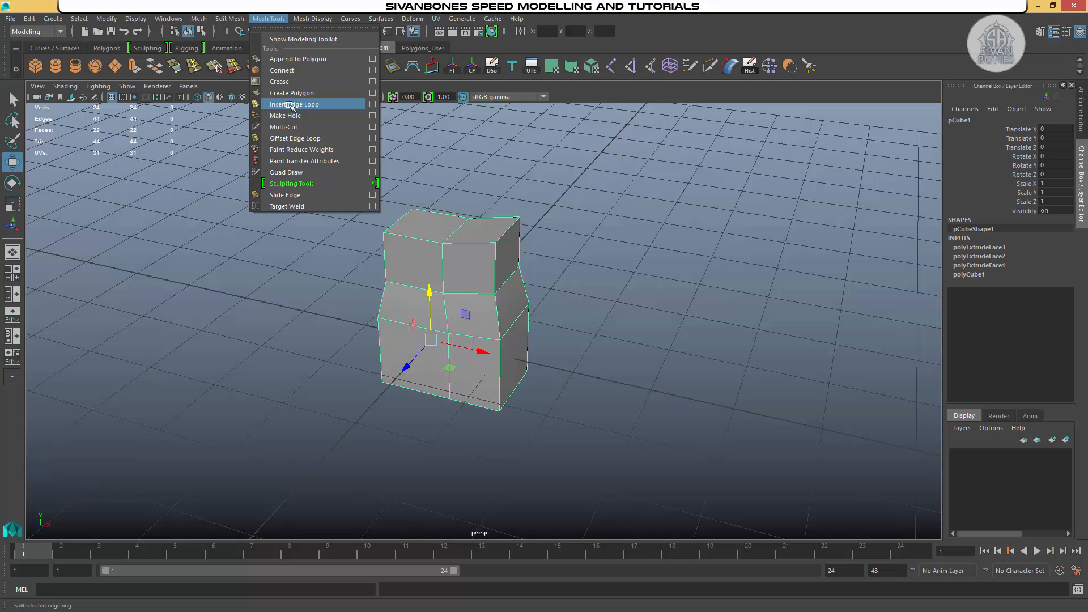
click(295, 104)
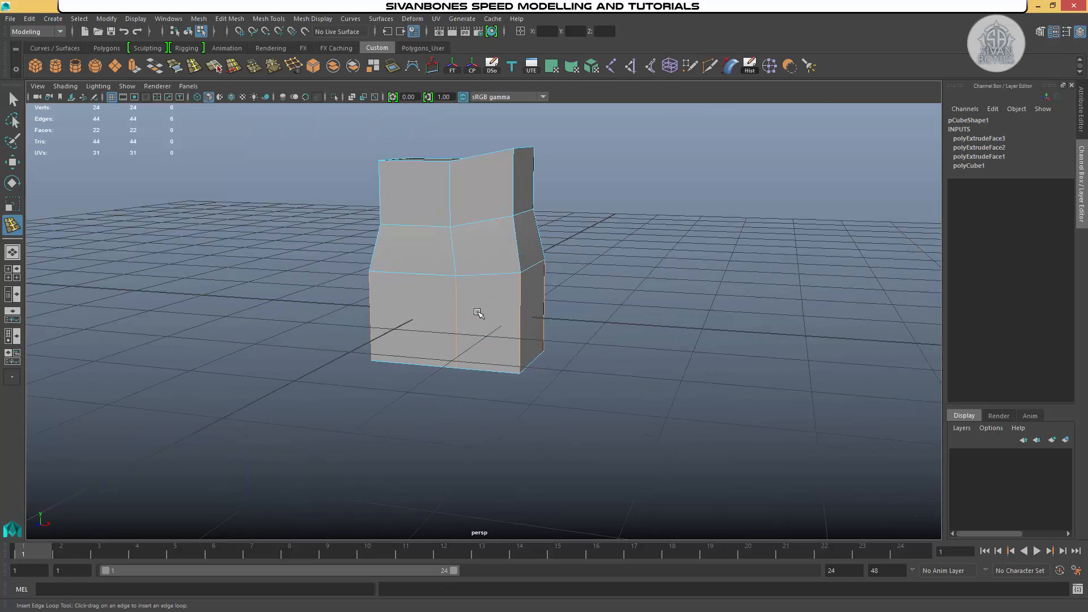
Step: Orbit the view slightly around the column's front
drag(478, 313, 457, 306)
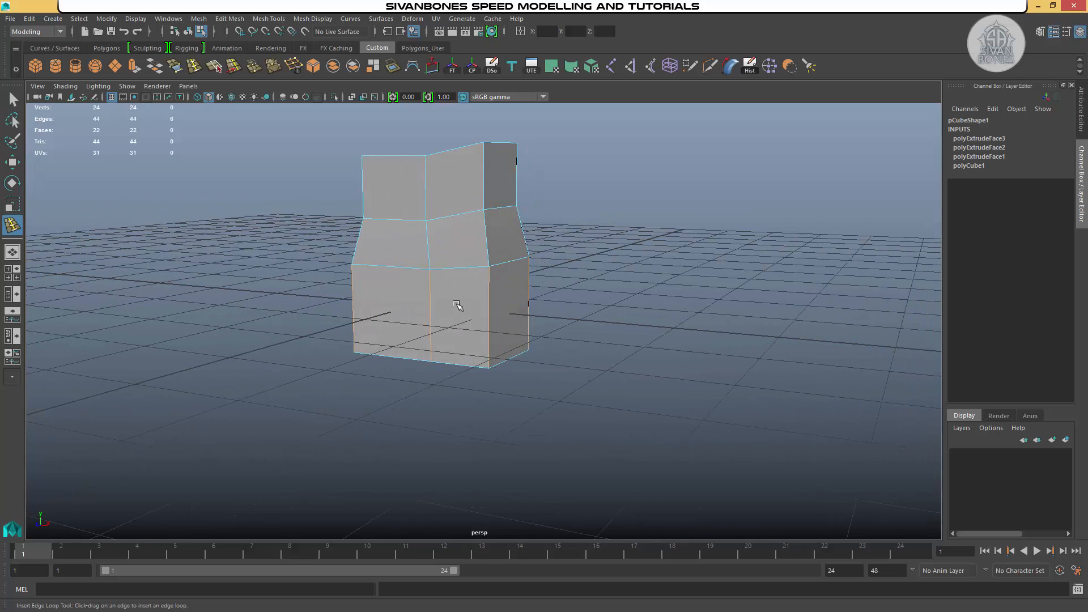
mouse_move(496, 317)
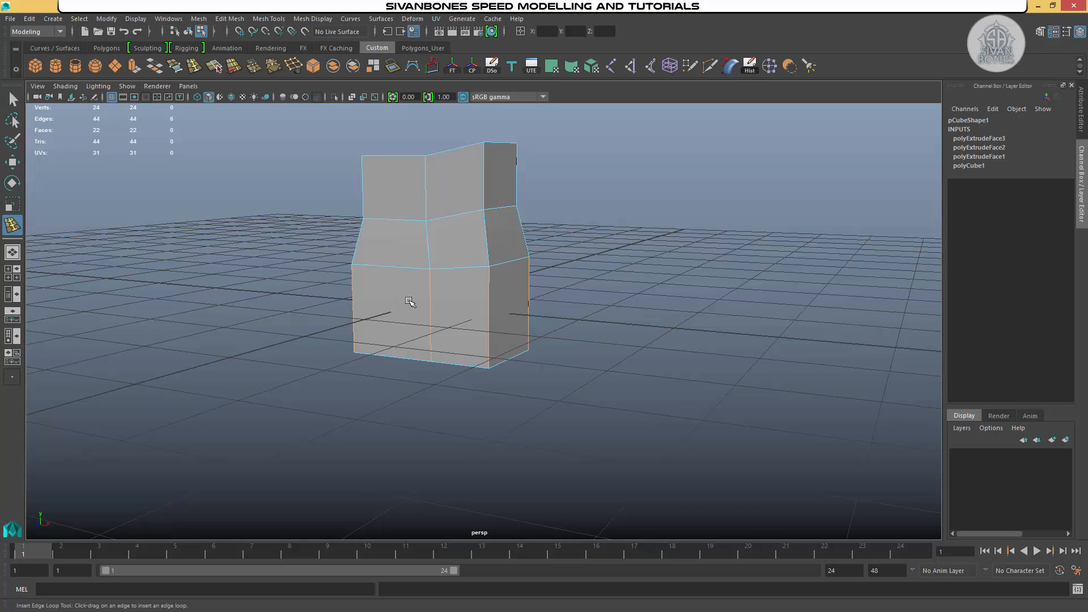
mouse_move(435, 293)
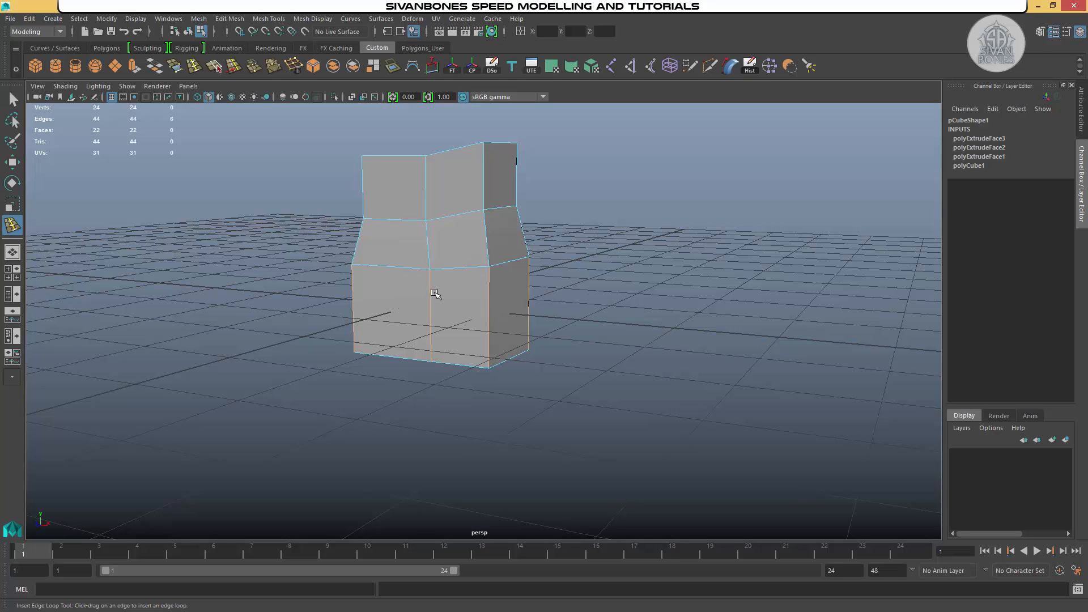
mouse_move(485, 309)
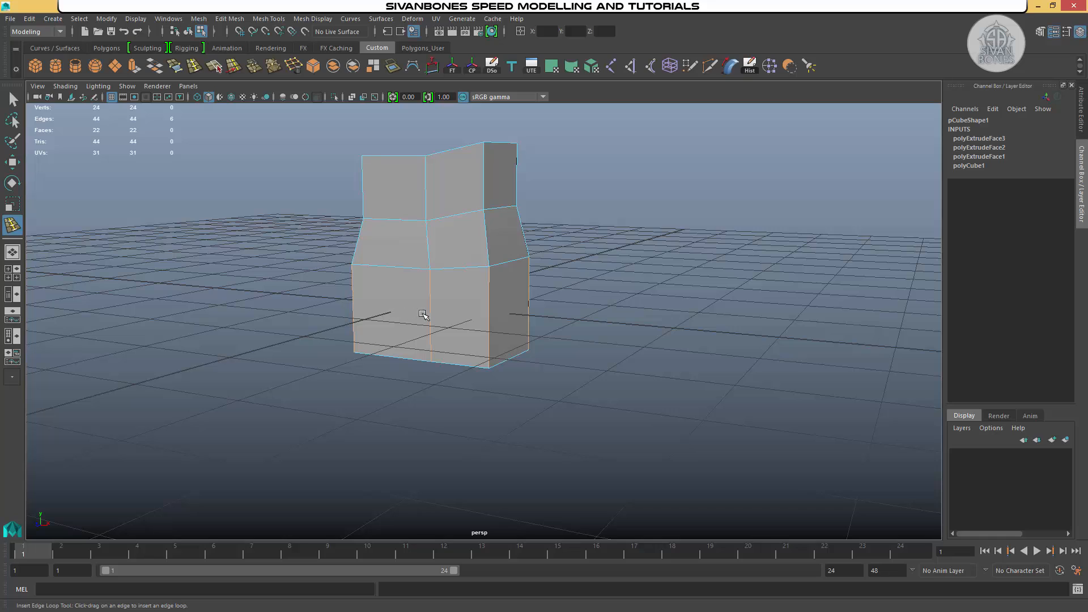
mouse_move(429, 316)
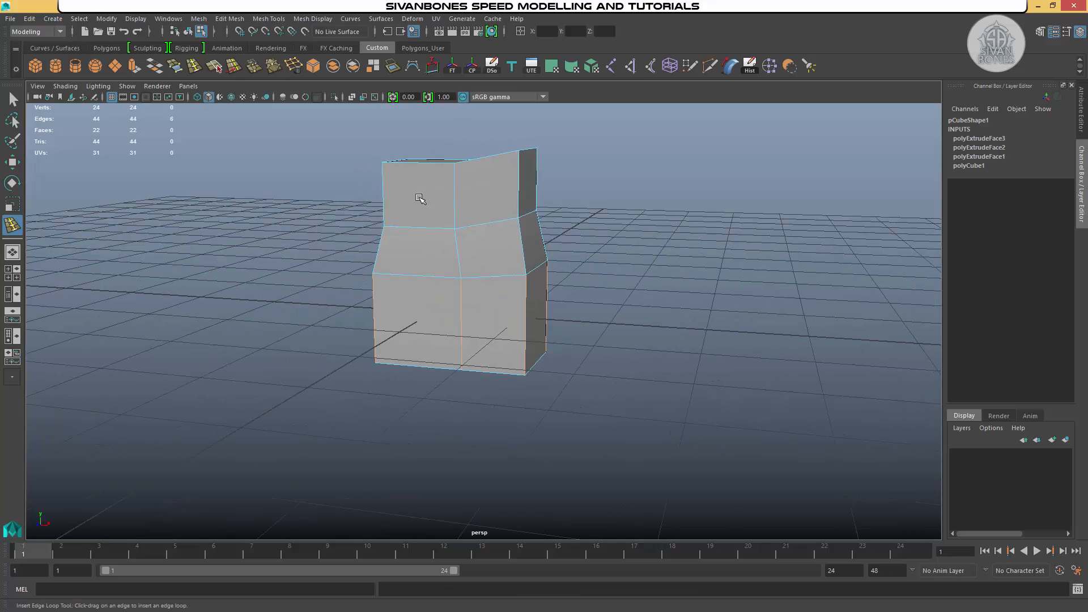
mouse_move(399, 228)
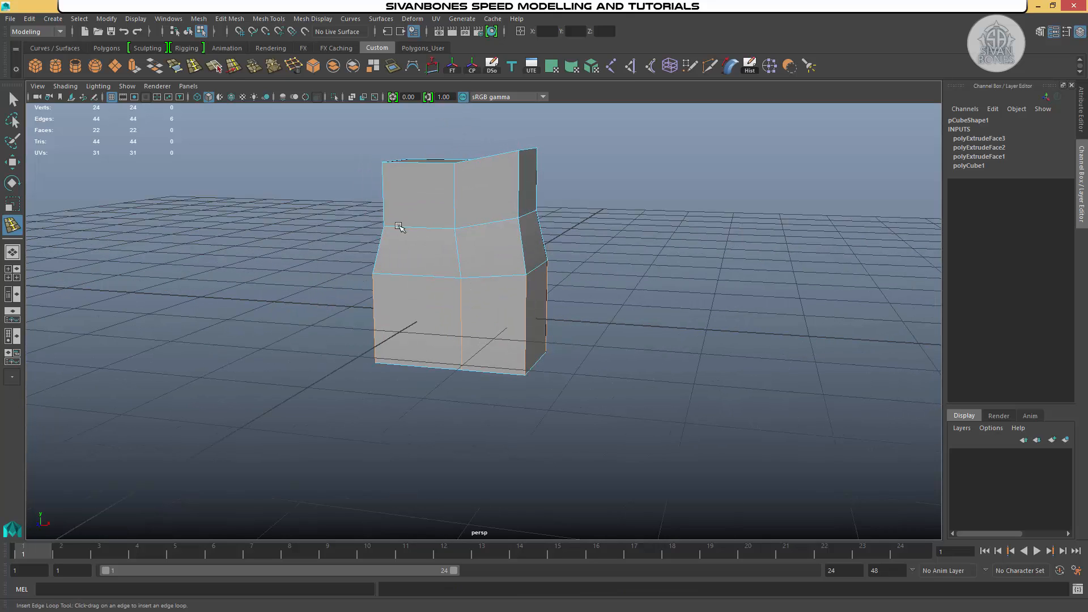
mouse_move(404, 272)
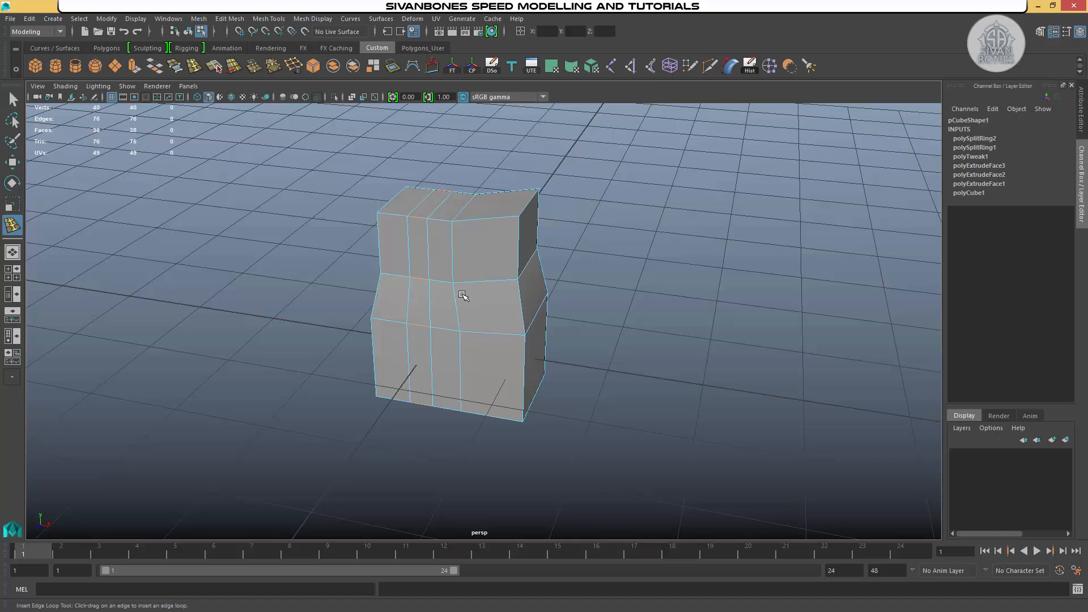
mouse_move(440, 284)
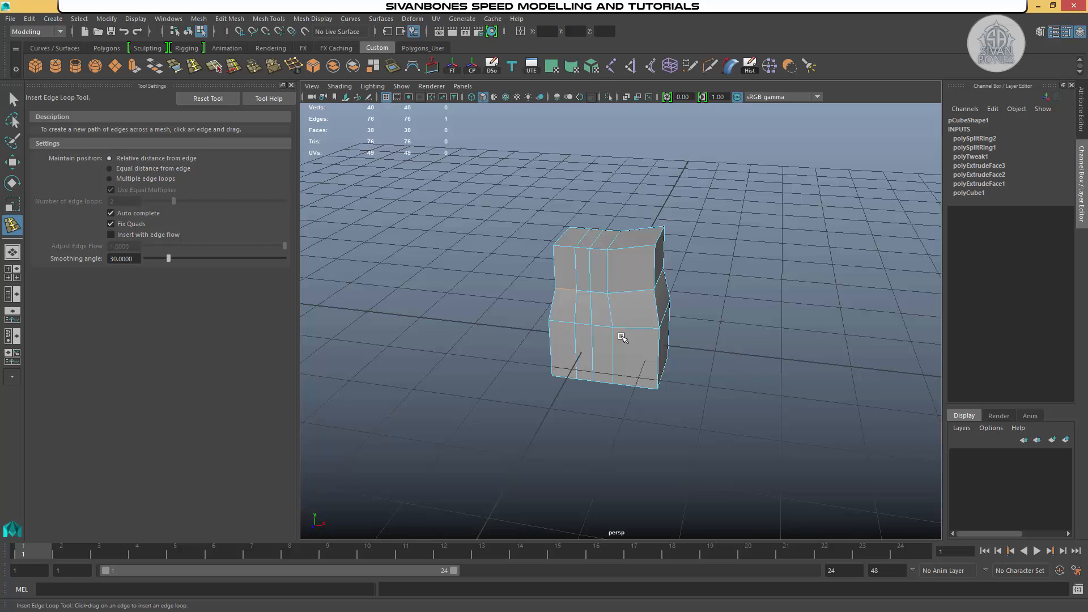
Step: Enable Multiple edge loops with count 3 and insert three evenly spaced loops
drag(622, 337, 604, 313)
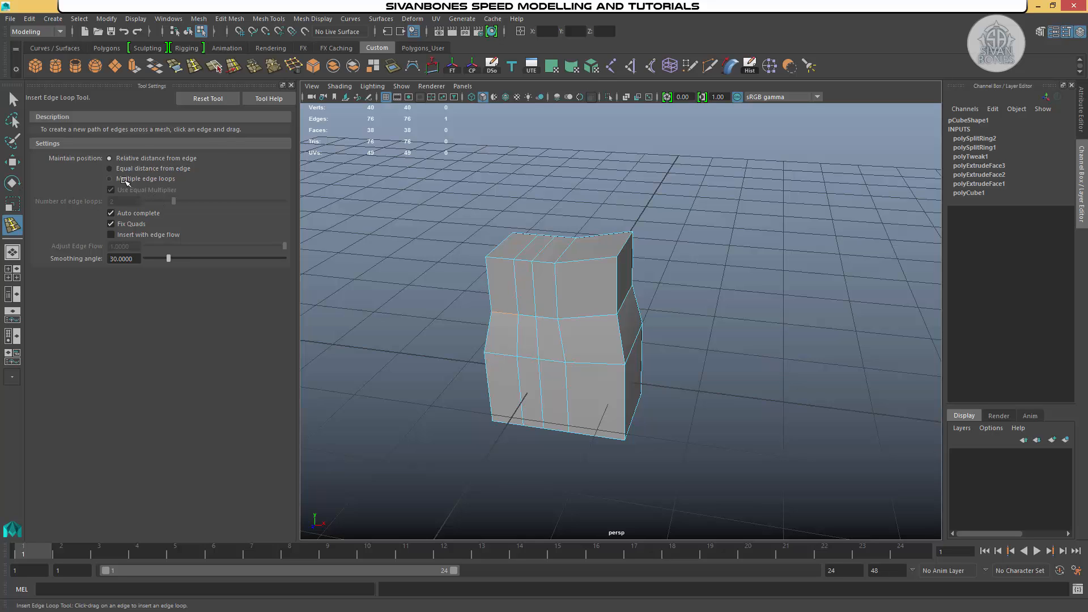
mouse_move(141, 182)
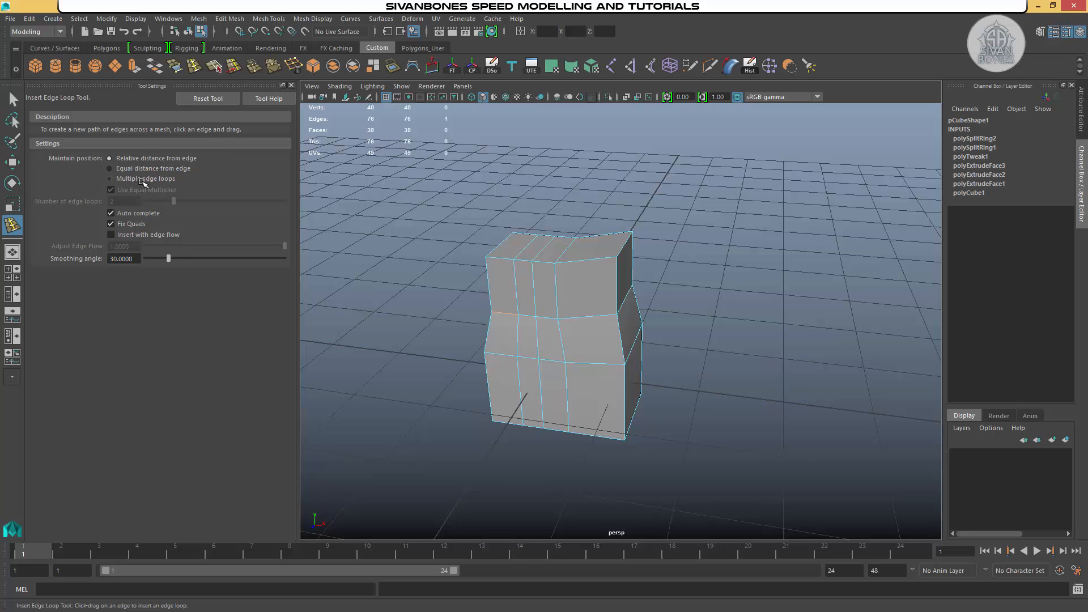
click(110, 179)
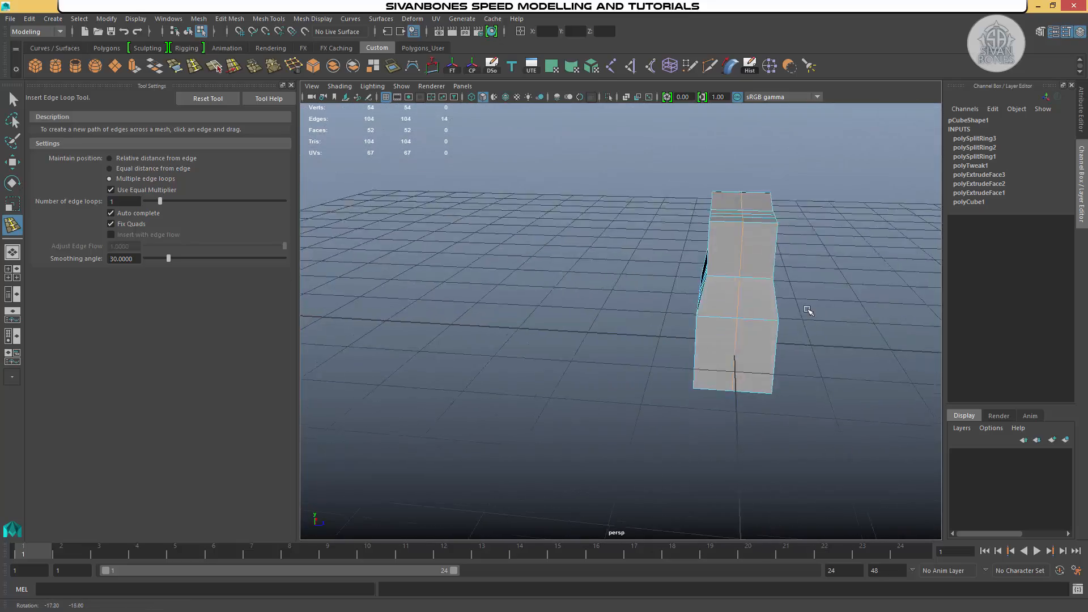
drag(805, 309, 534, 337)
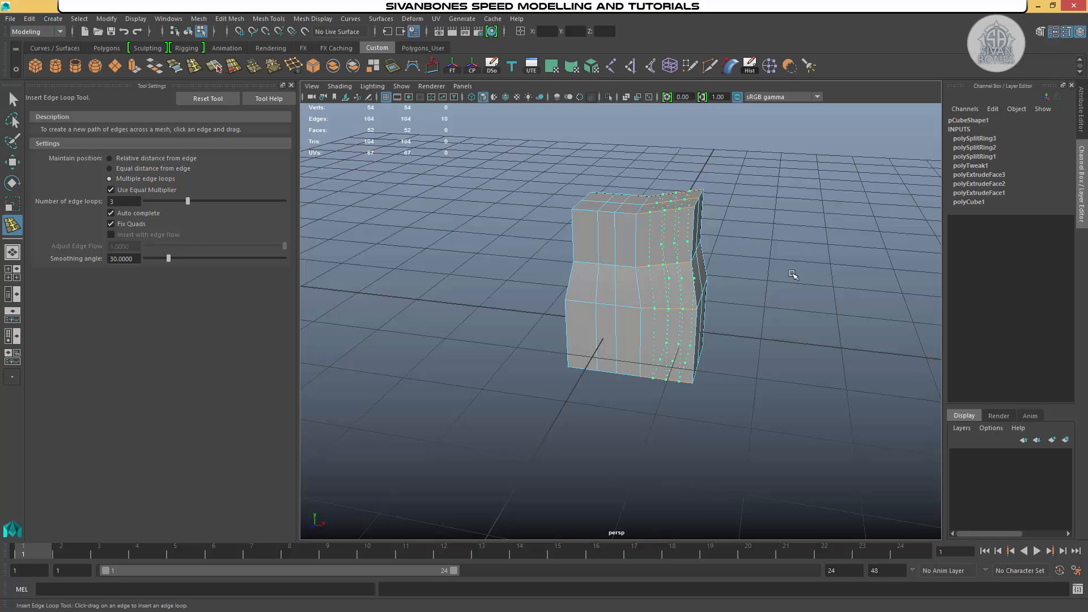
mouse_move(727, 272)
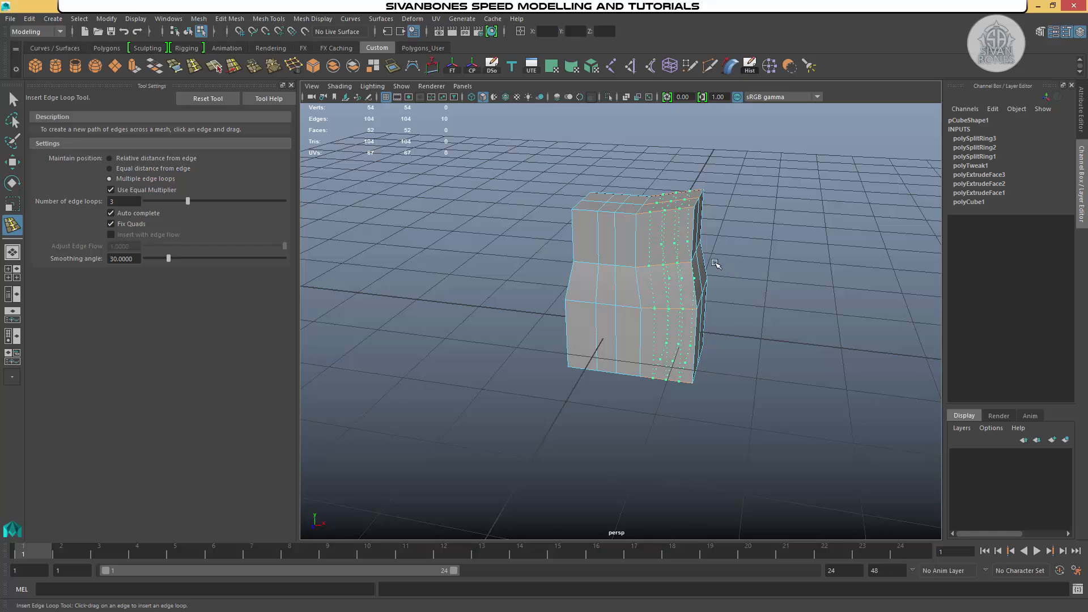
mouse_move(633, 281)
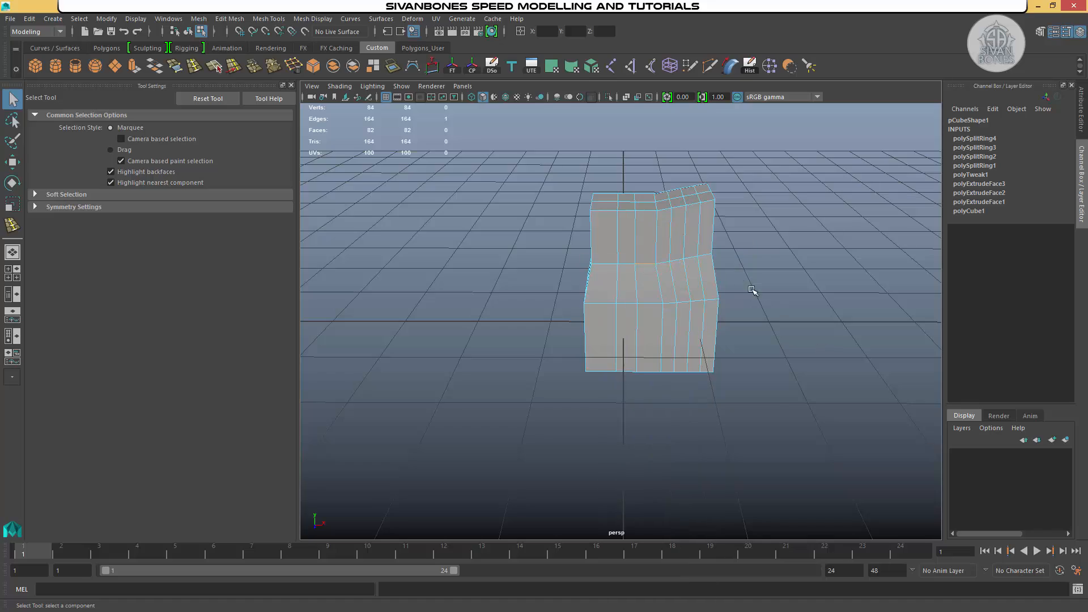
Step: Undo back to a single inserted edge loop (polySplitRing1, 32 vertices)
drag(753, 290, 639, 232)
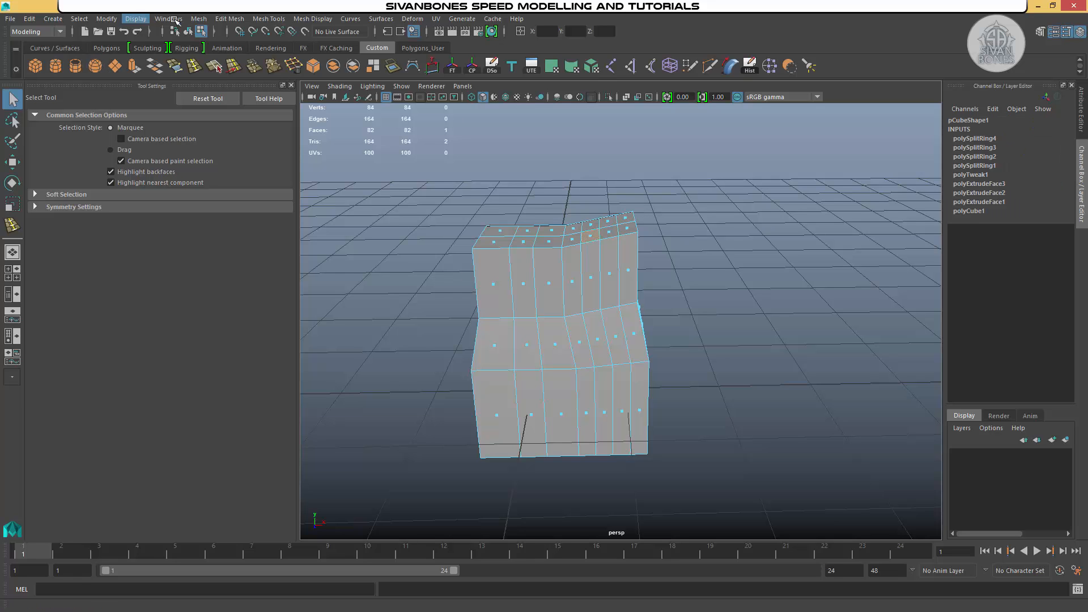
click(229, 19)
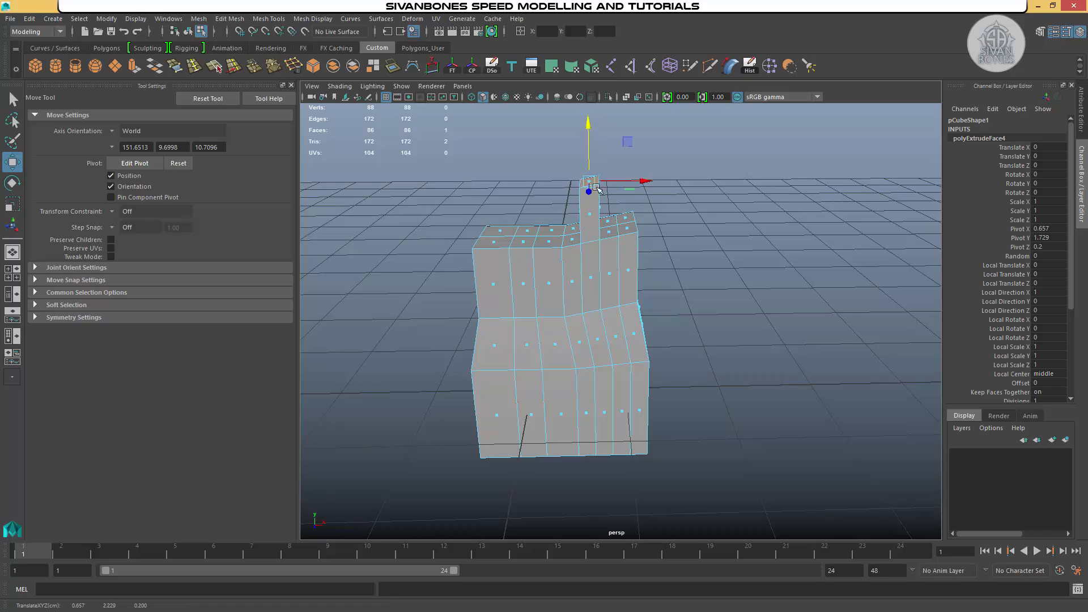
drag(611, 278, 569, 250)
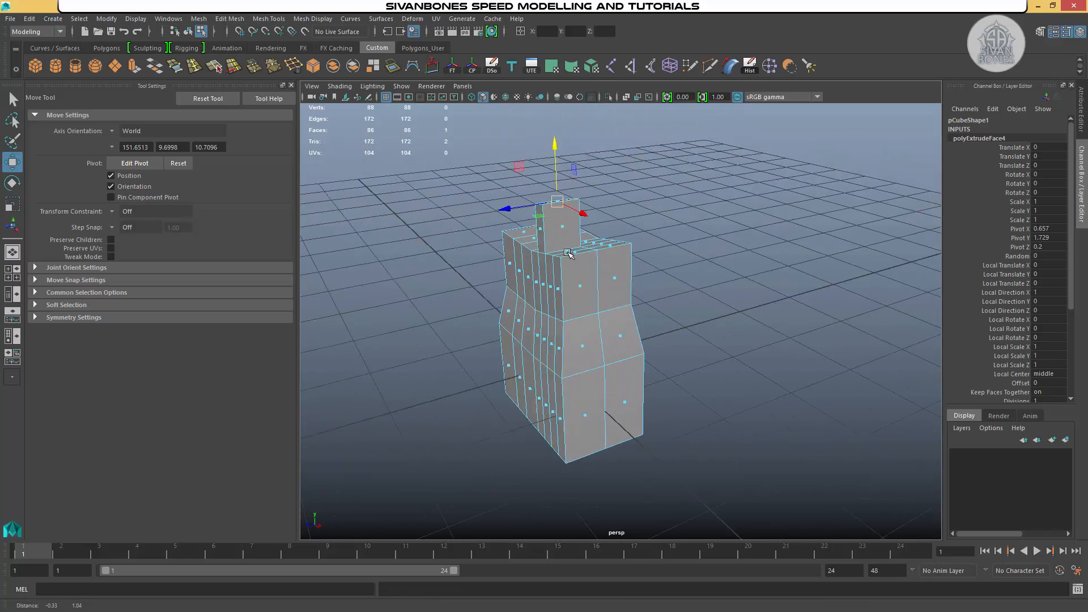
key(ctrl+z)
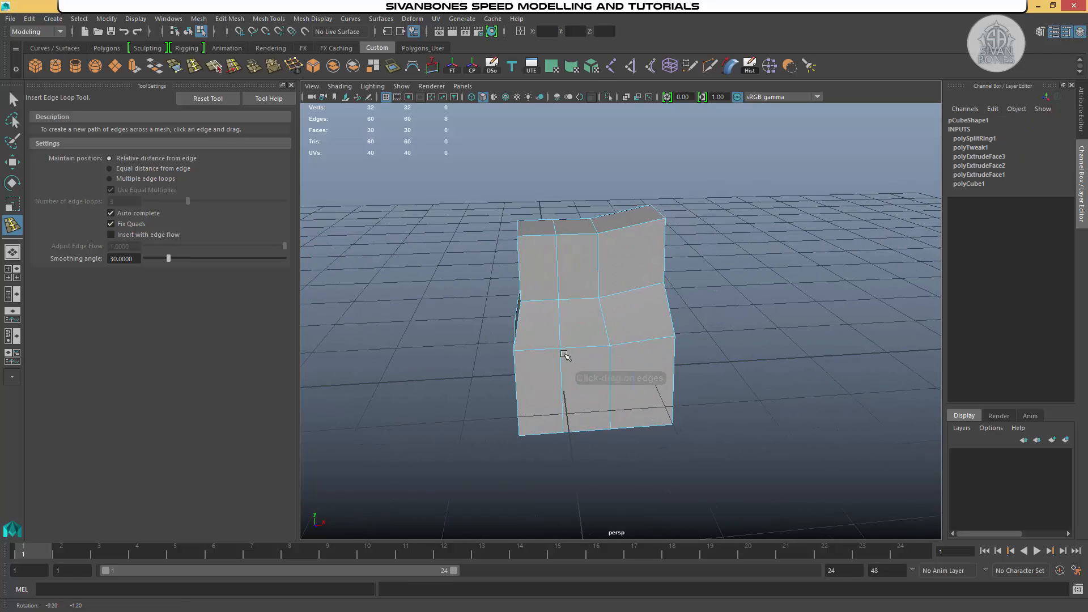
Step: Move the middle loop's edges inward to pinch the column's waist
click(13, 161)
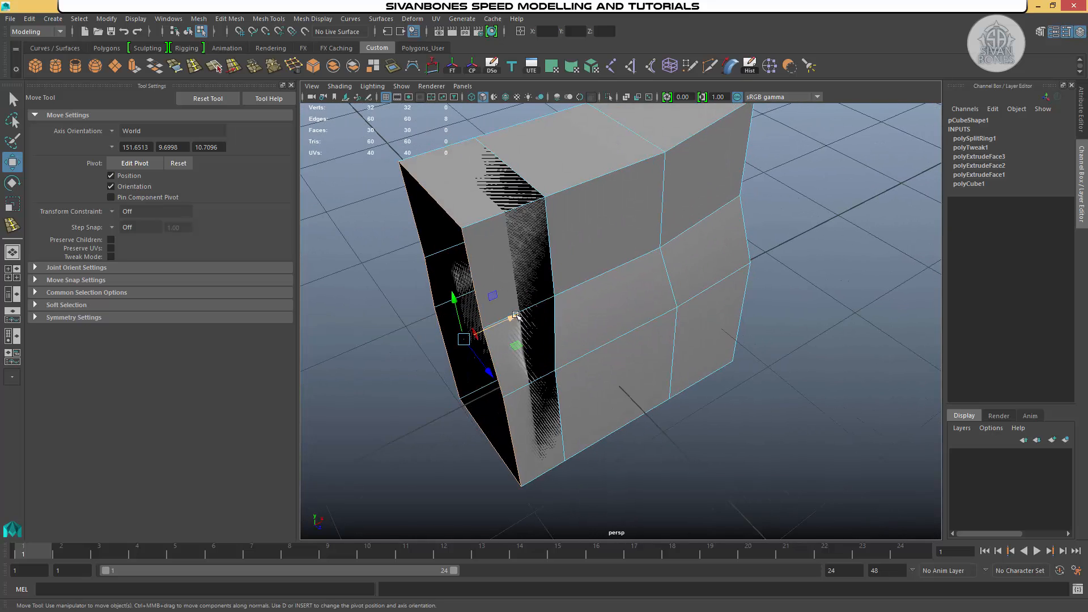
drag(515, 318, 555, 304)
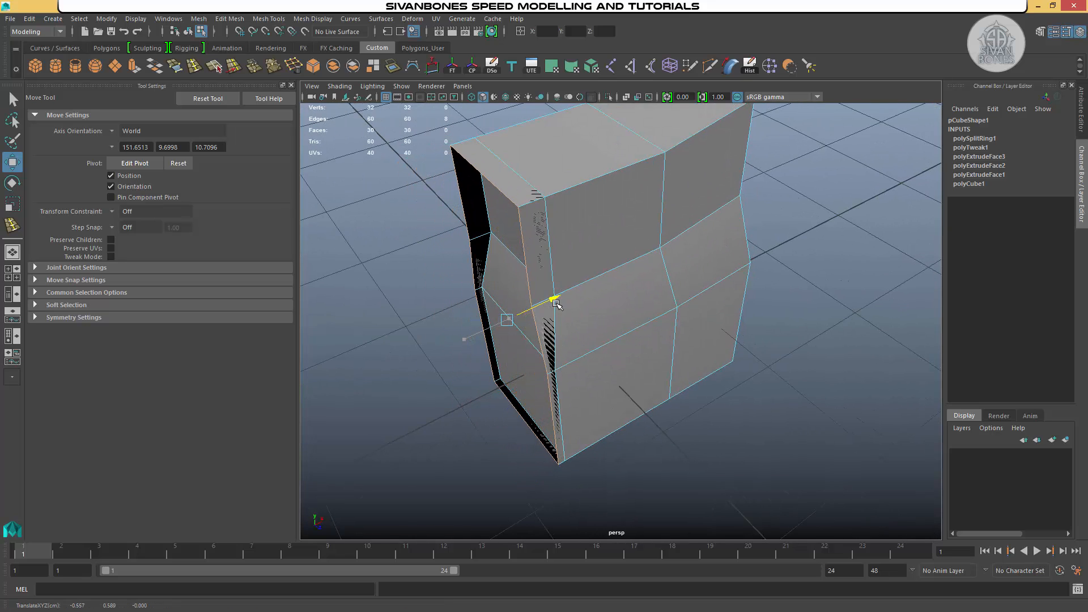
drag(551, 302, 594, 284)
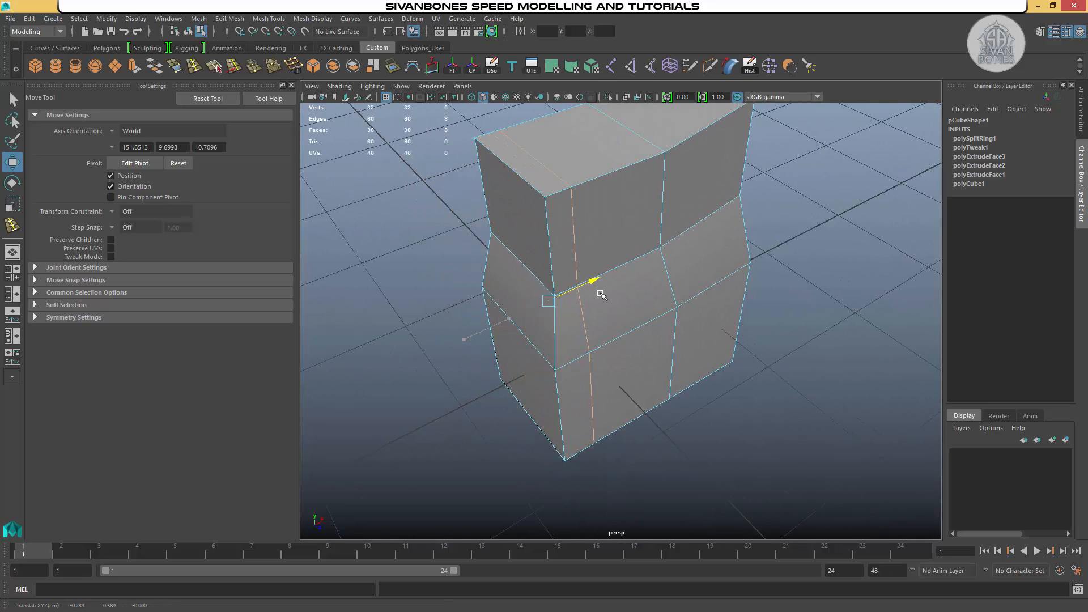
drag(601, 295, 664, 310)
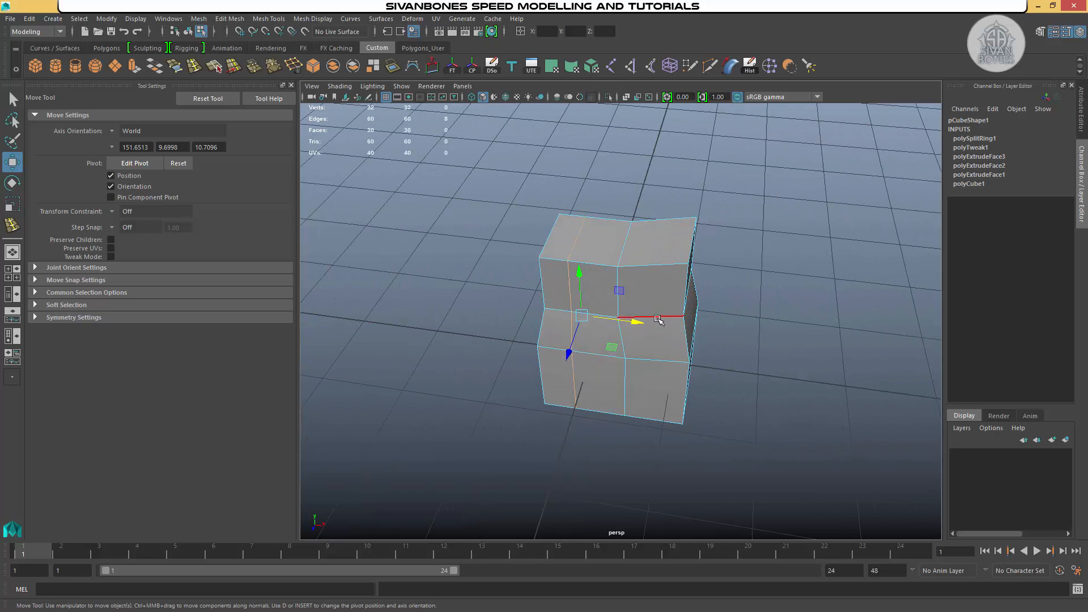
drag(656, 319, 417, 315)
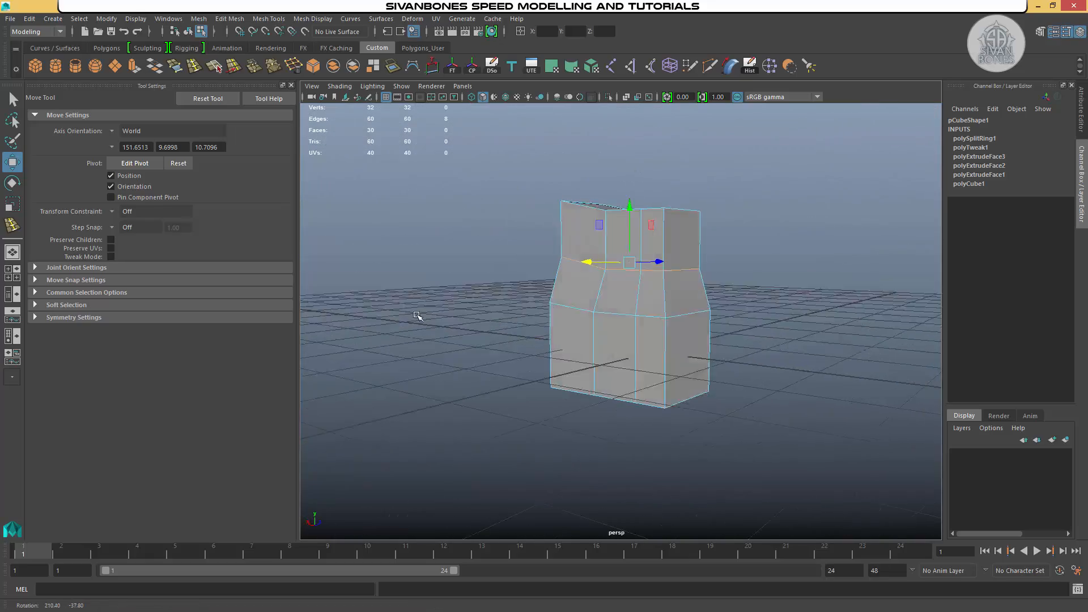
drag(416, 316, 836, 300)
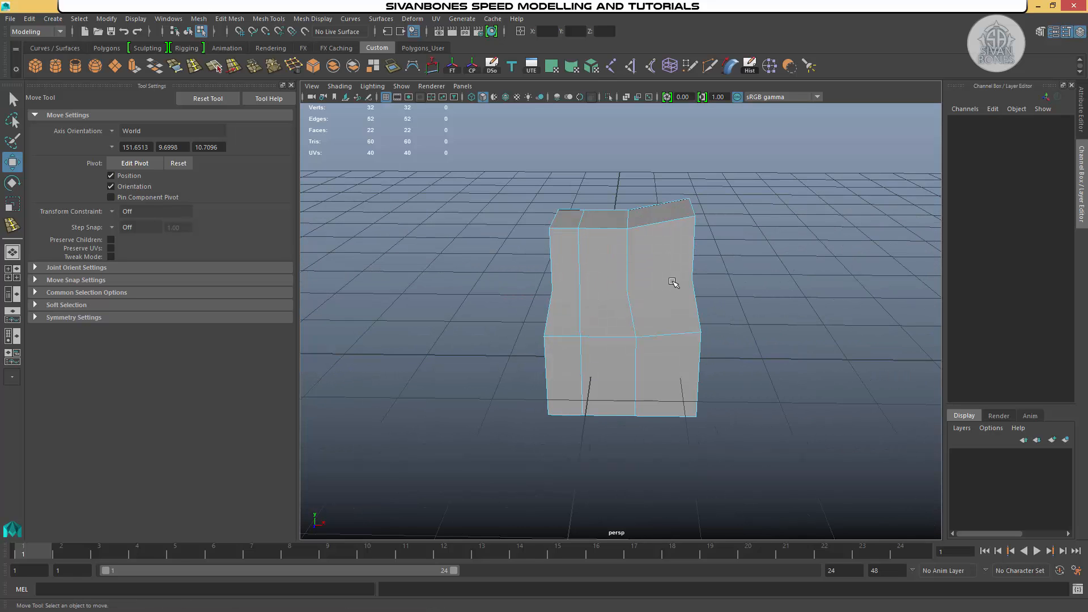
drag(673, 282, 719, 350)
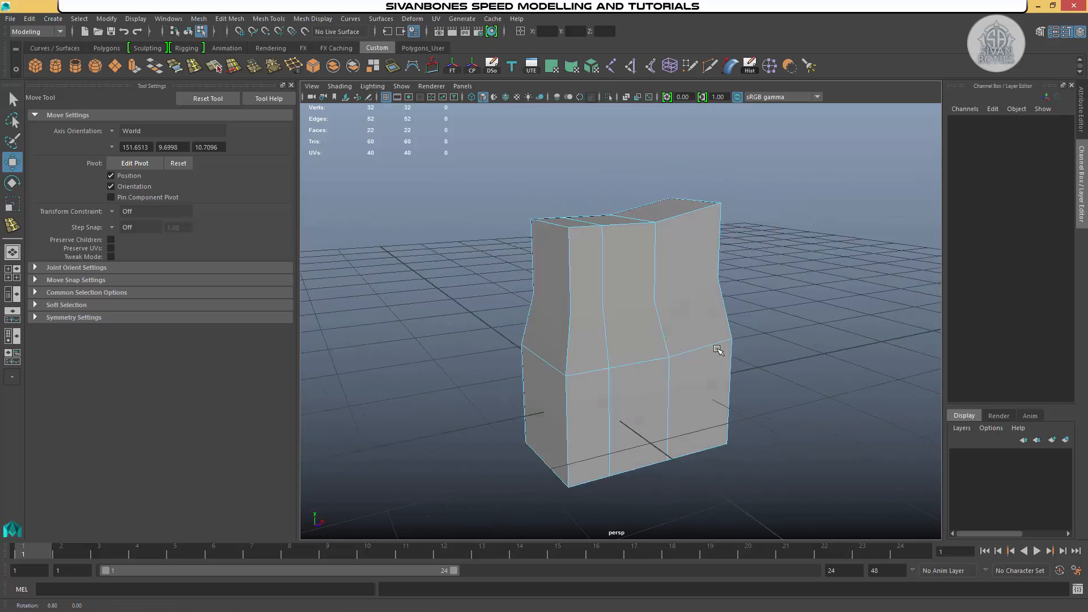
drag(718, 349, 732, 337)
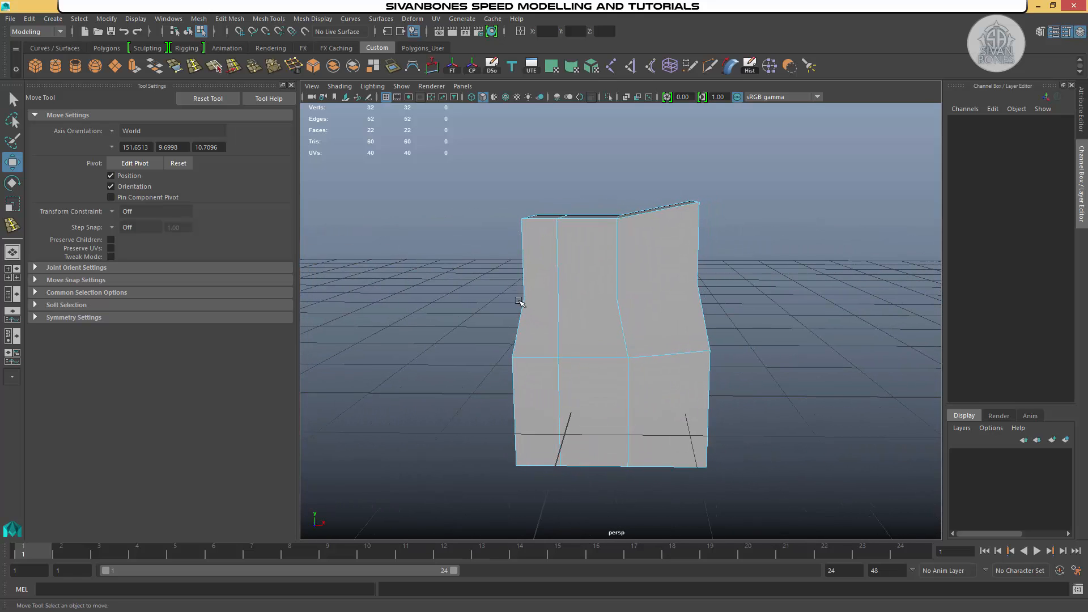
drag(520, 302, 763, 270)
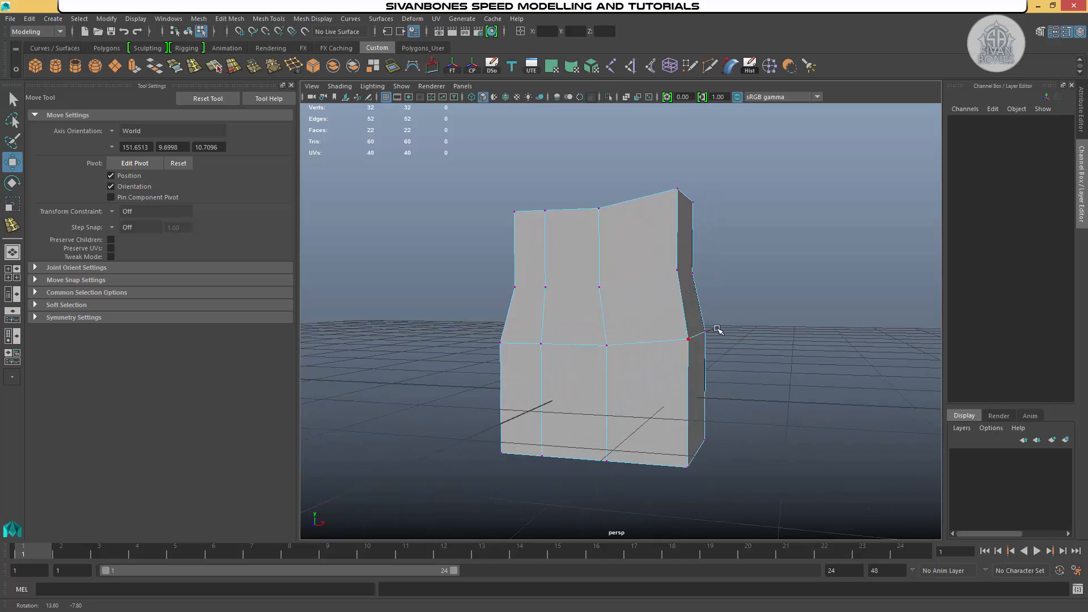
drag(718, 330, 520, 330)
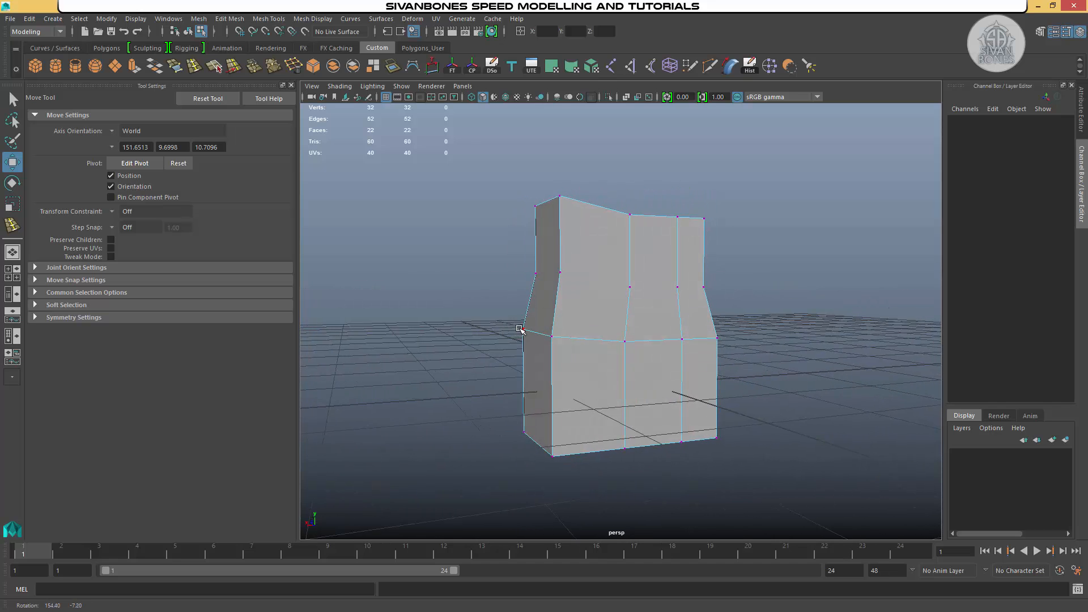
click(520, 328)
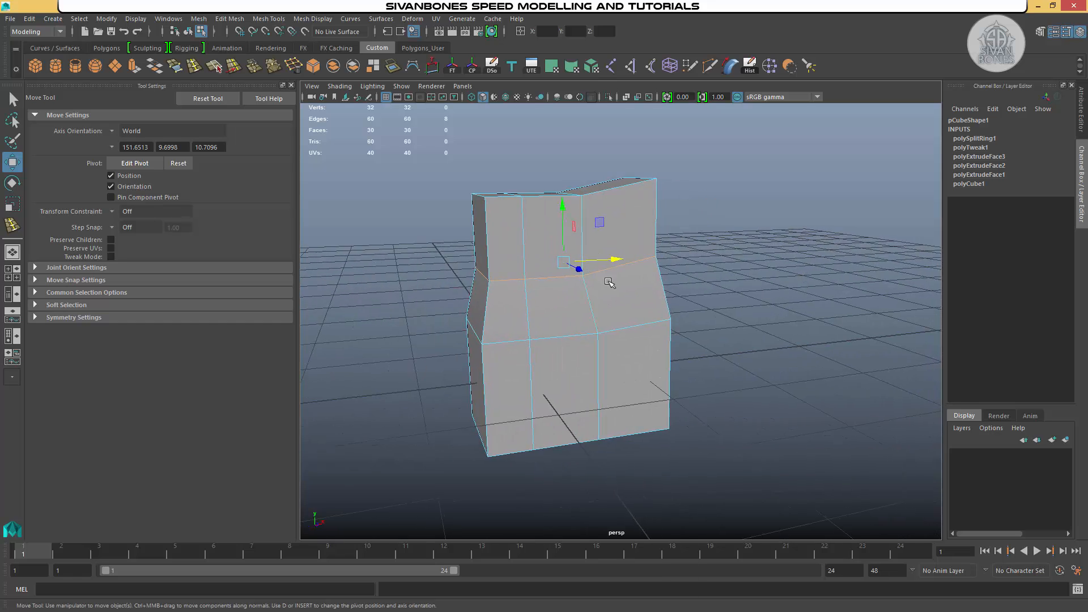
Step: Delete the selected middle loop with Edit Mesh > Delete Edge/Vertex and inspect the result
click(268, 19)
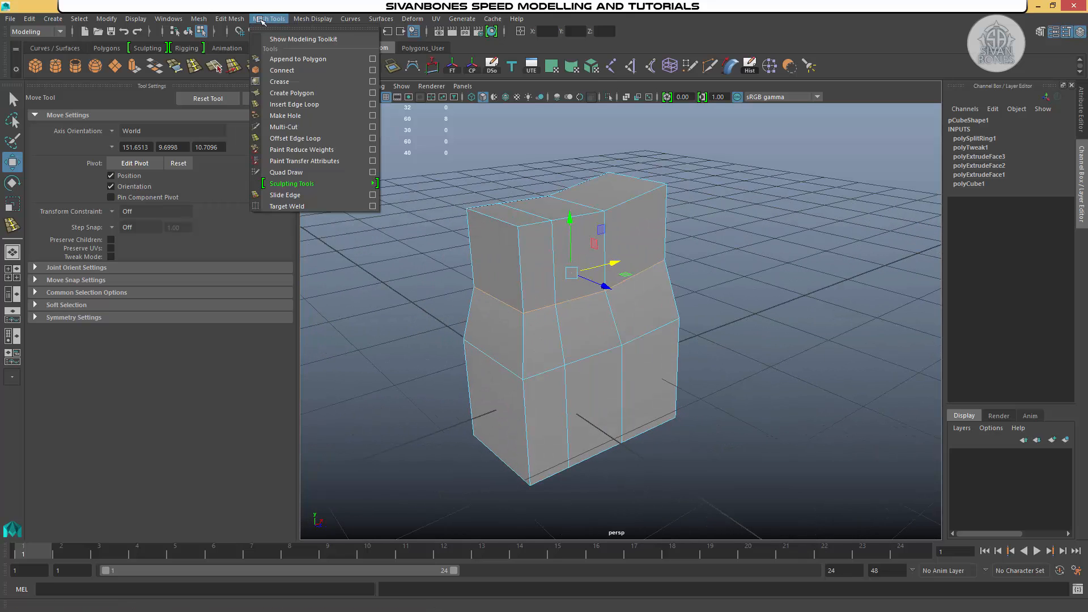
click(229, 19)
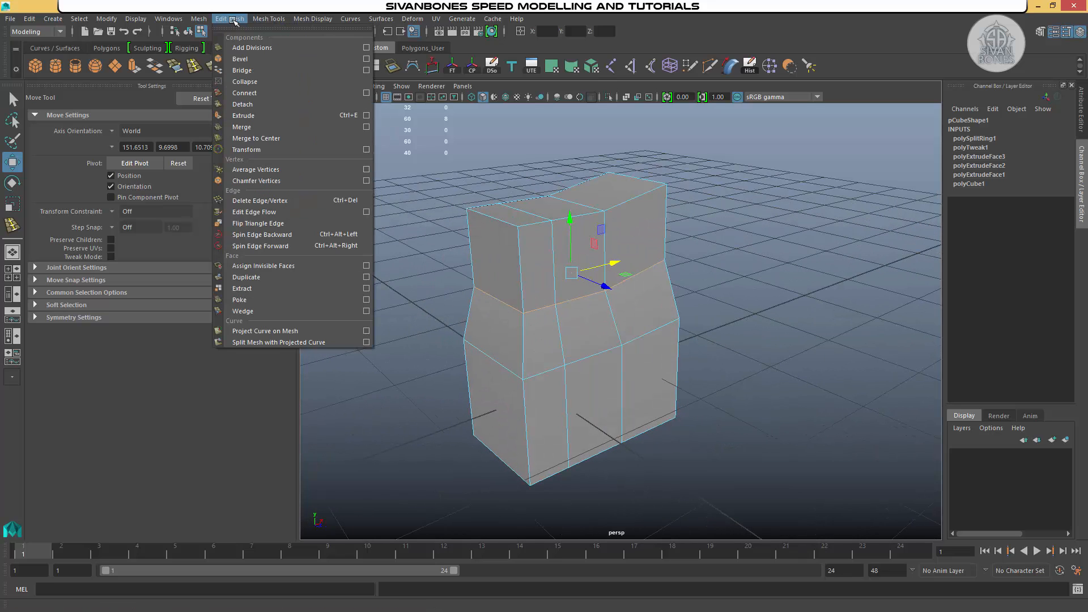
mouse_move(239, 59)
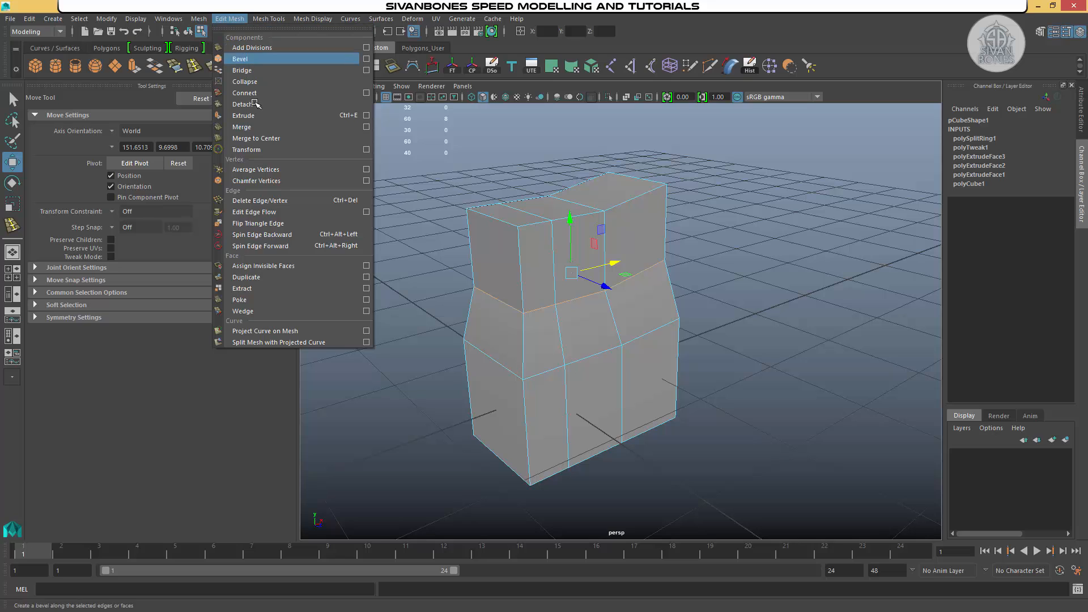
mouse_move(257, 200)
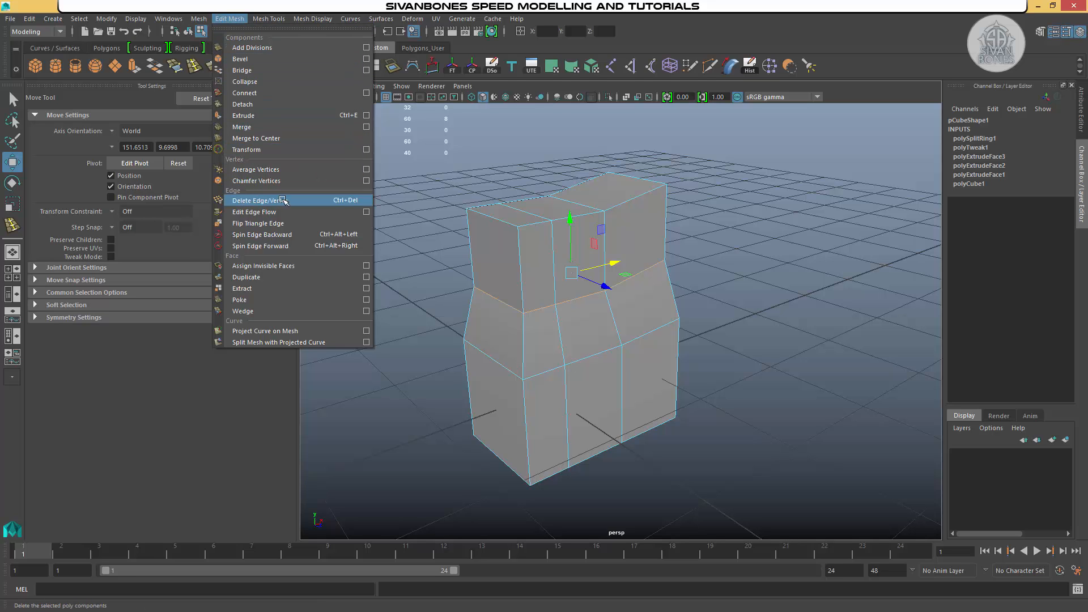
mouse_move(271, 201)
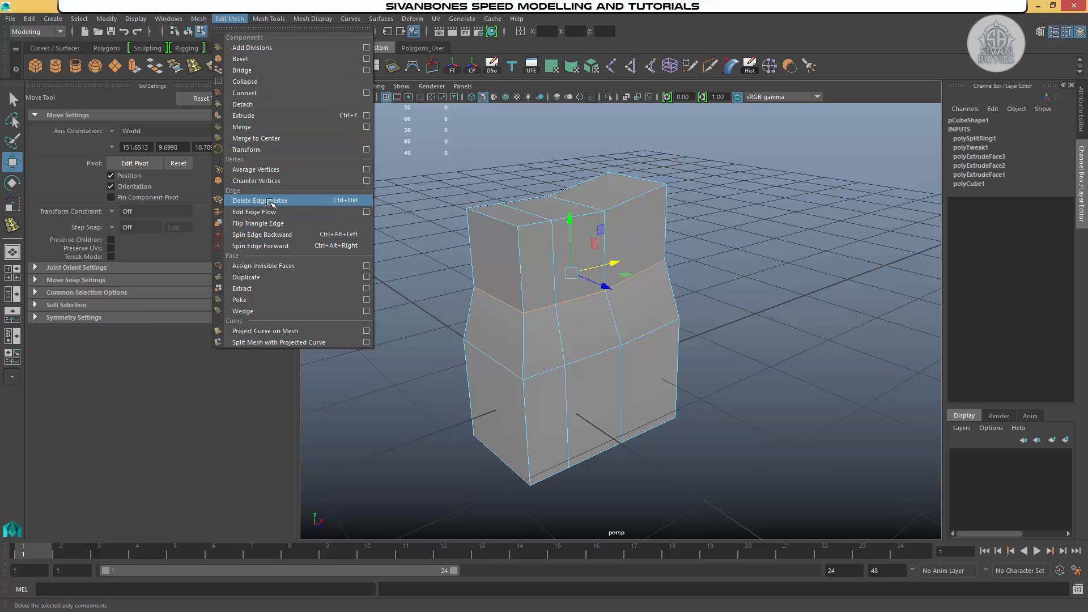
click(259, 200)
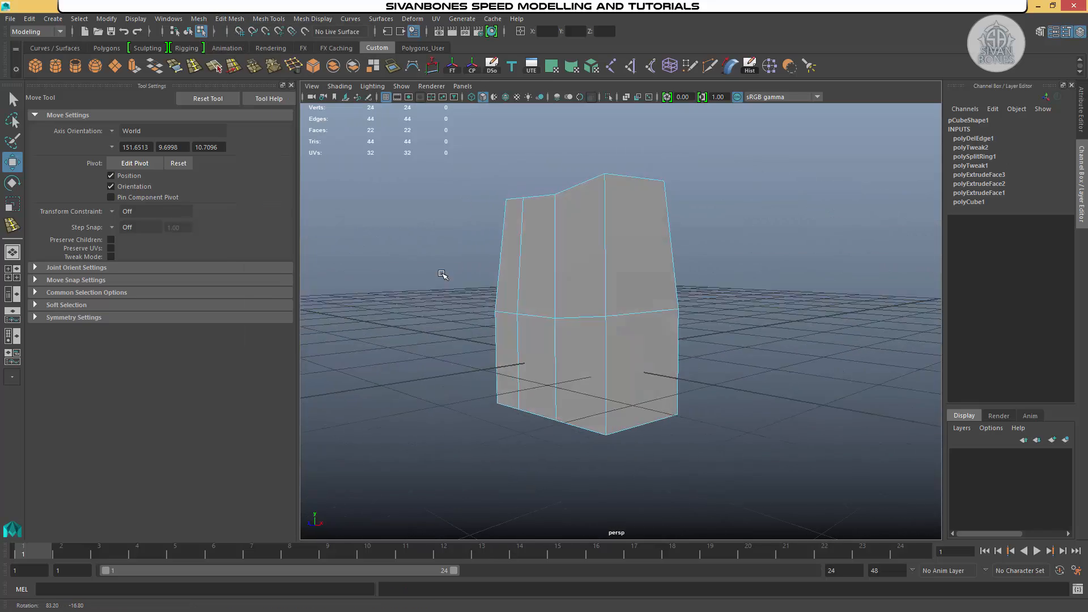
drag(444, 275, 547, 281)
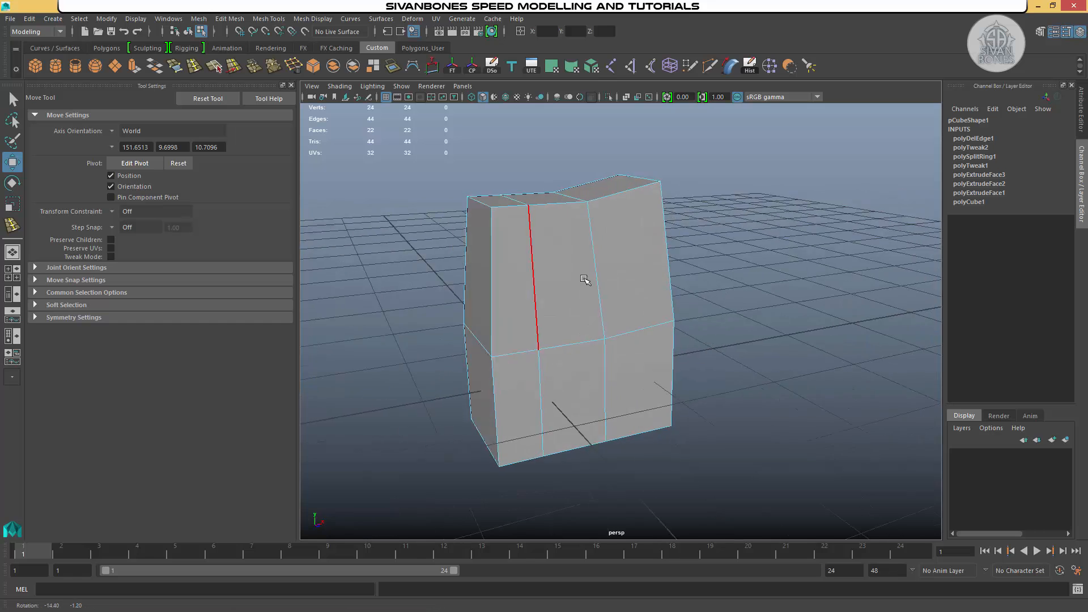
drag(585, 279, 614, 304)
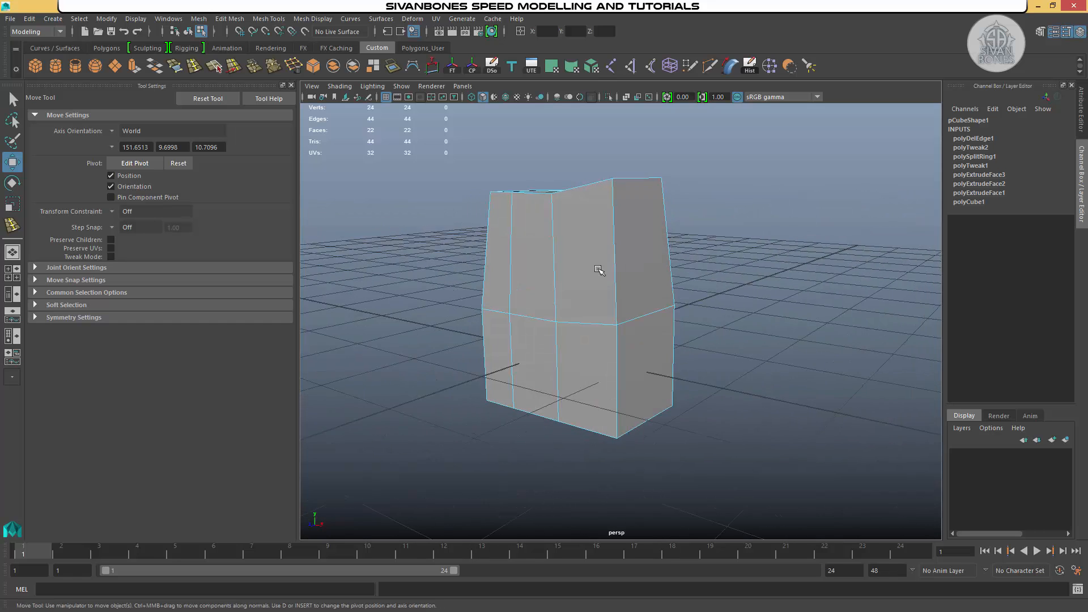
drag(597, 271, 469, 260)
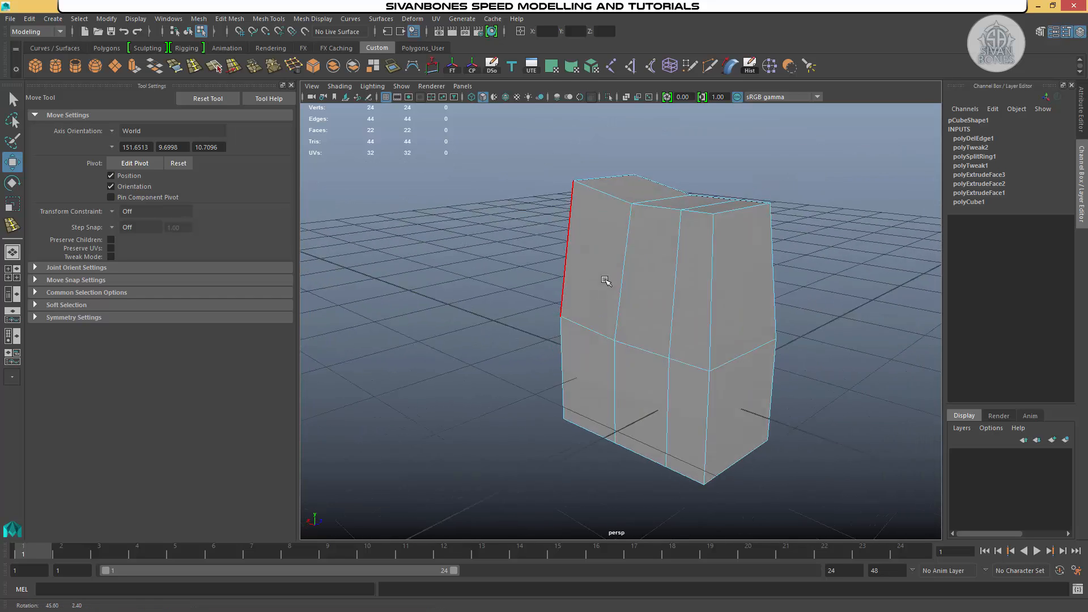
drag(606, 282, 798, 290)
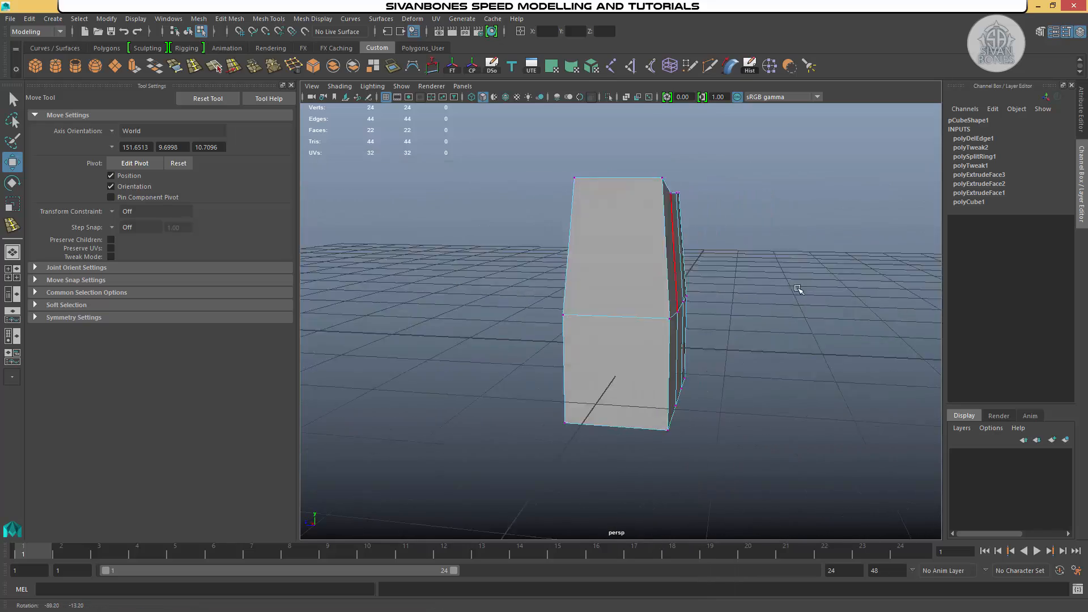
drag(797, 290, 562, 346)
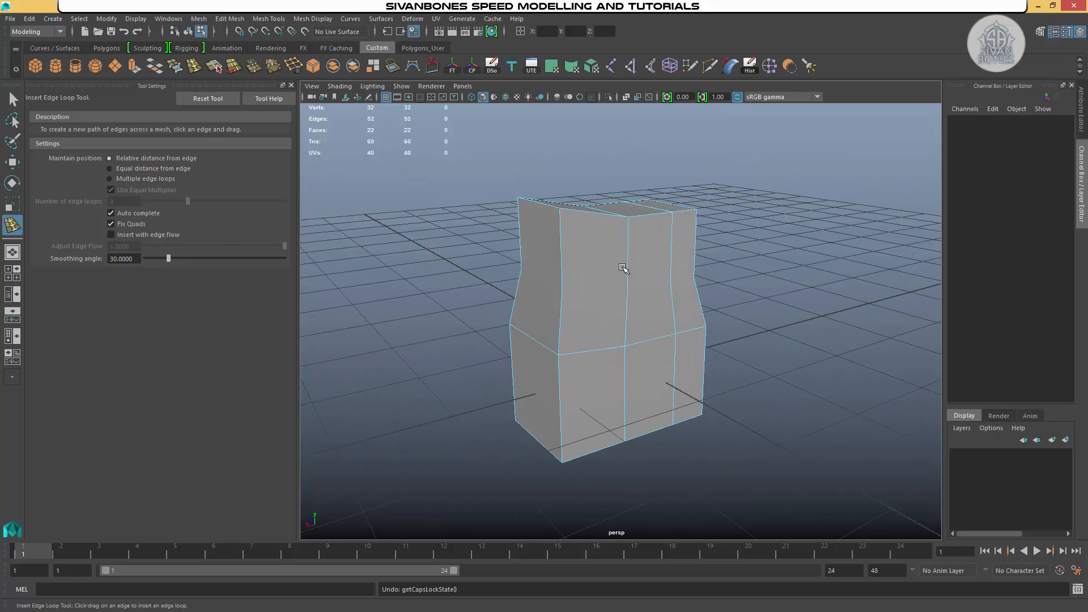
Step: Delete the remaining loops in Edge mode, leaving an eight-vertex box, then select it
right_click(623, 269)
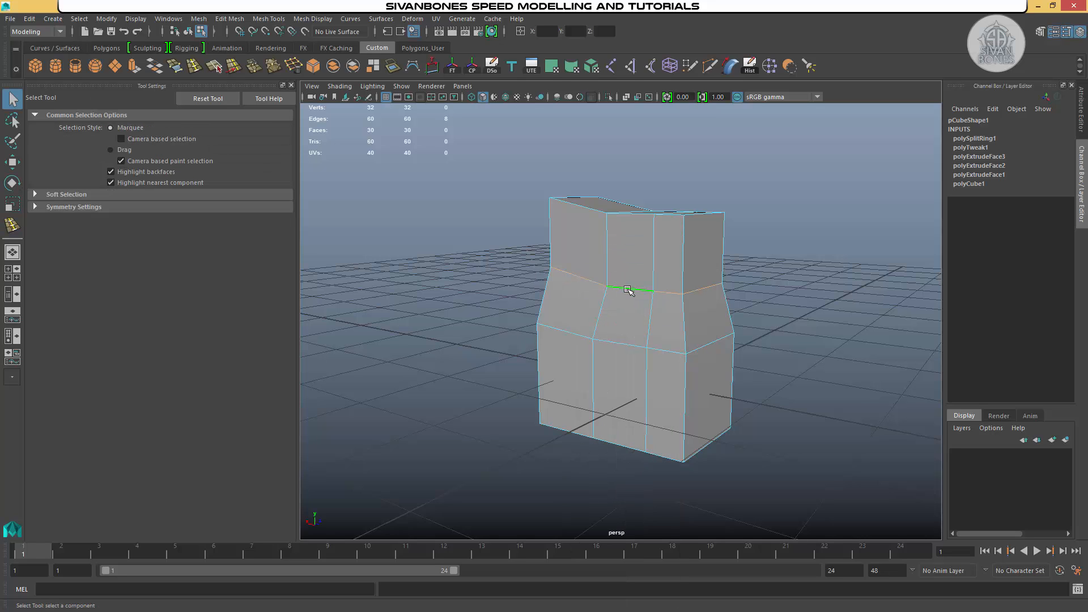
click(229, 18)
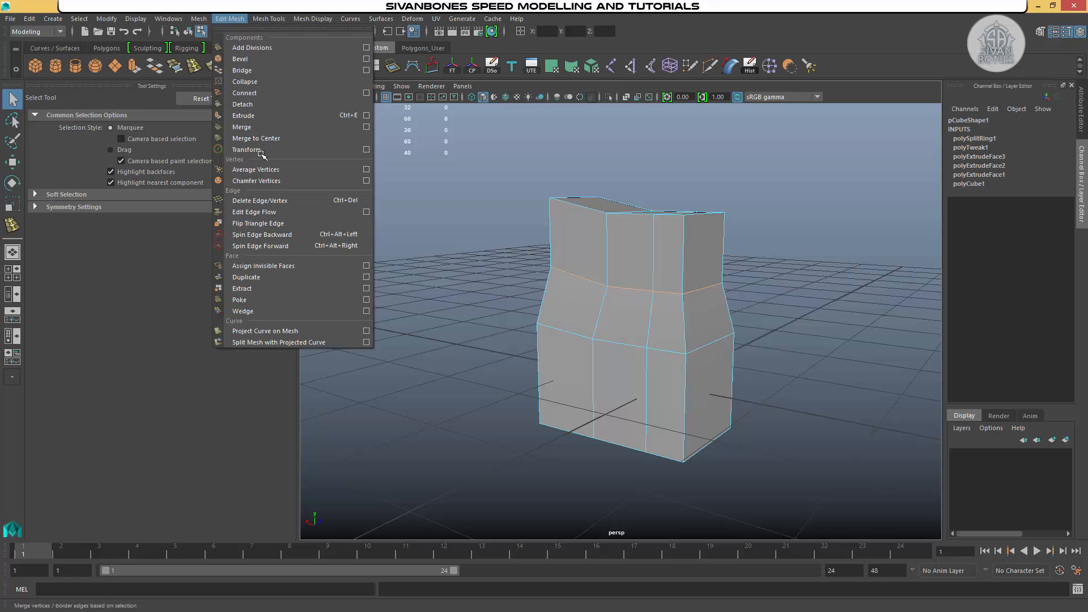
click(260, 201)
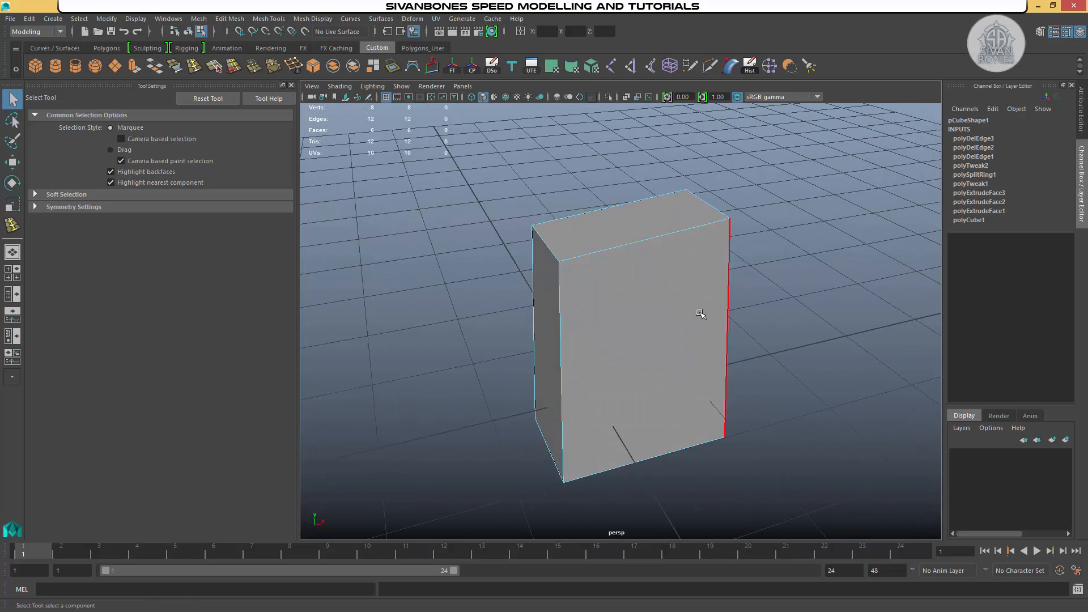
drag(701, 314, 701, 343)
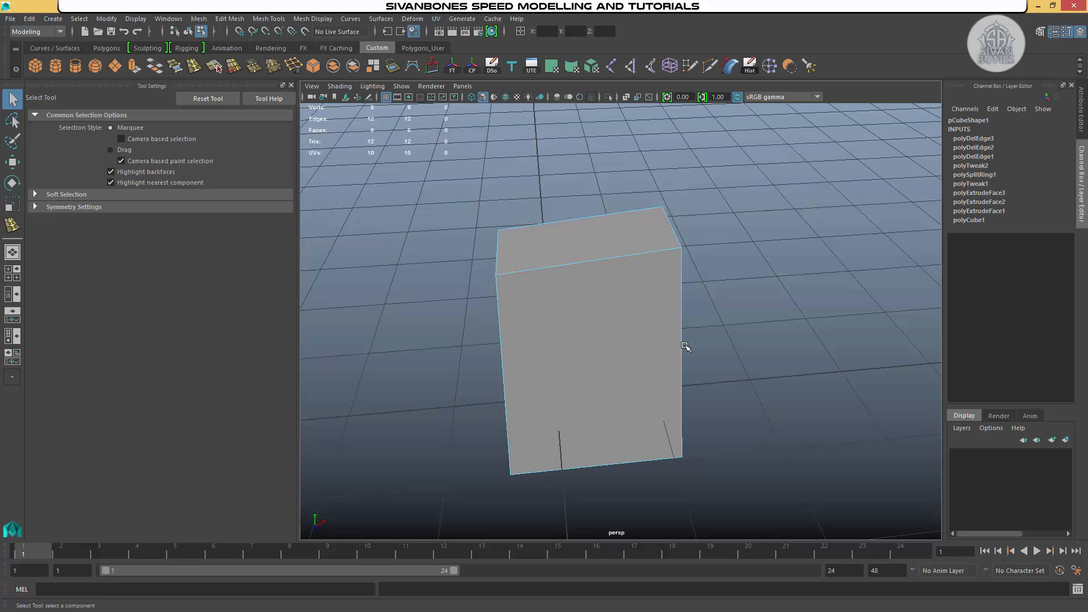
click(682, 347)
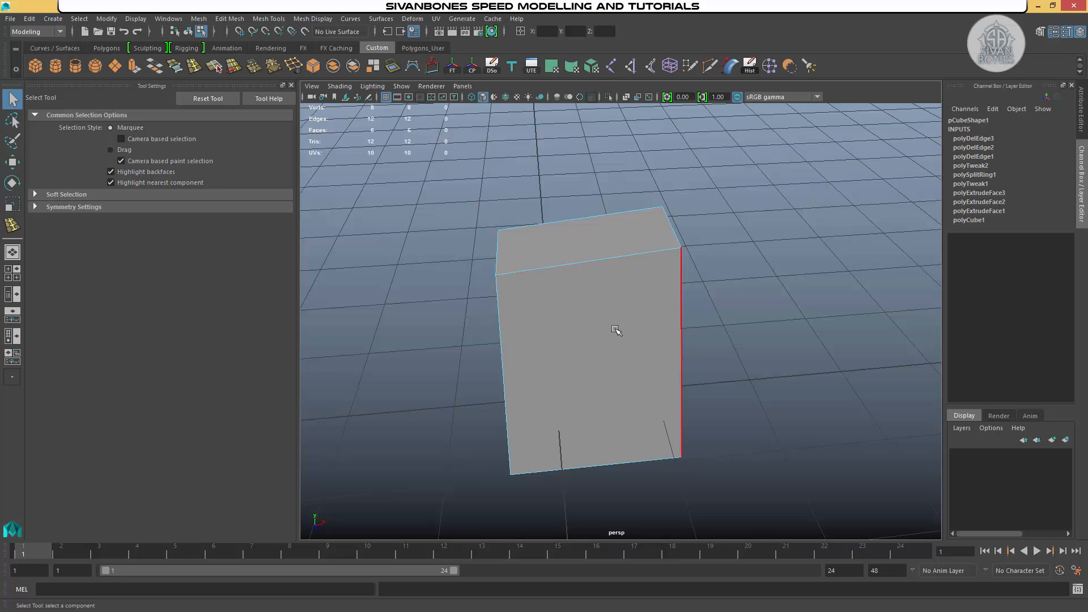
click(615, 330)
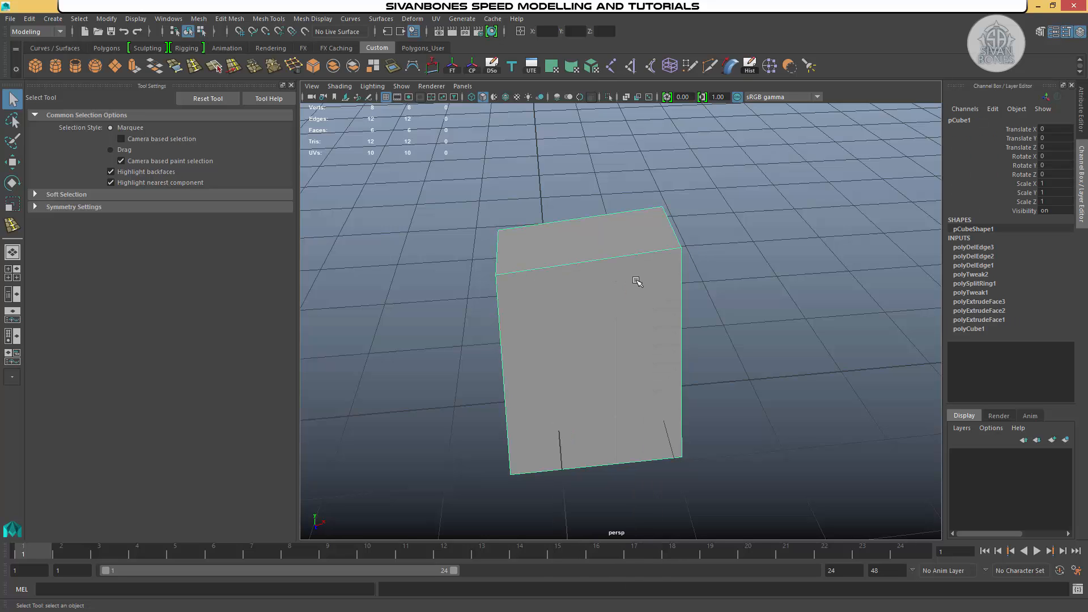